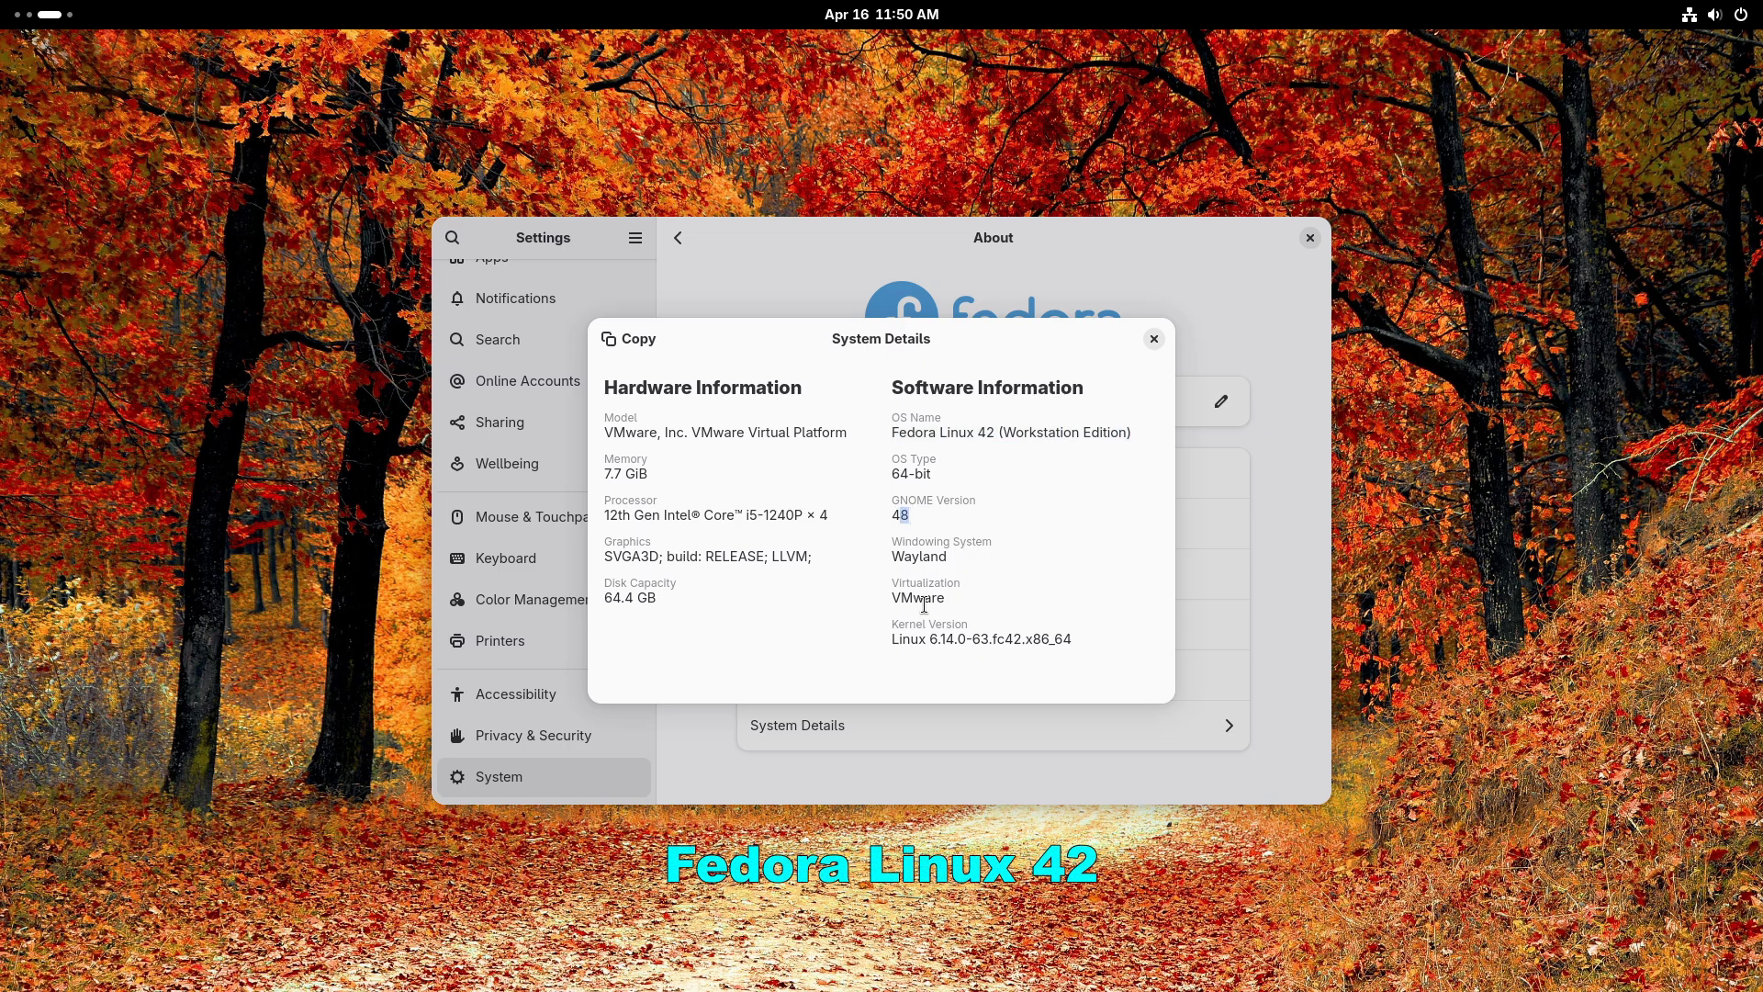
Check System Details: Fedora Linux 42 Workstation, GNOME 48, kernel 6.14 on VMware.
click(1152, 339)
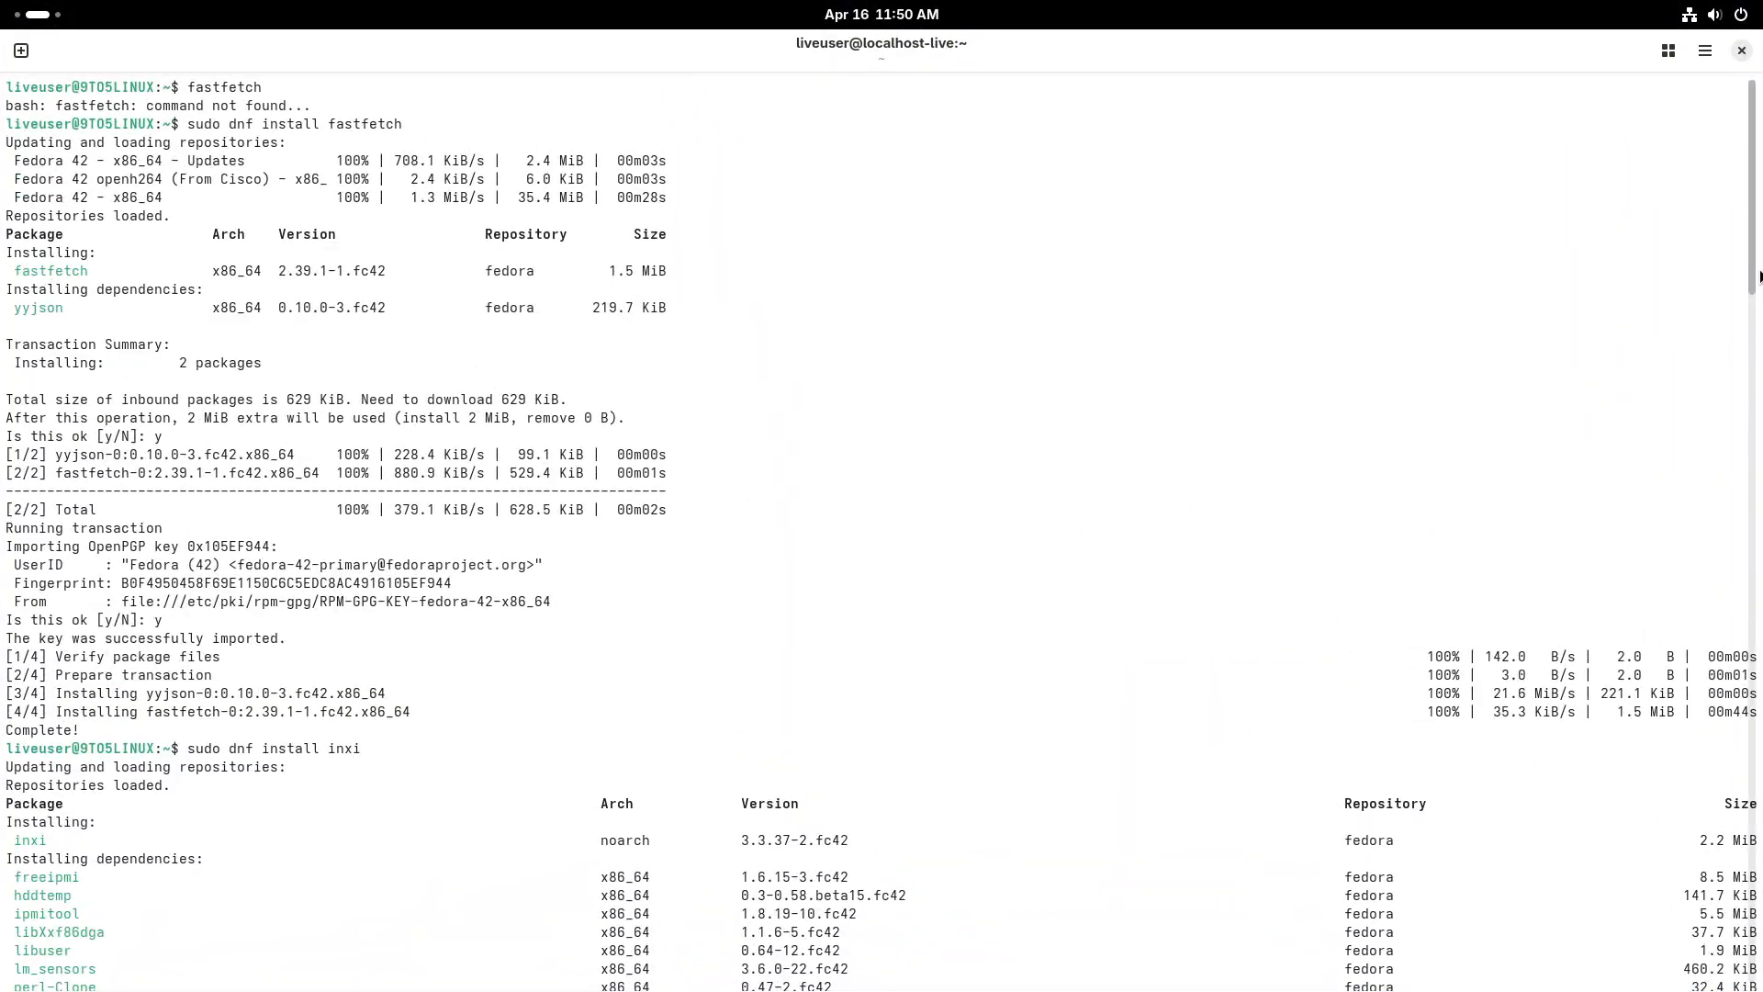
Run sestatus to show SELinux enabled with targeted policy in permissive mode.
scroll(down, 3)
text(sest)
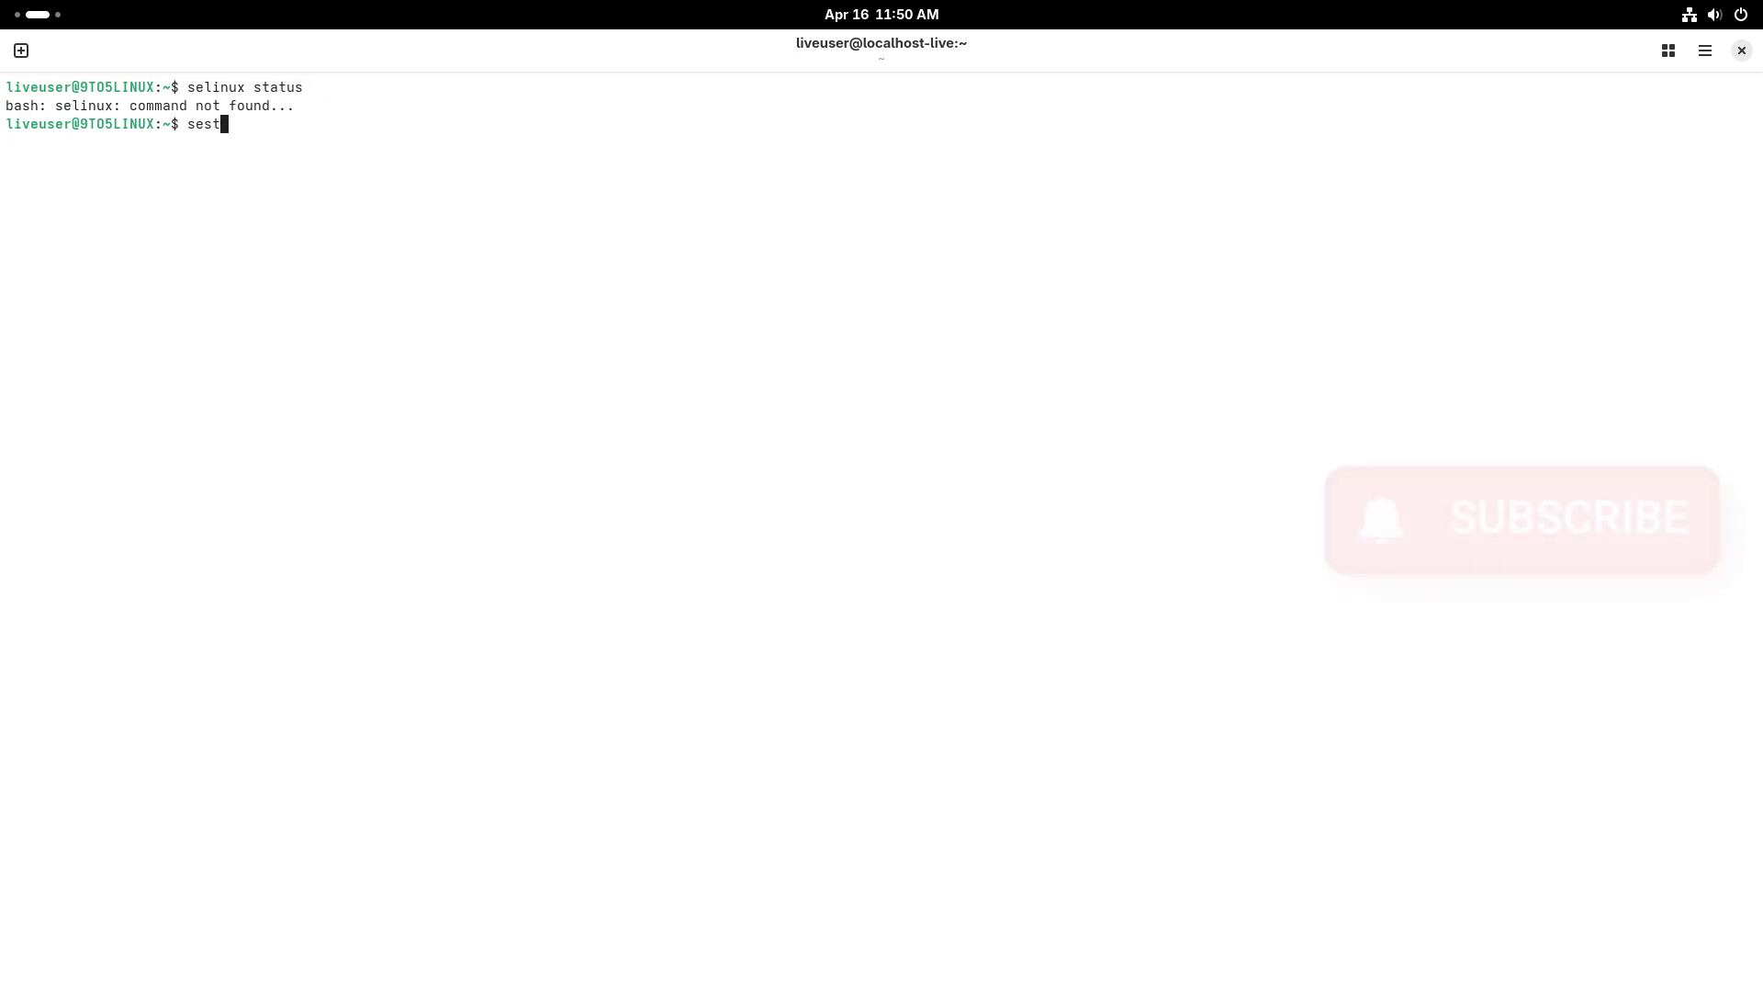
text(at)
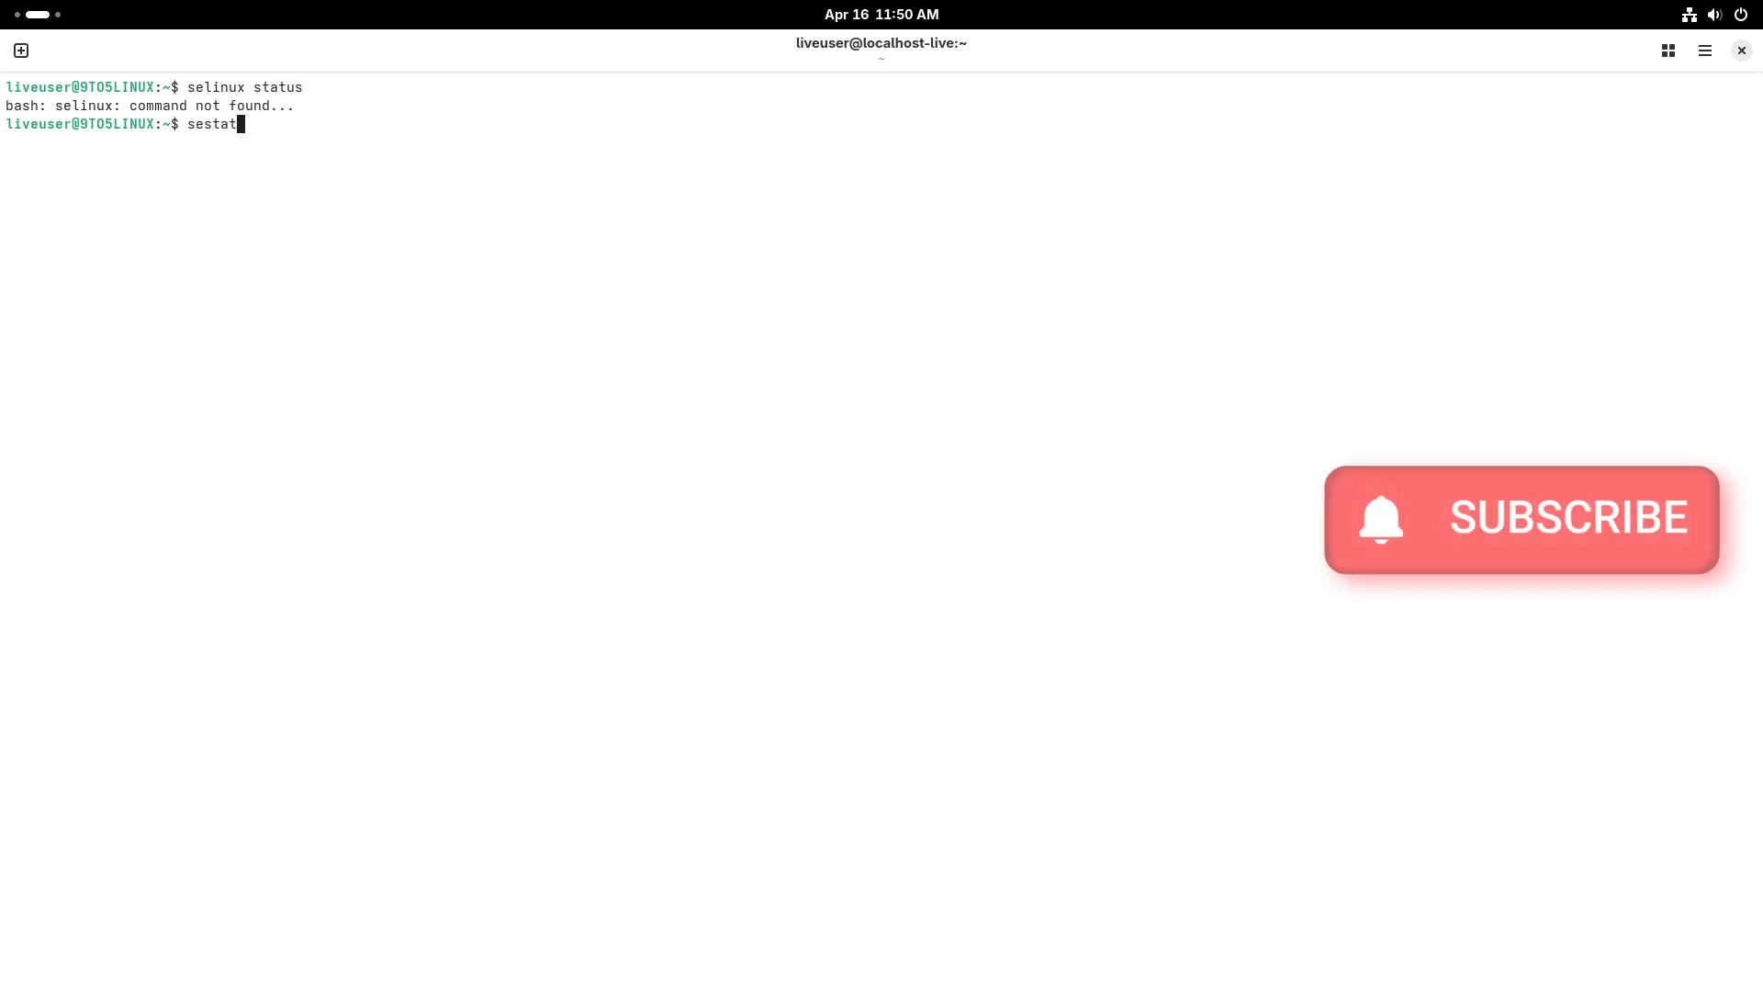
text(us)
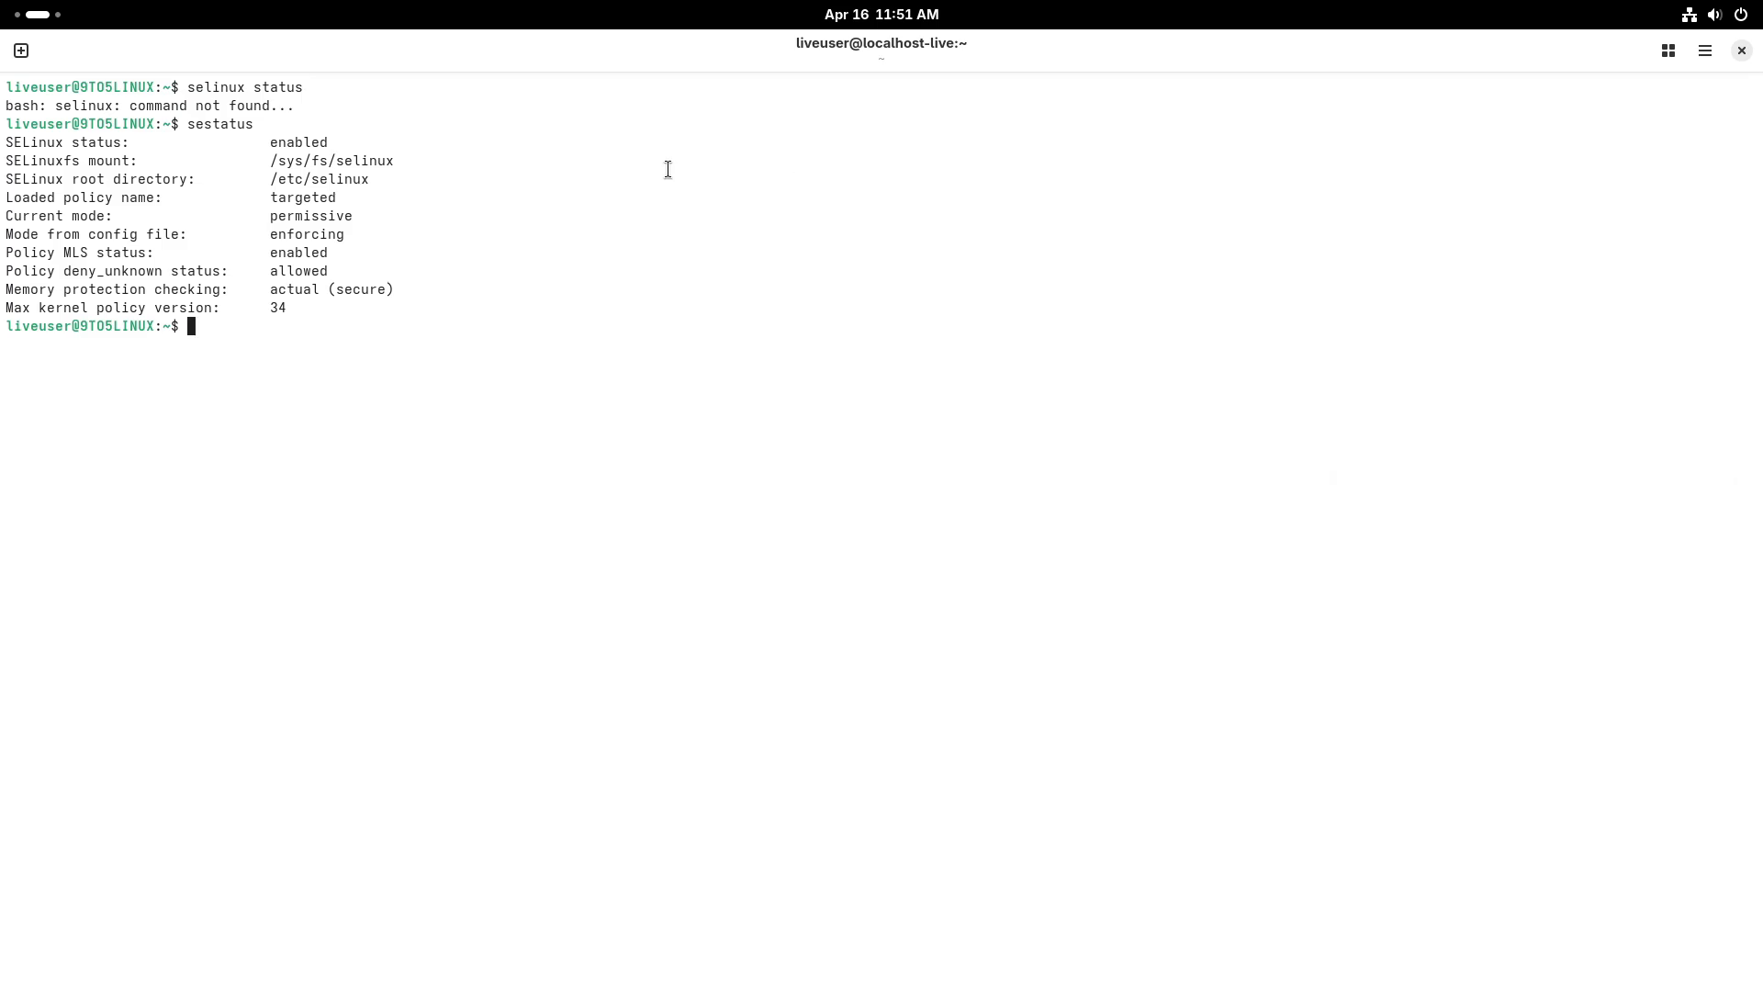
Show Python version 3.13.2 and the fastfetch system summary.
text(p)
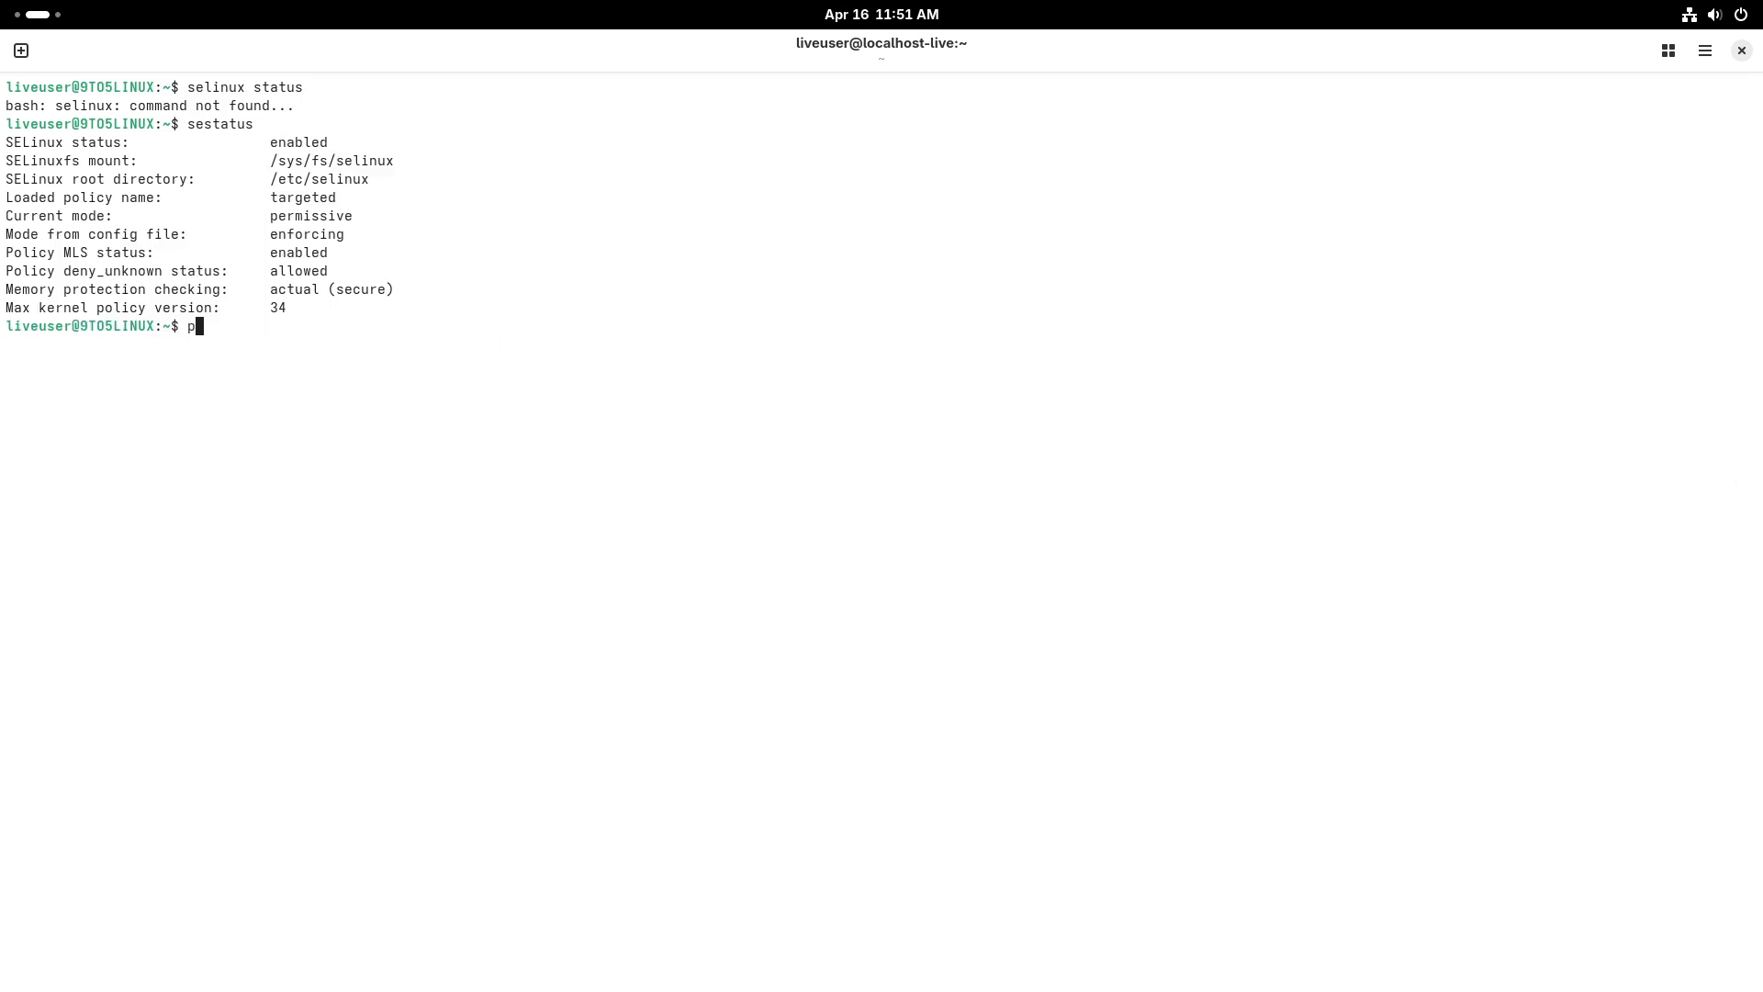
text(ython3 --version)
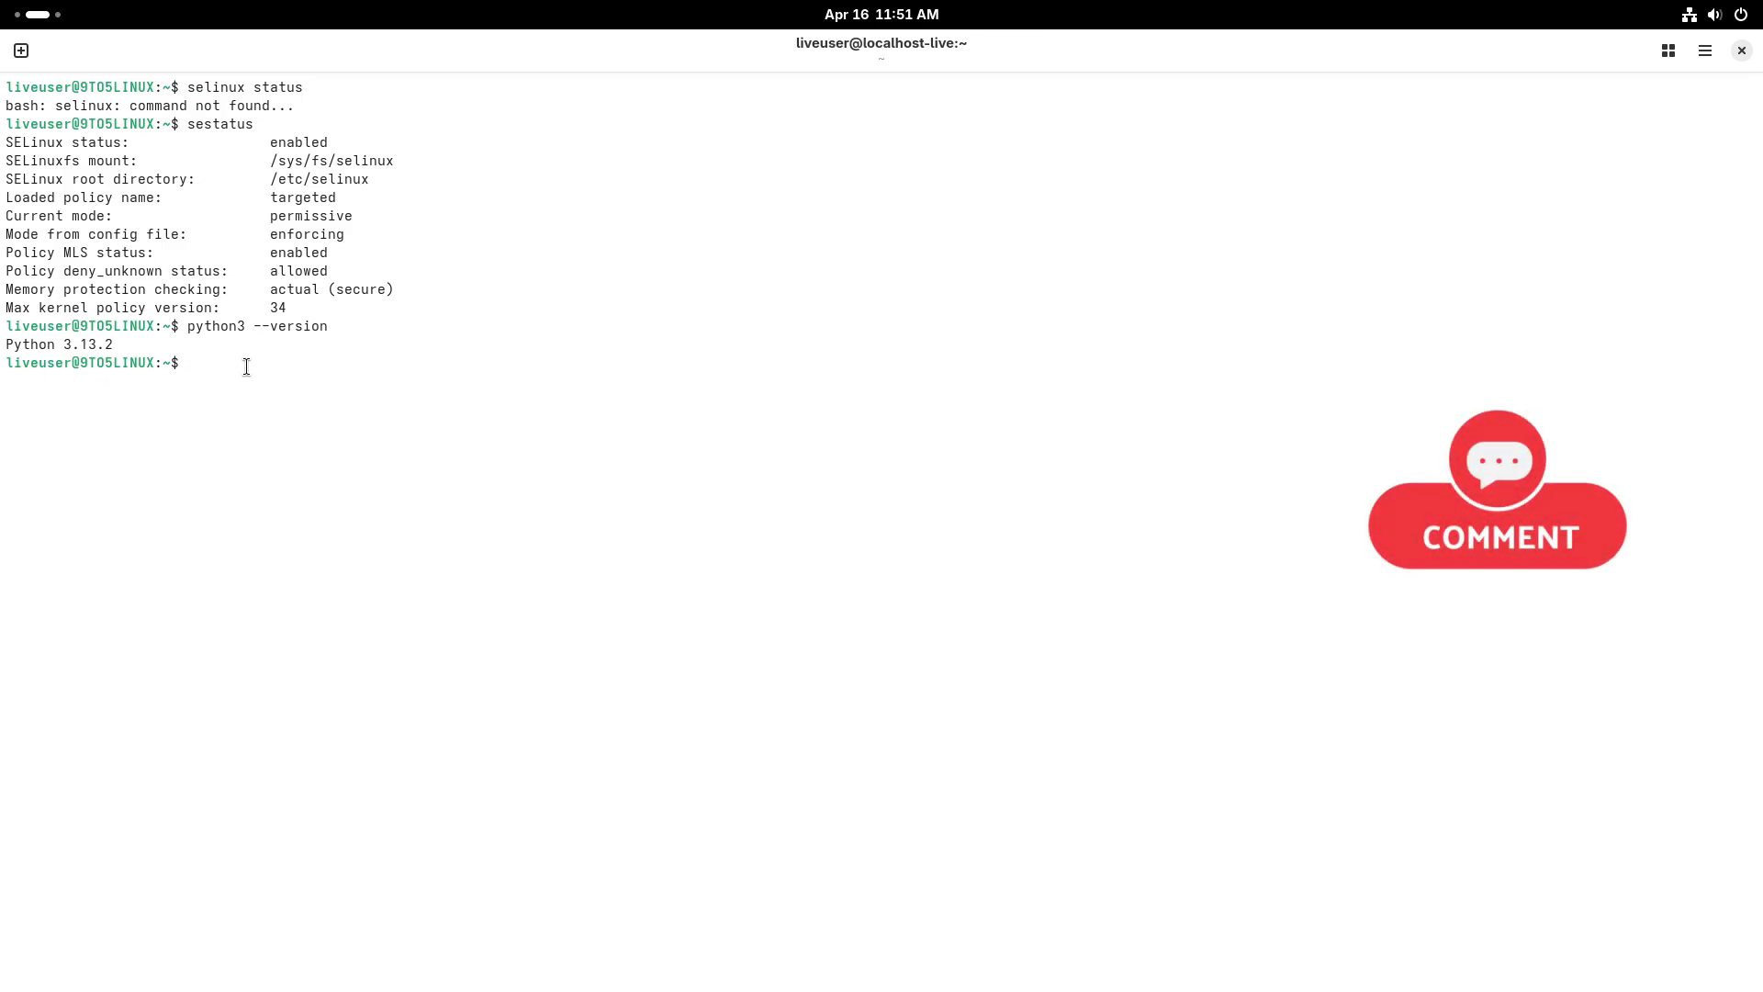
text(fastfetch)
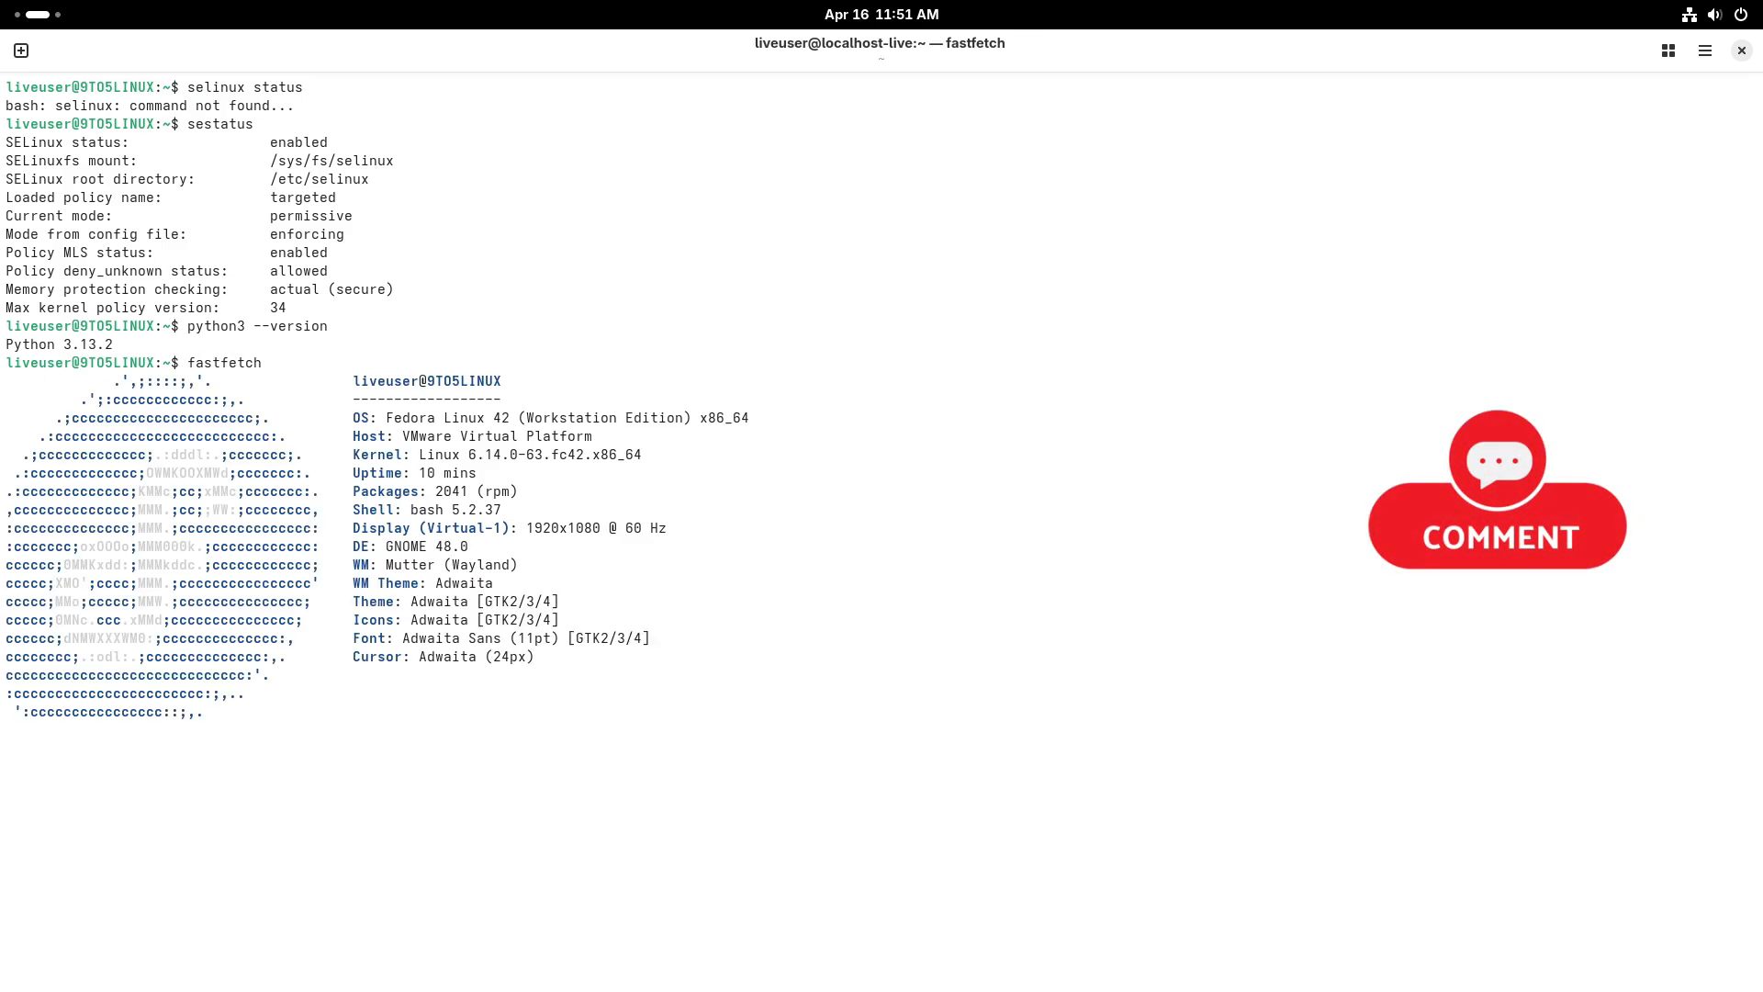
Display the contents of /etc/issue and prepare the inxi -sv8 command.
text(cat)
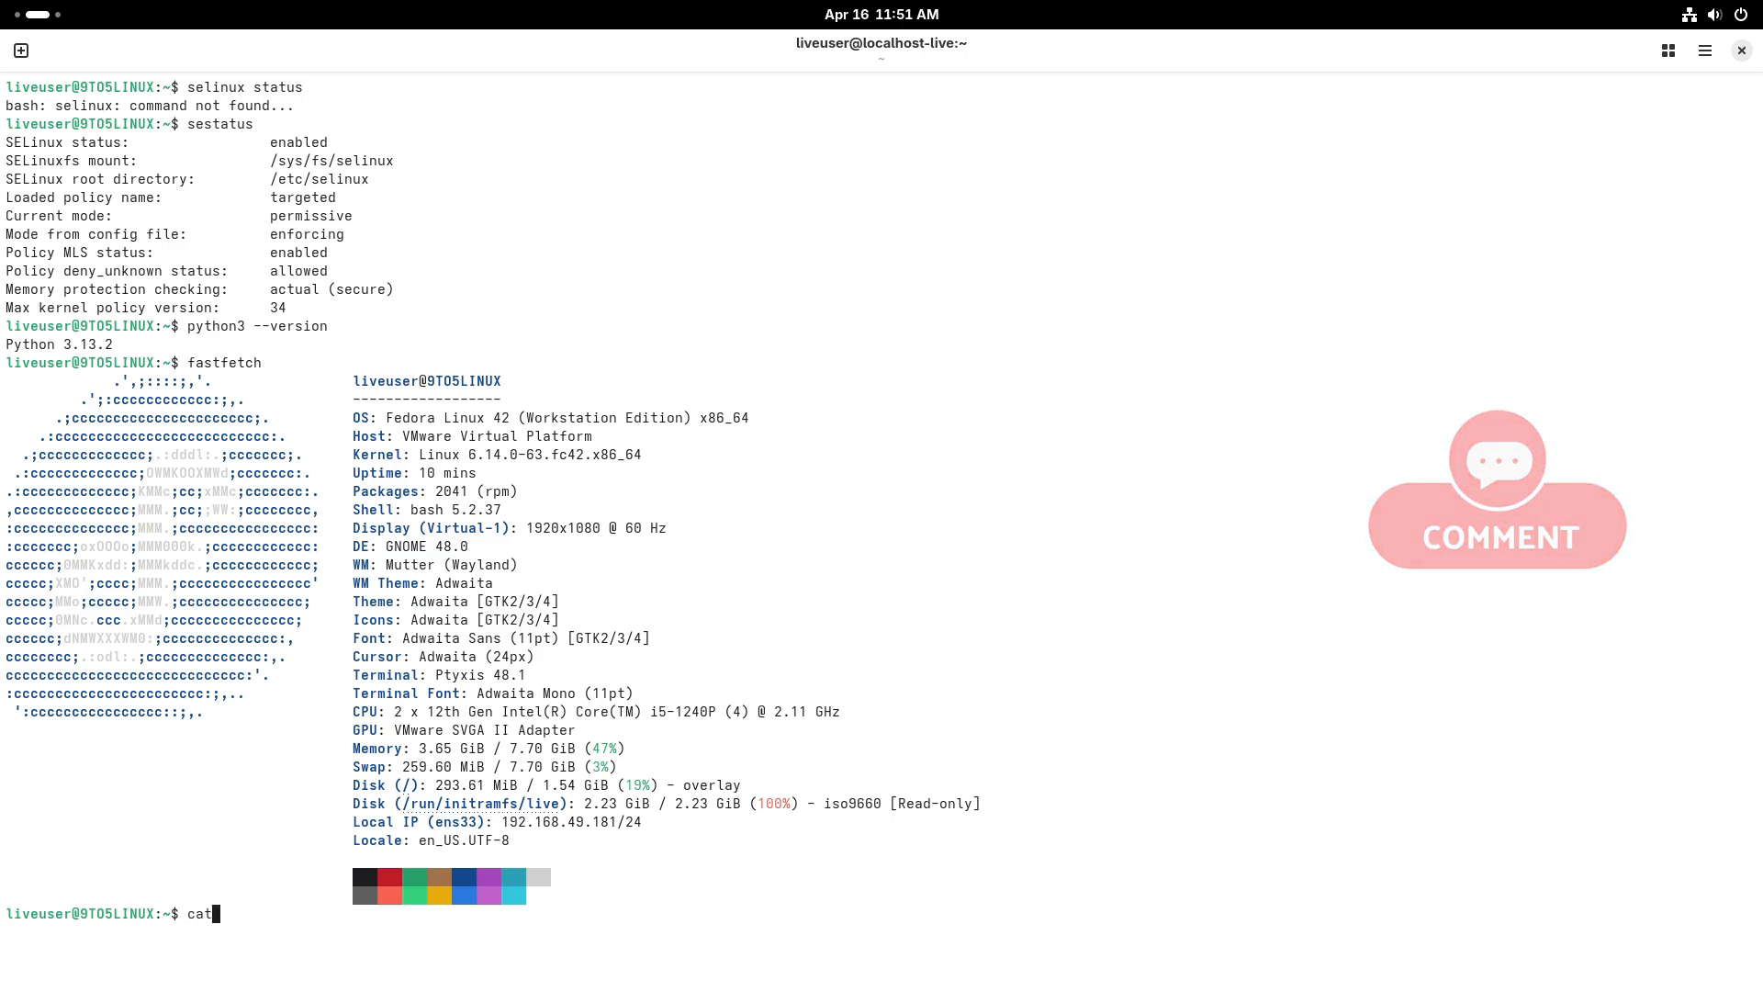
text(/etc/issue)
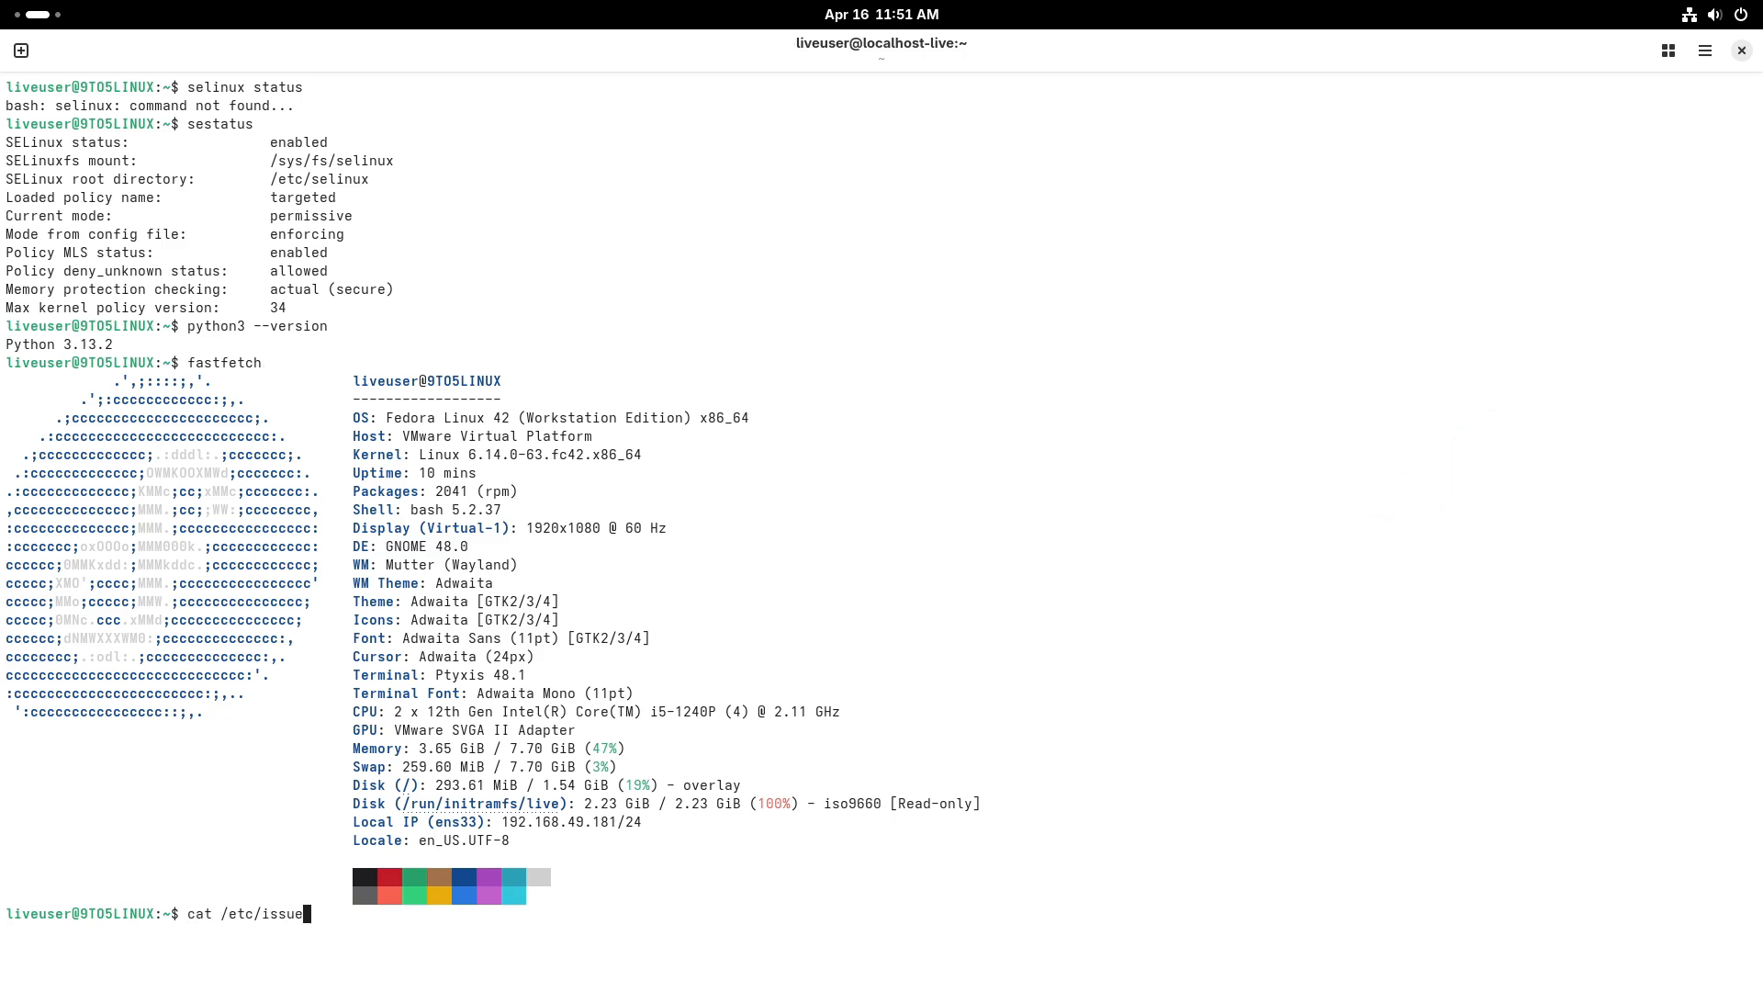
click(1705, 50)
text(inxi -sv8)
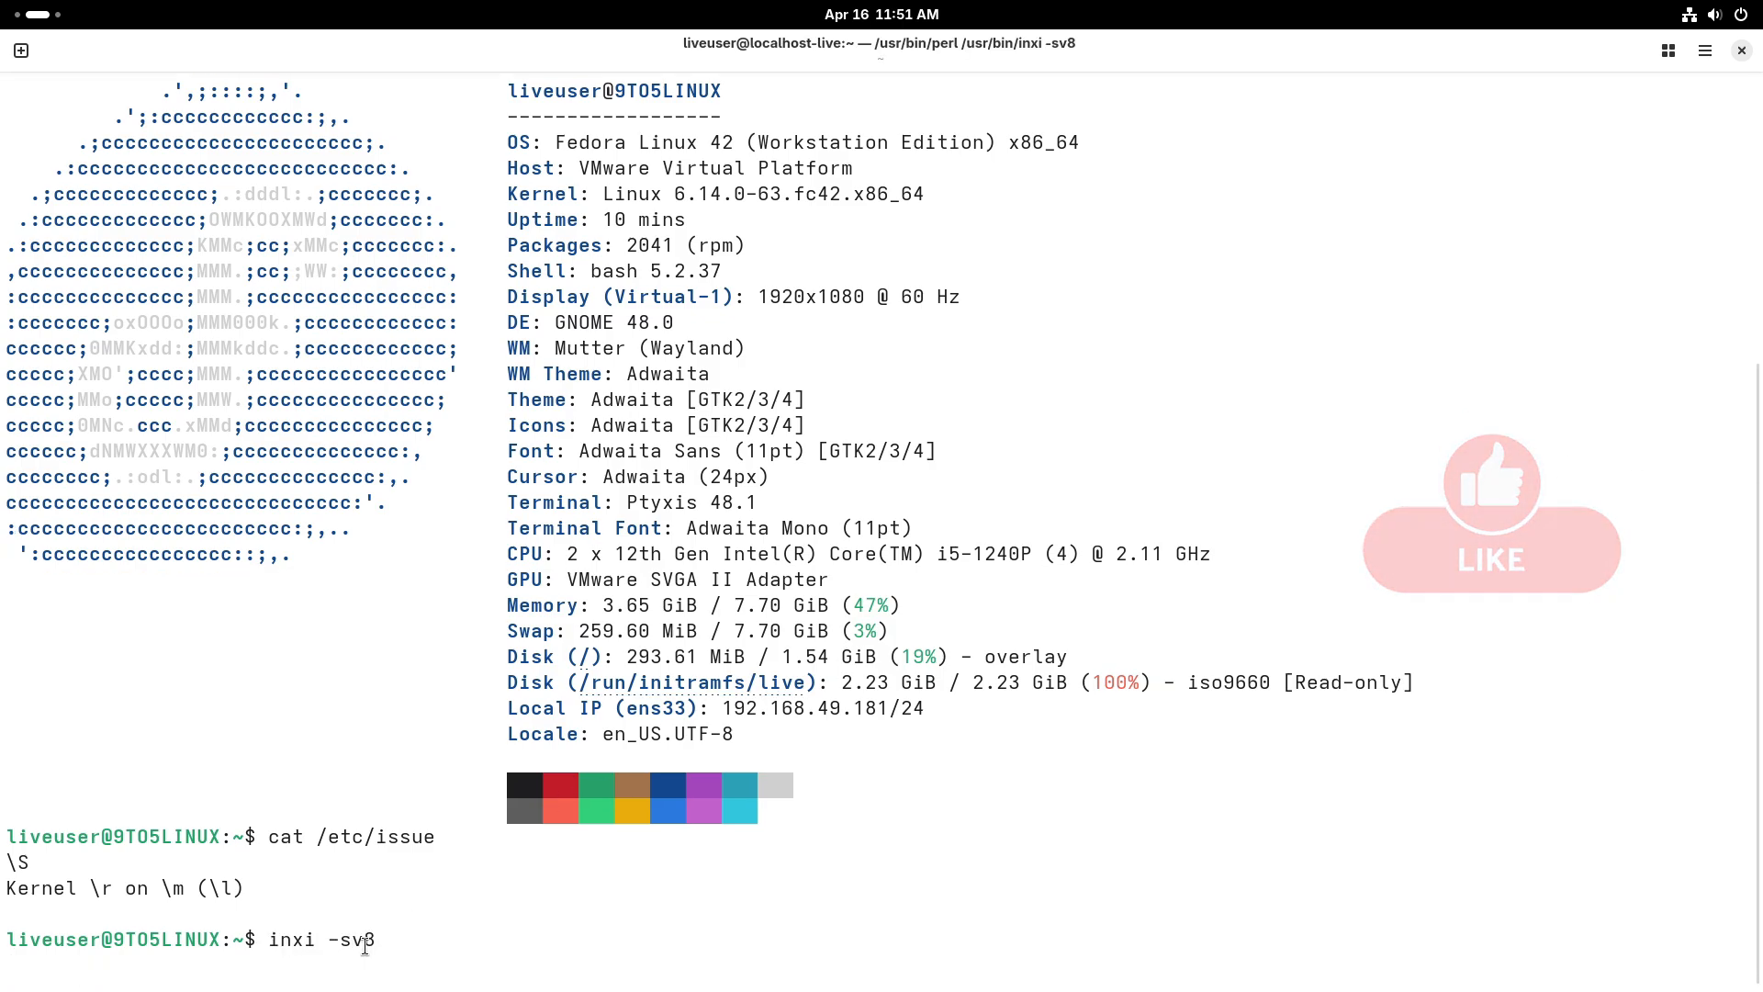
Run inxi -sv8 and scroll through its machine, CPU, graphics, network and repos report.
key(Return)
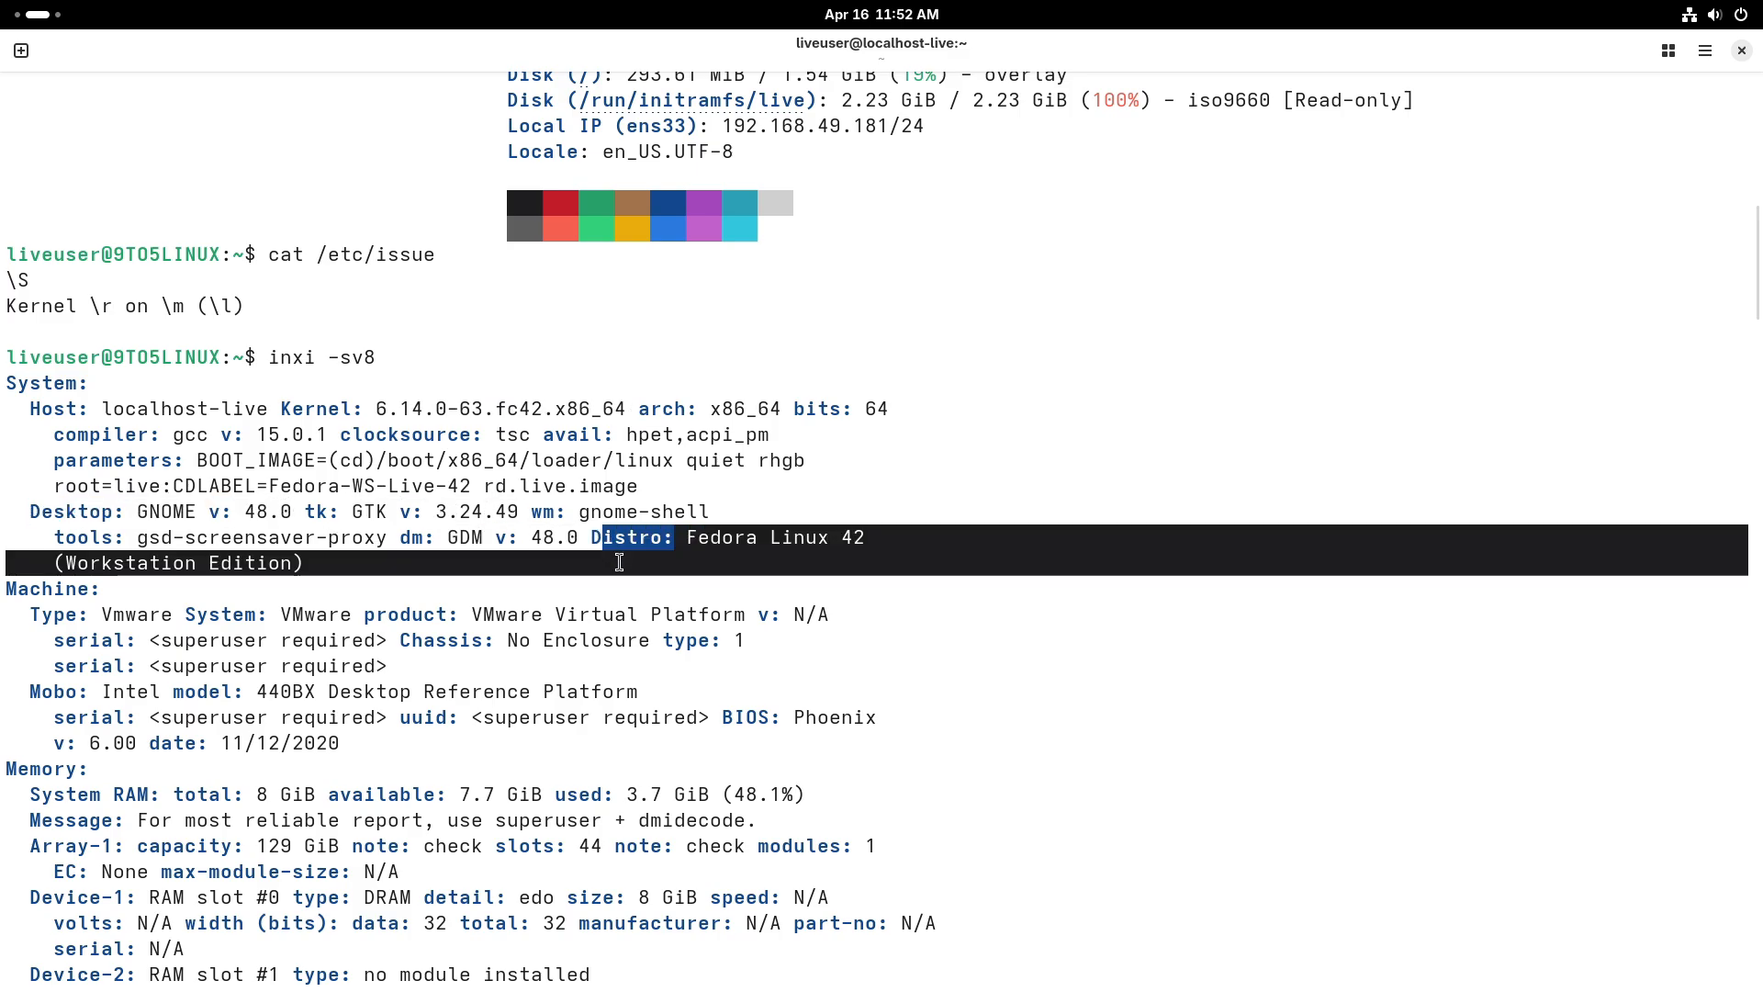
scroll(down, 3)
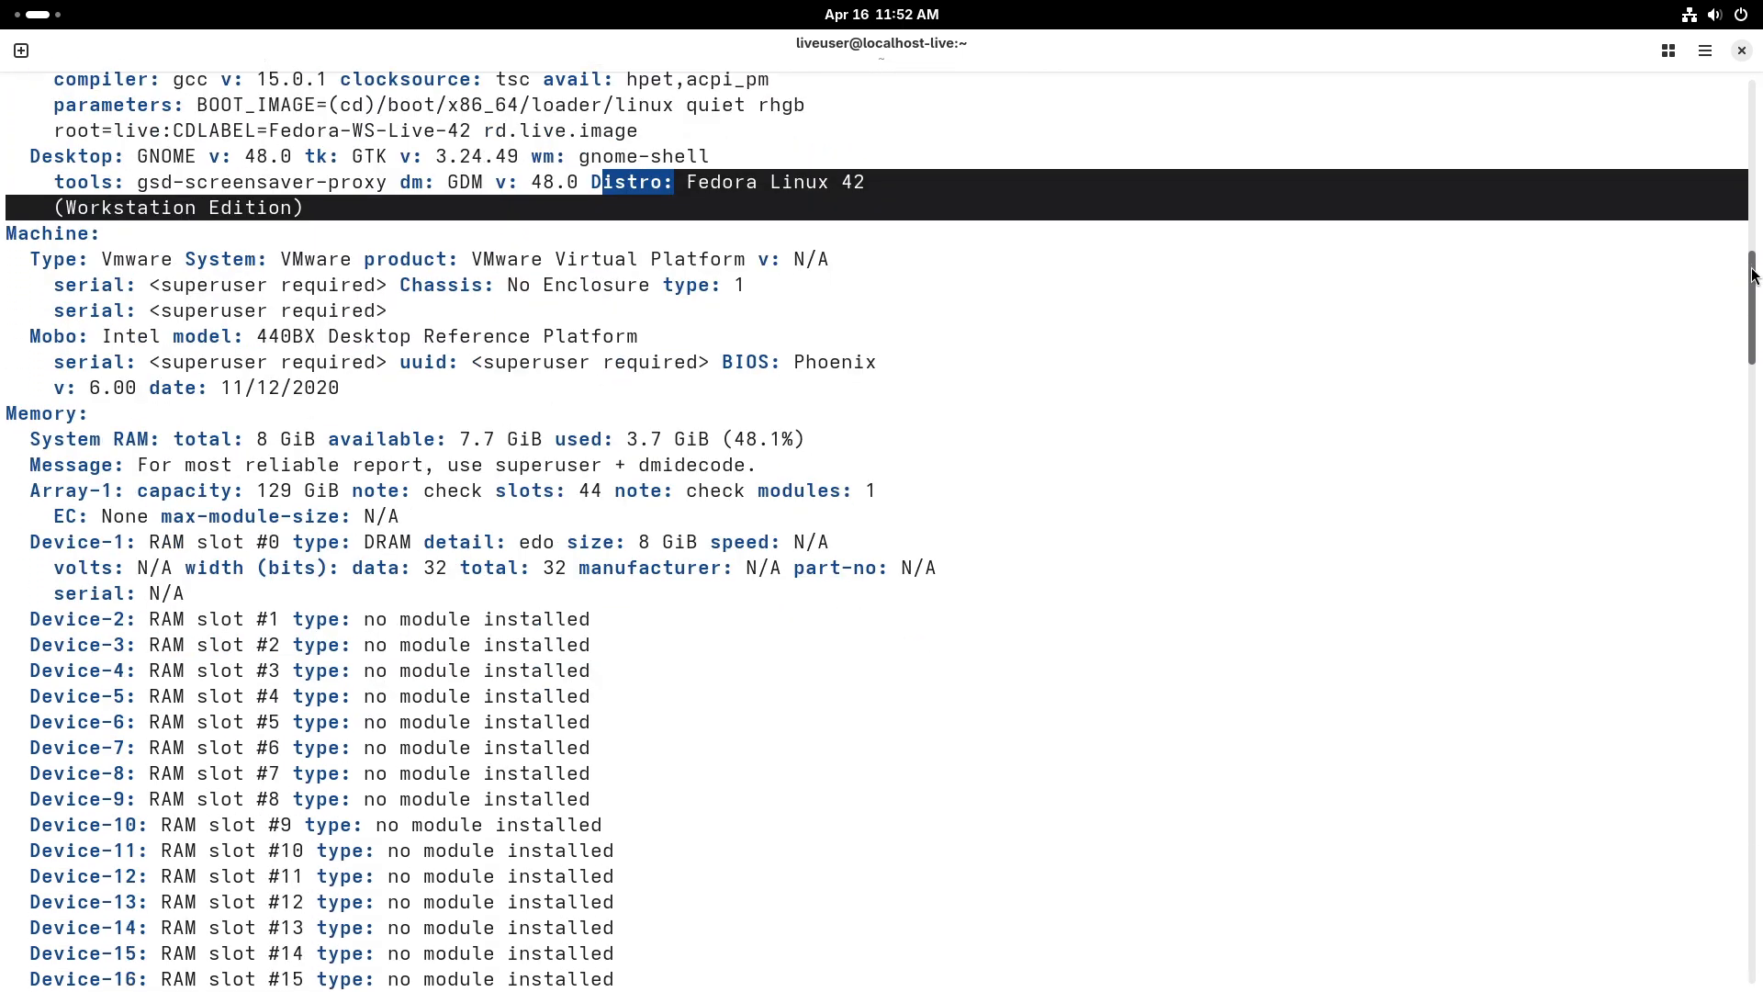
scroll(down, 3)
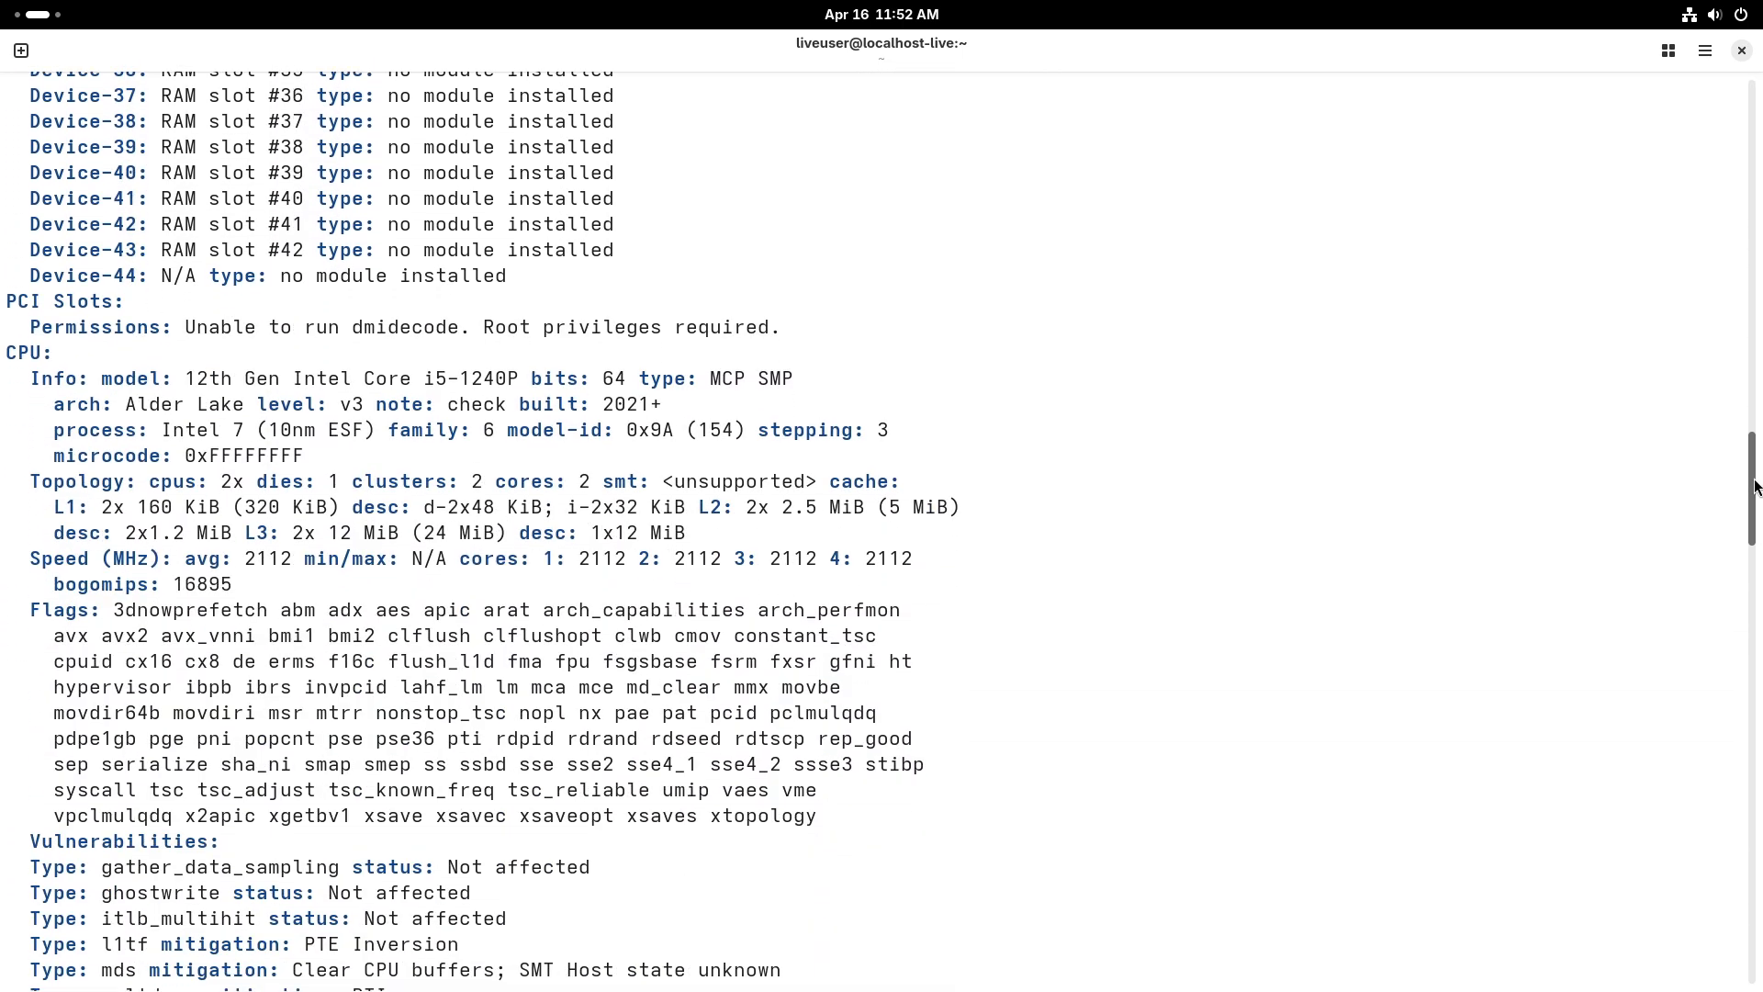
scroll(down, 3)
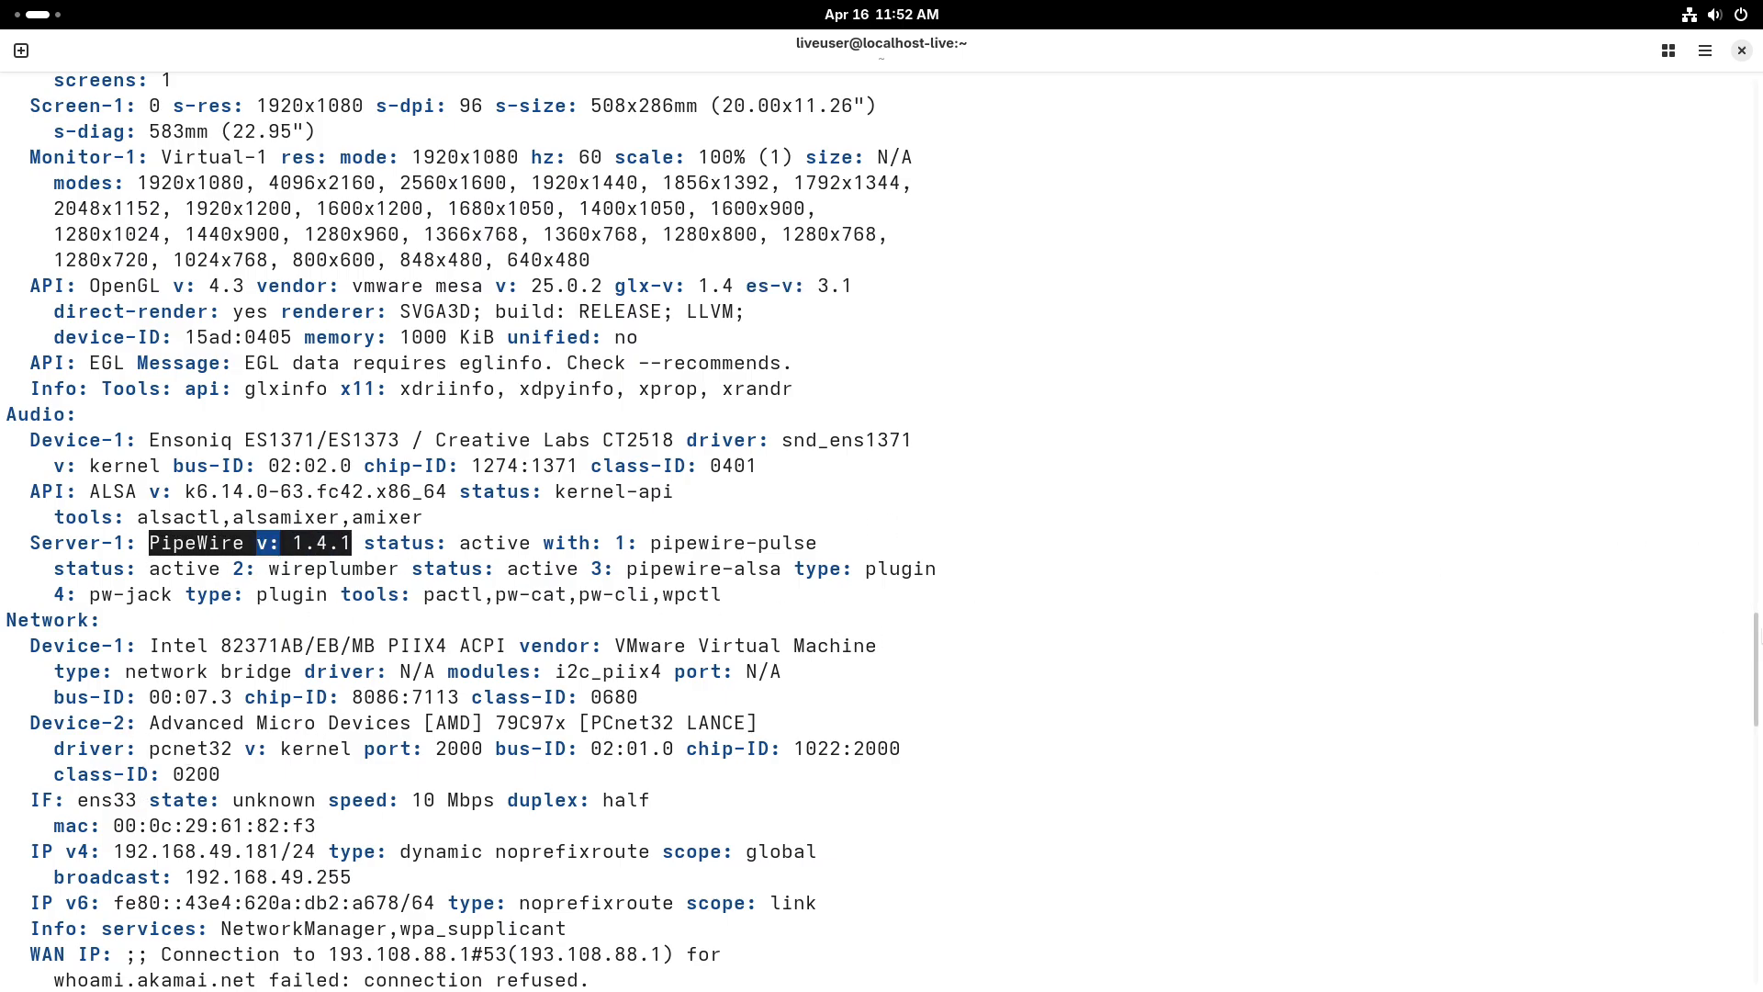
scroll(down, 3)
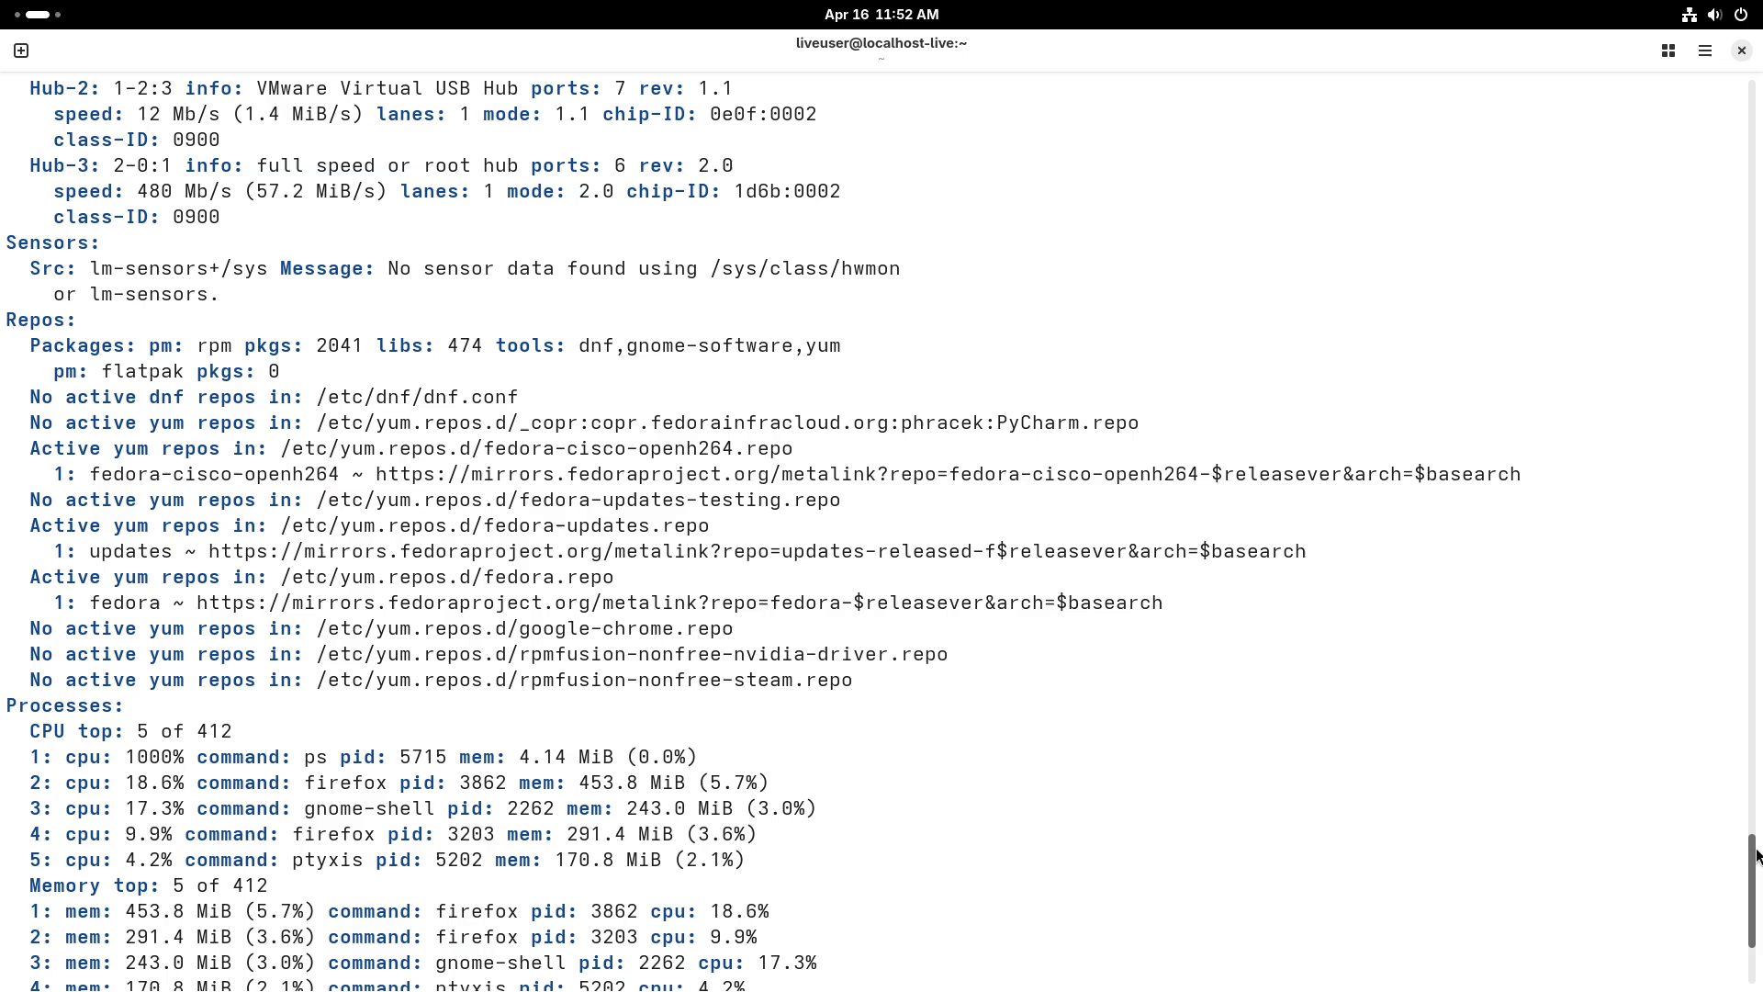
scroll(down, 3)
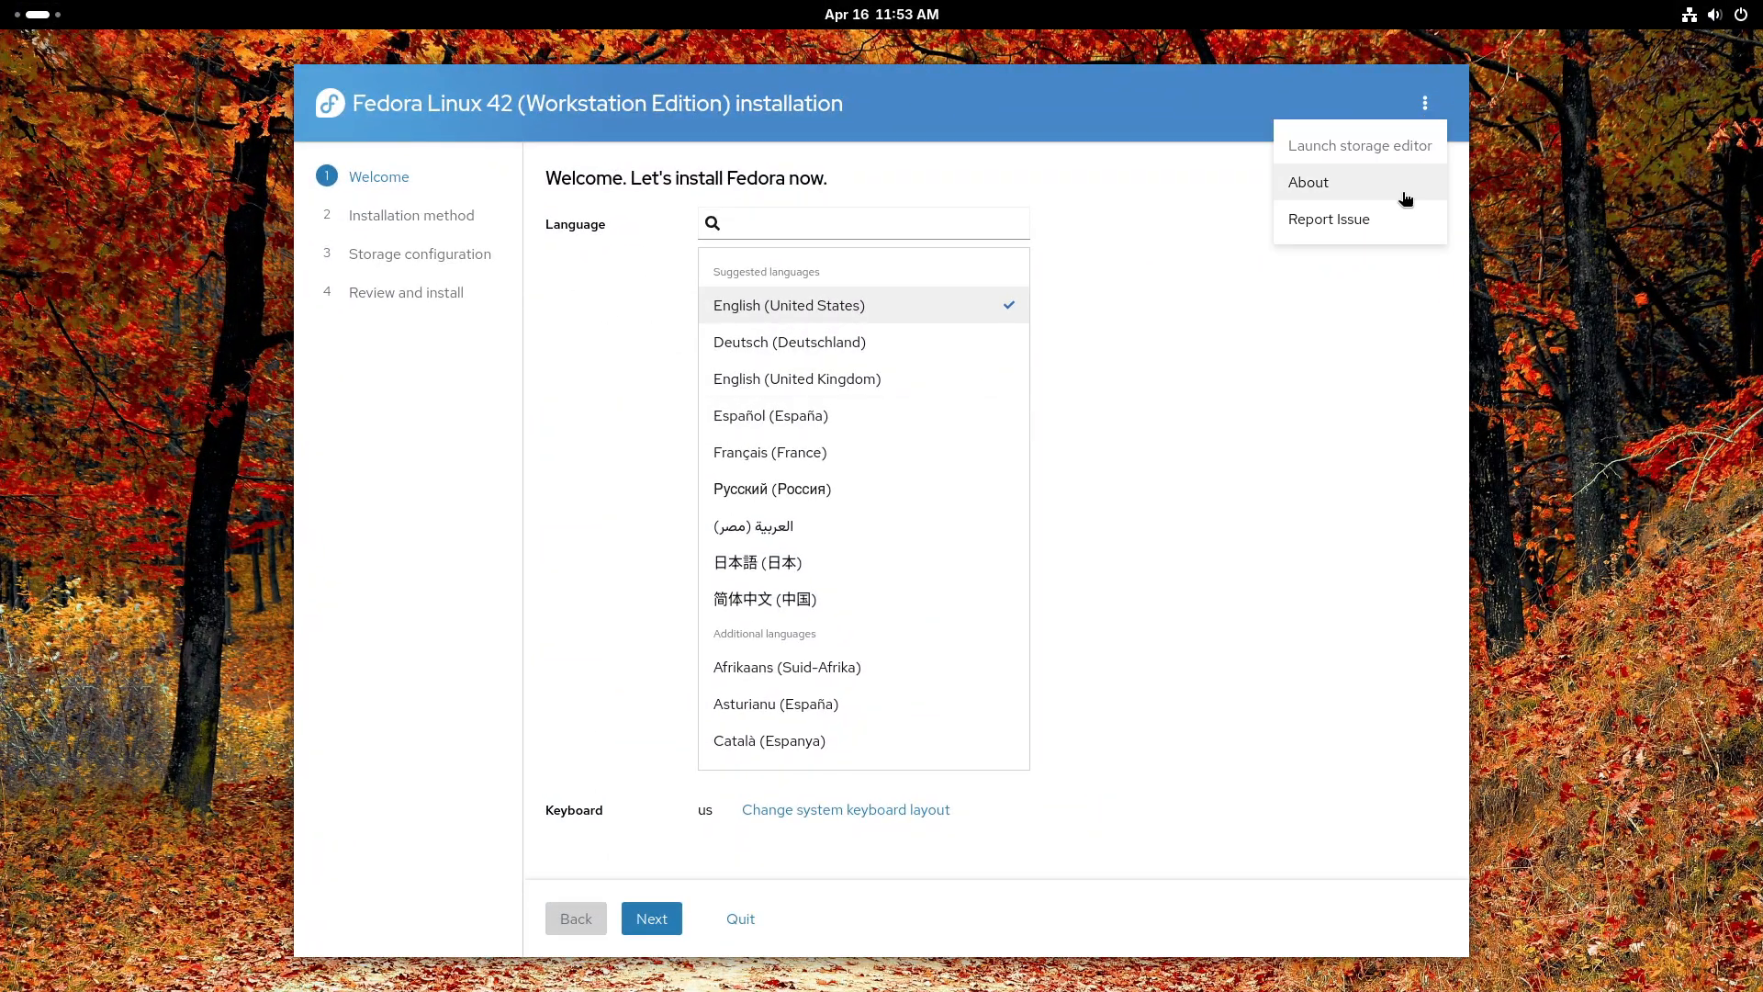
View the installer's About information, then continue past the welcome step.
click(1308, 182)
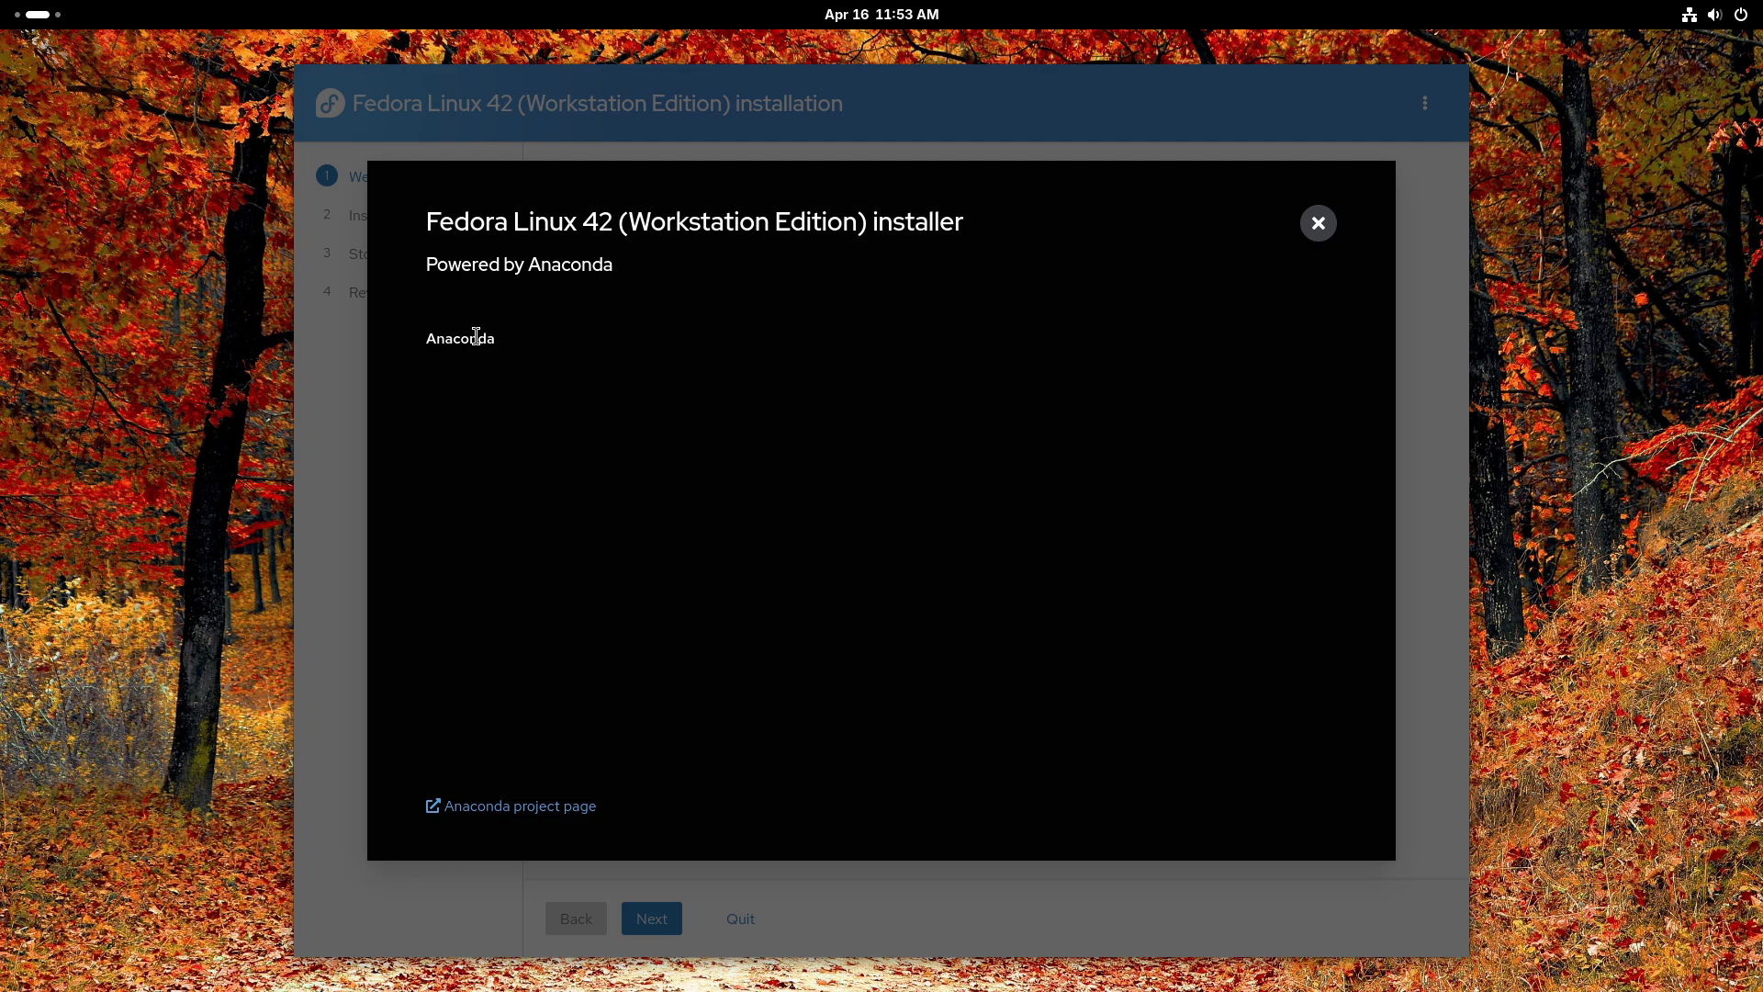
click(1317, 222)
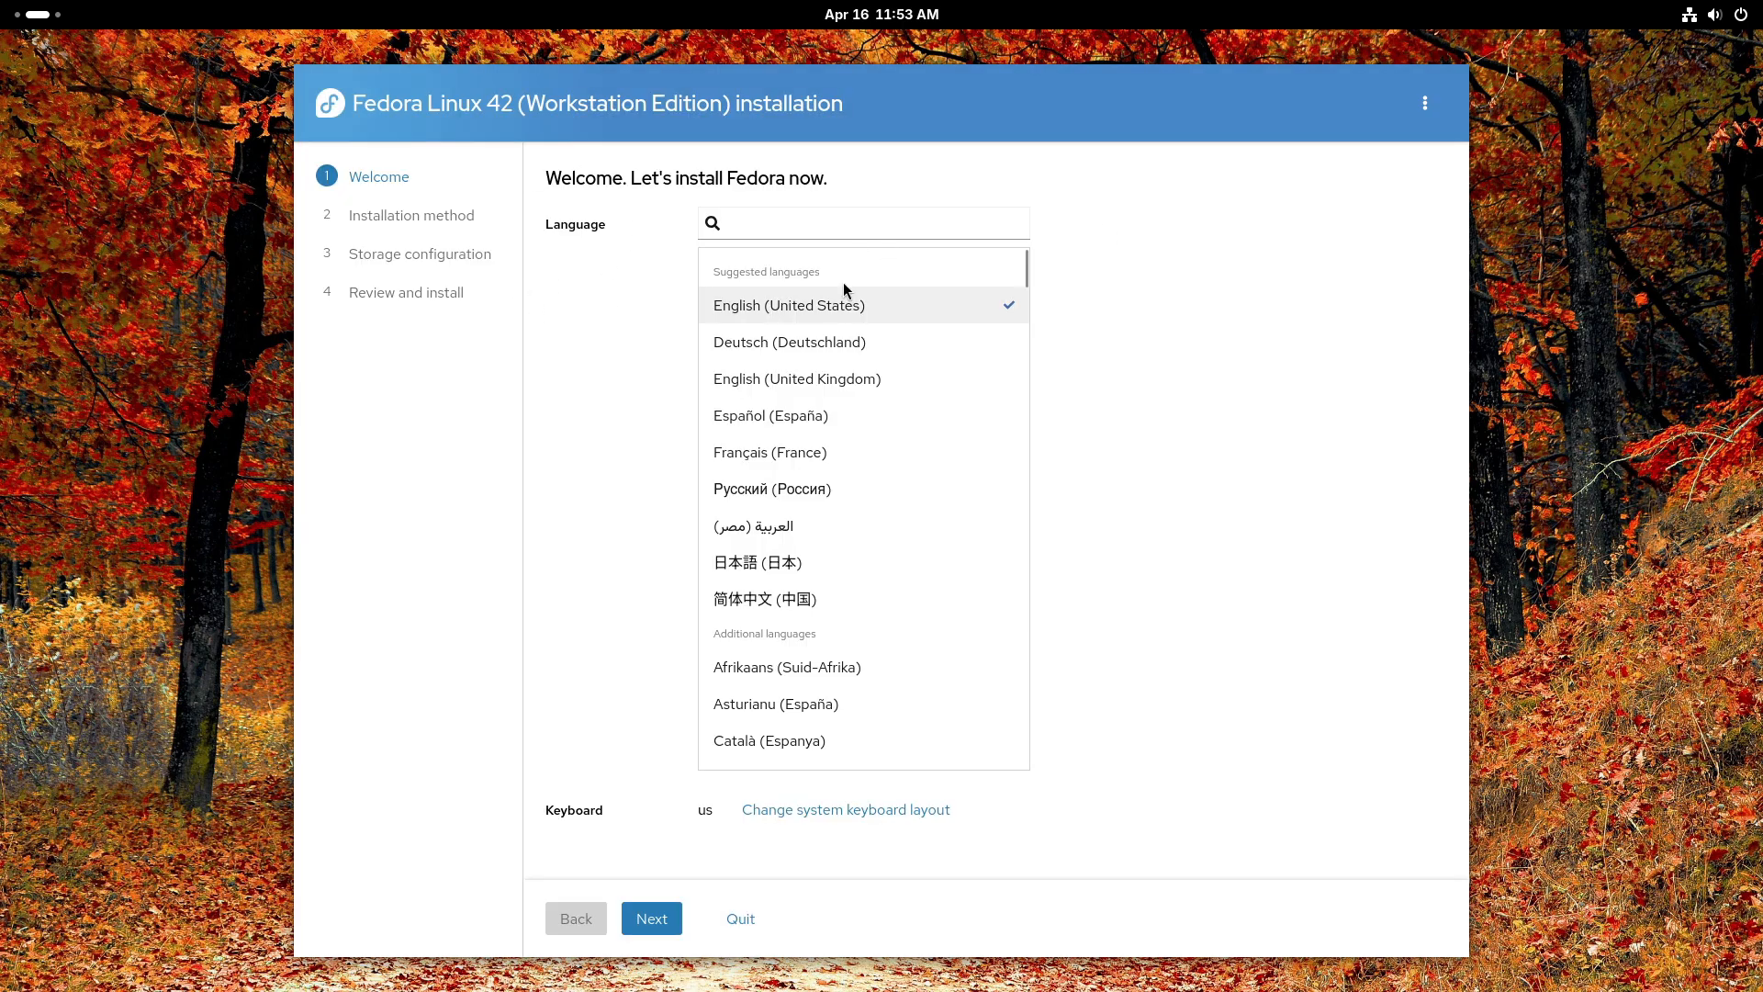
scroll(down, 3)
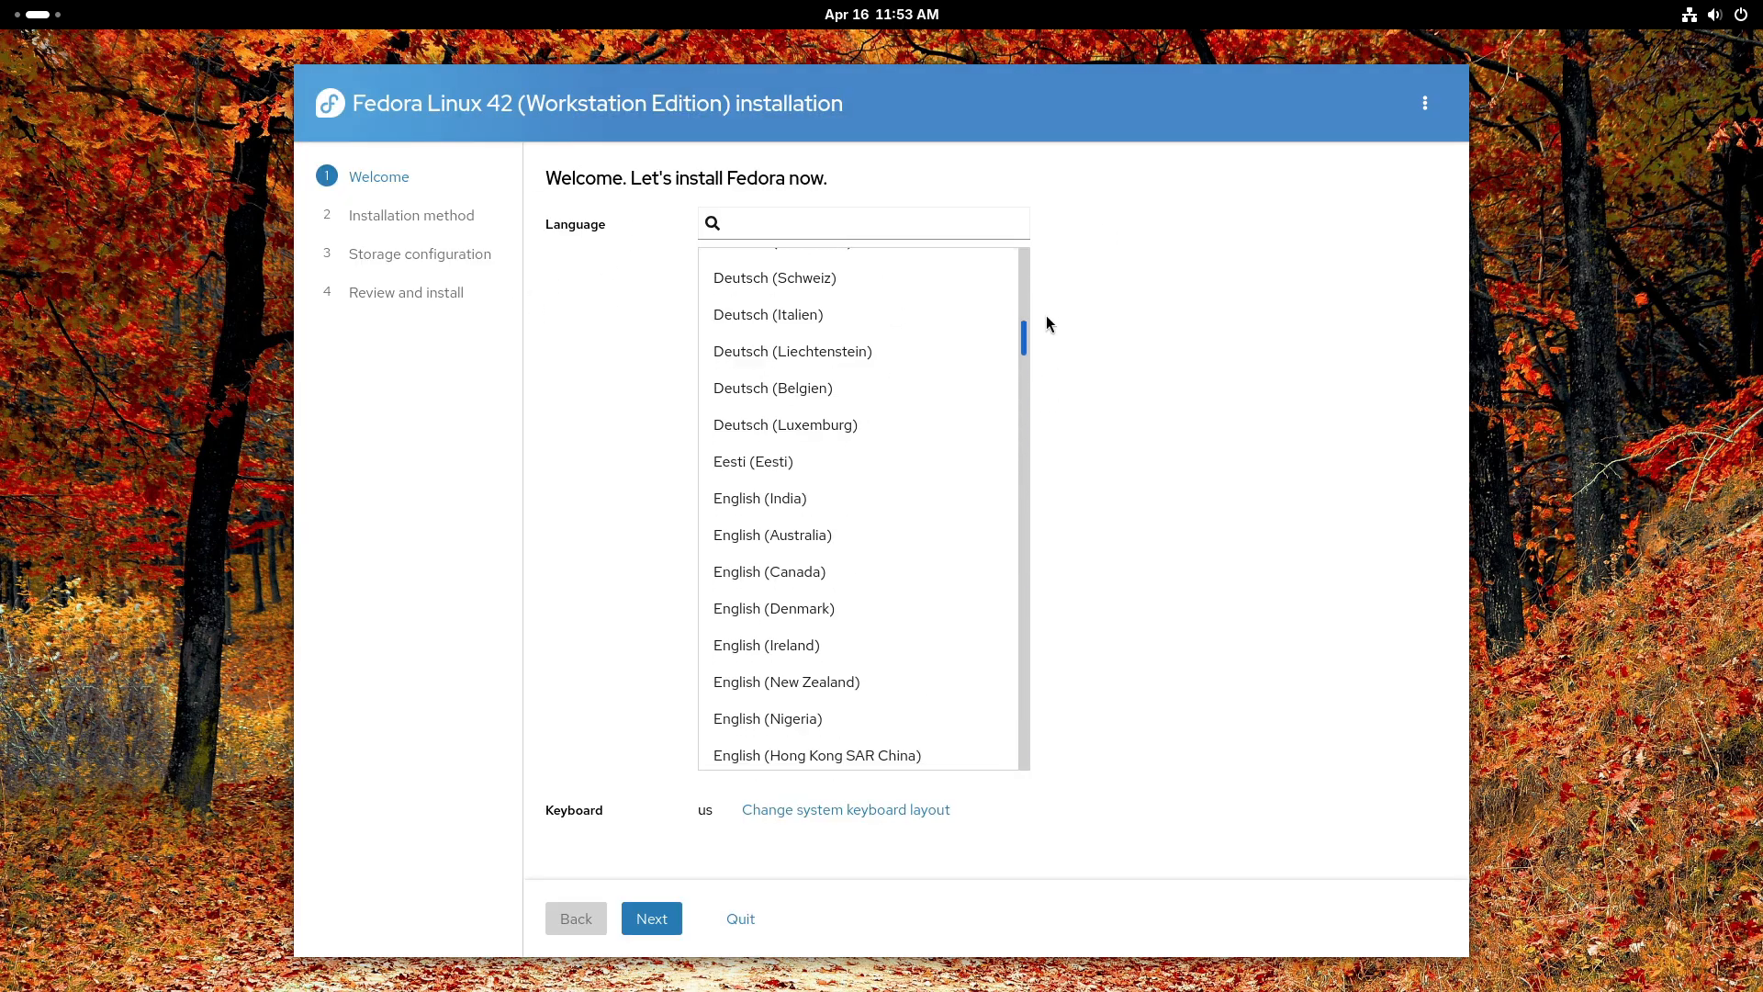
click(651, 918)
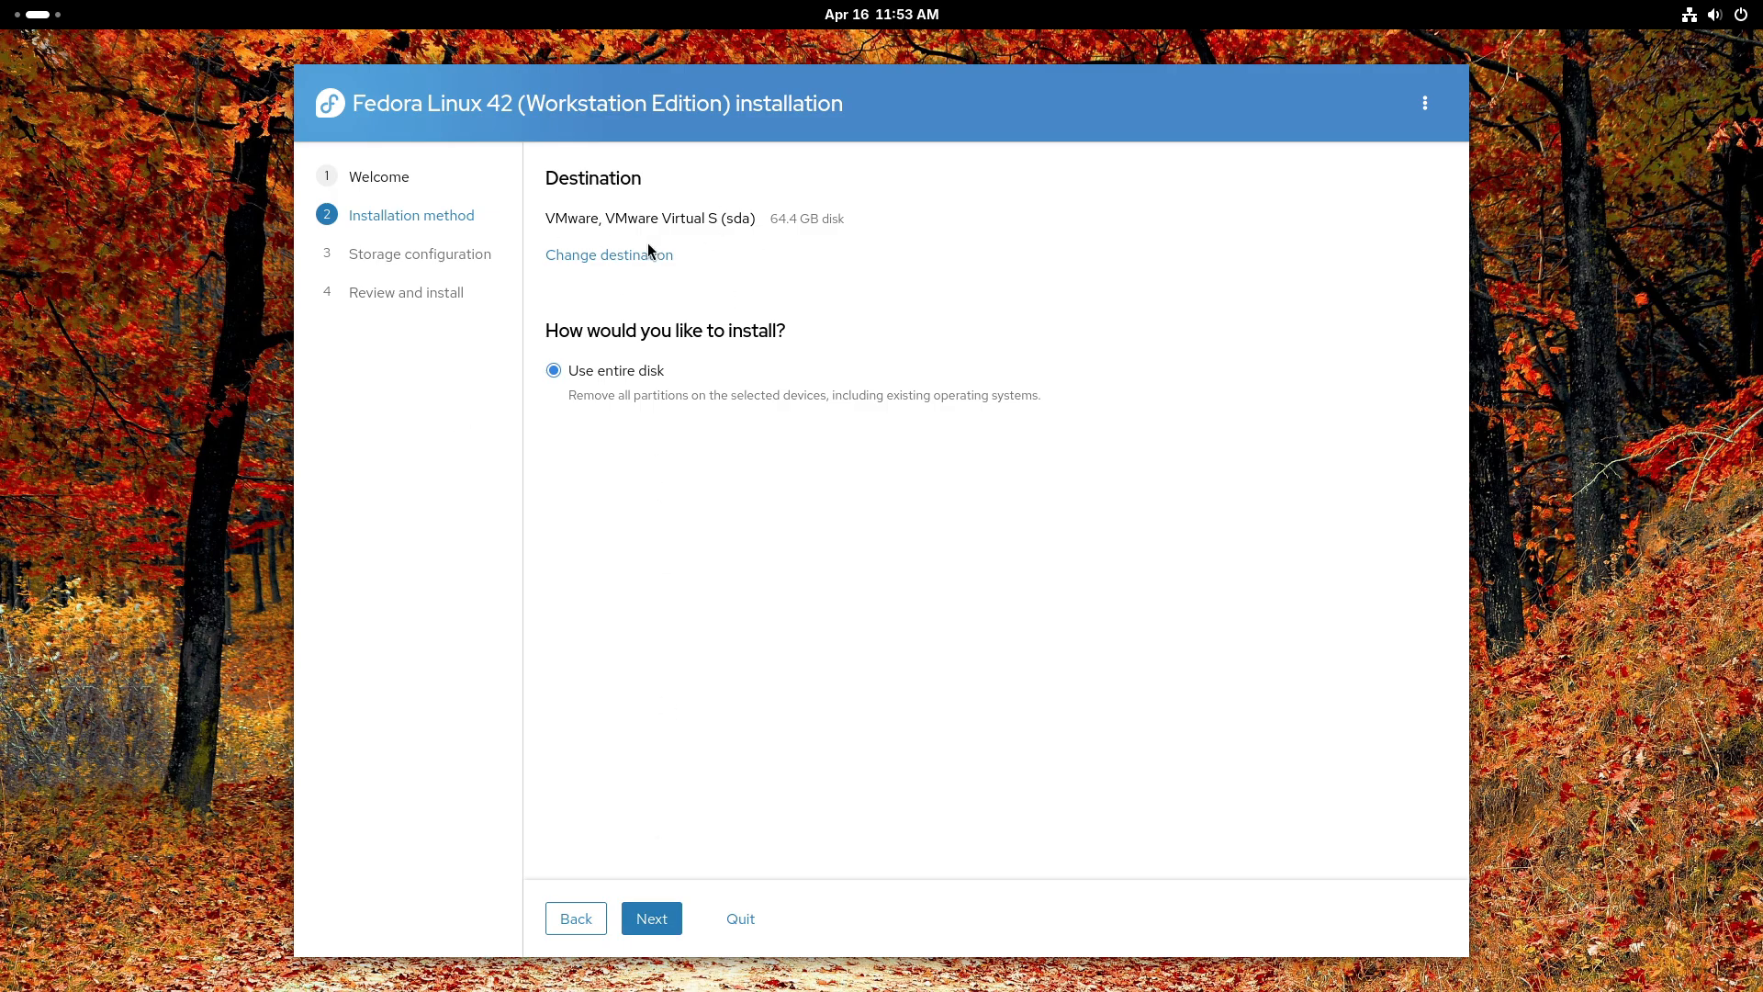
Select the 64.4 GB VMware disk, reach Review and install, then cancel quitting.
click(608, 255)
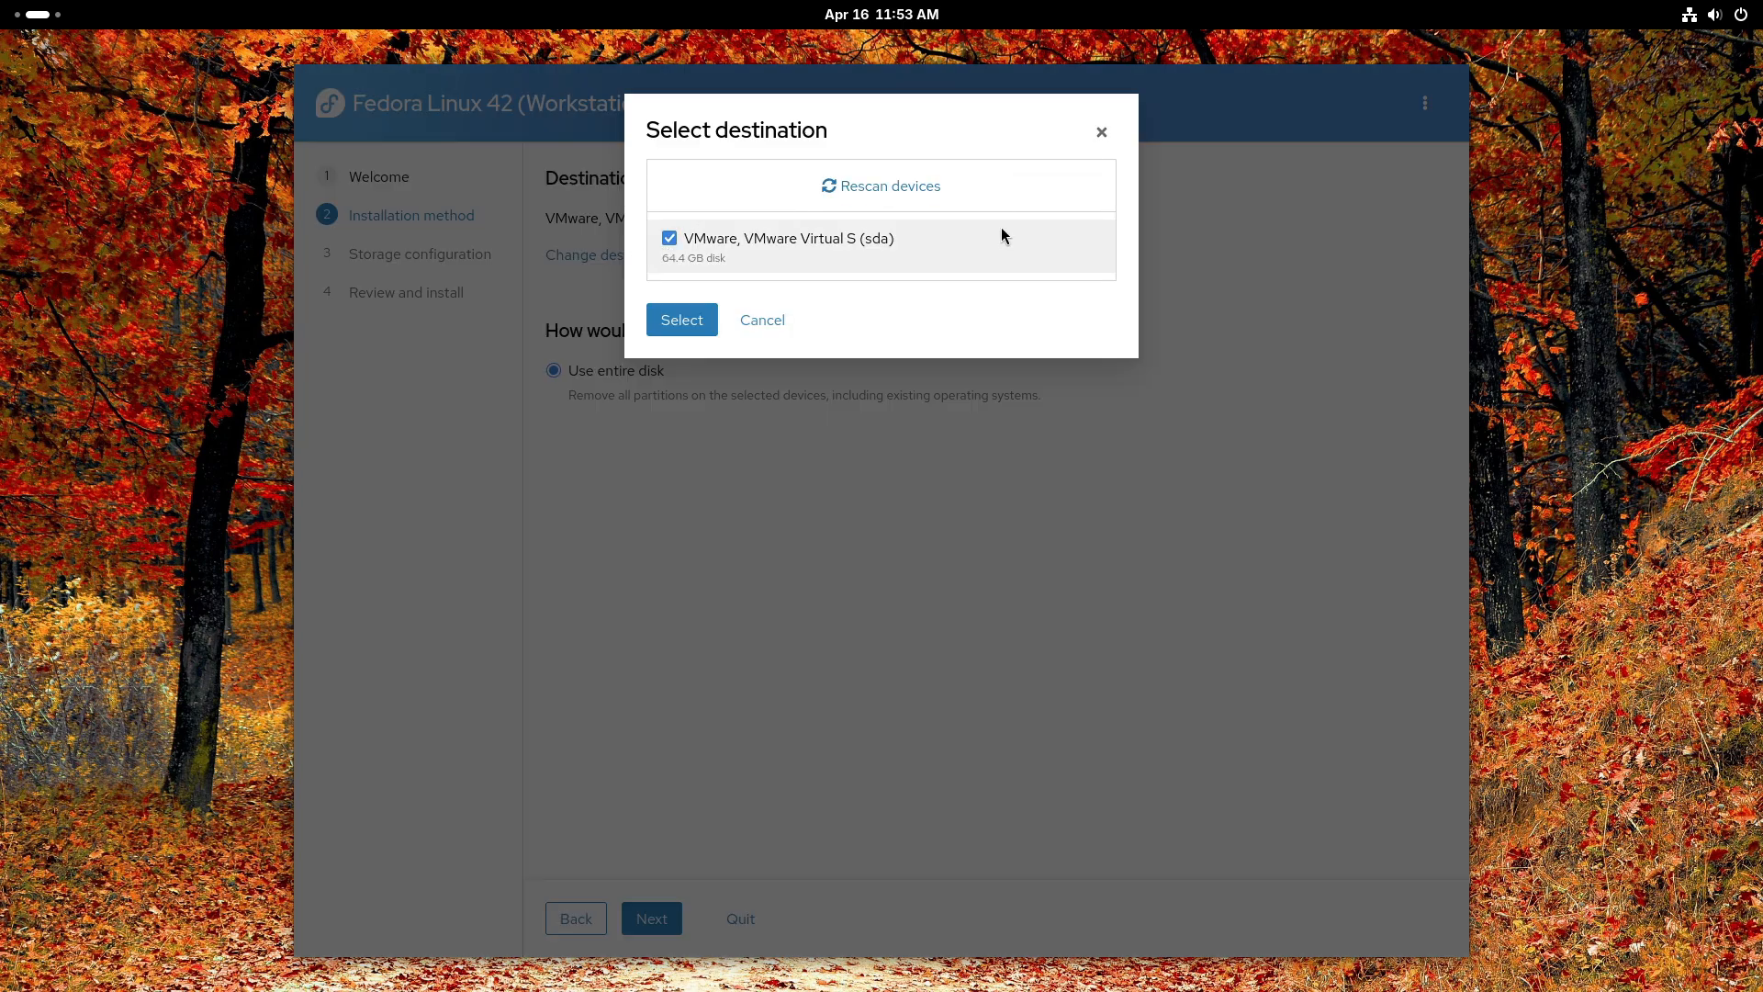
click(682, 320)
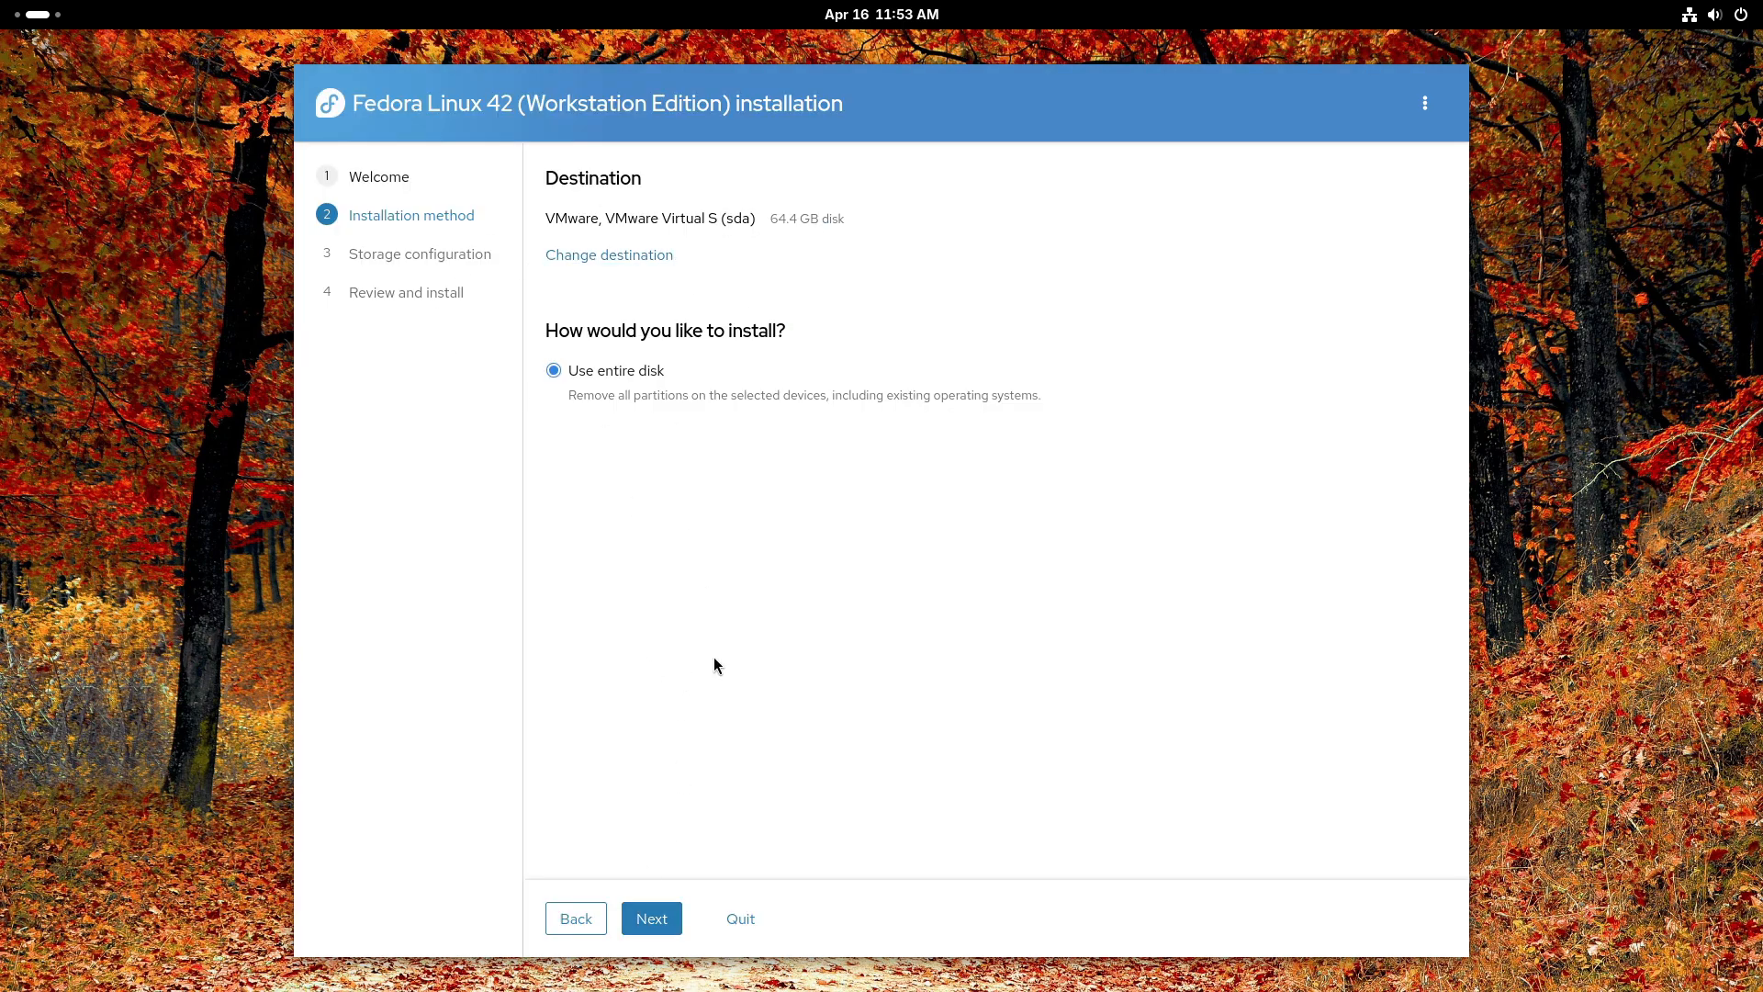
click(651, 918)
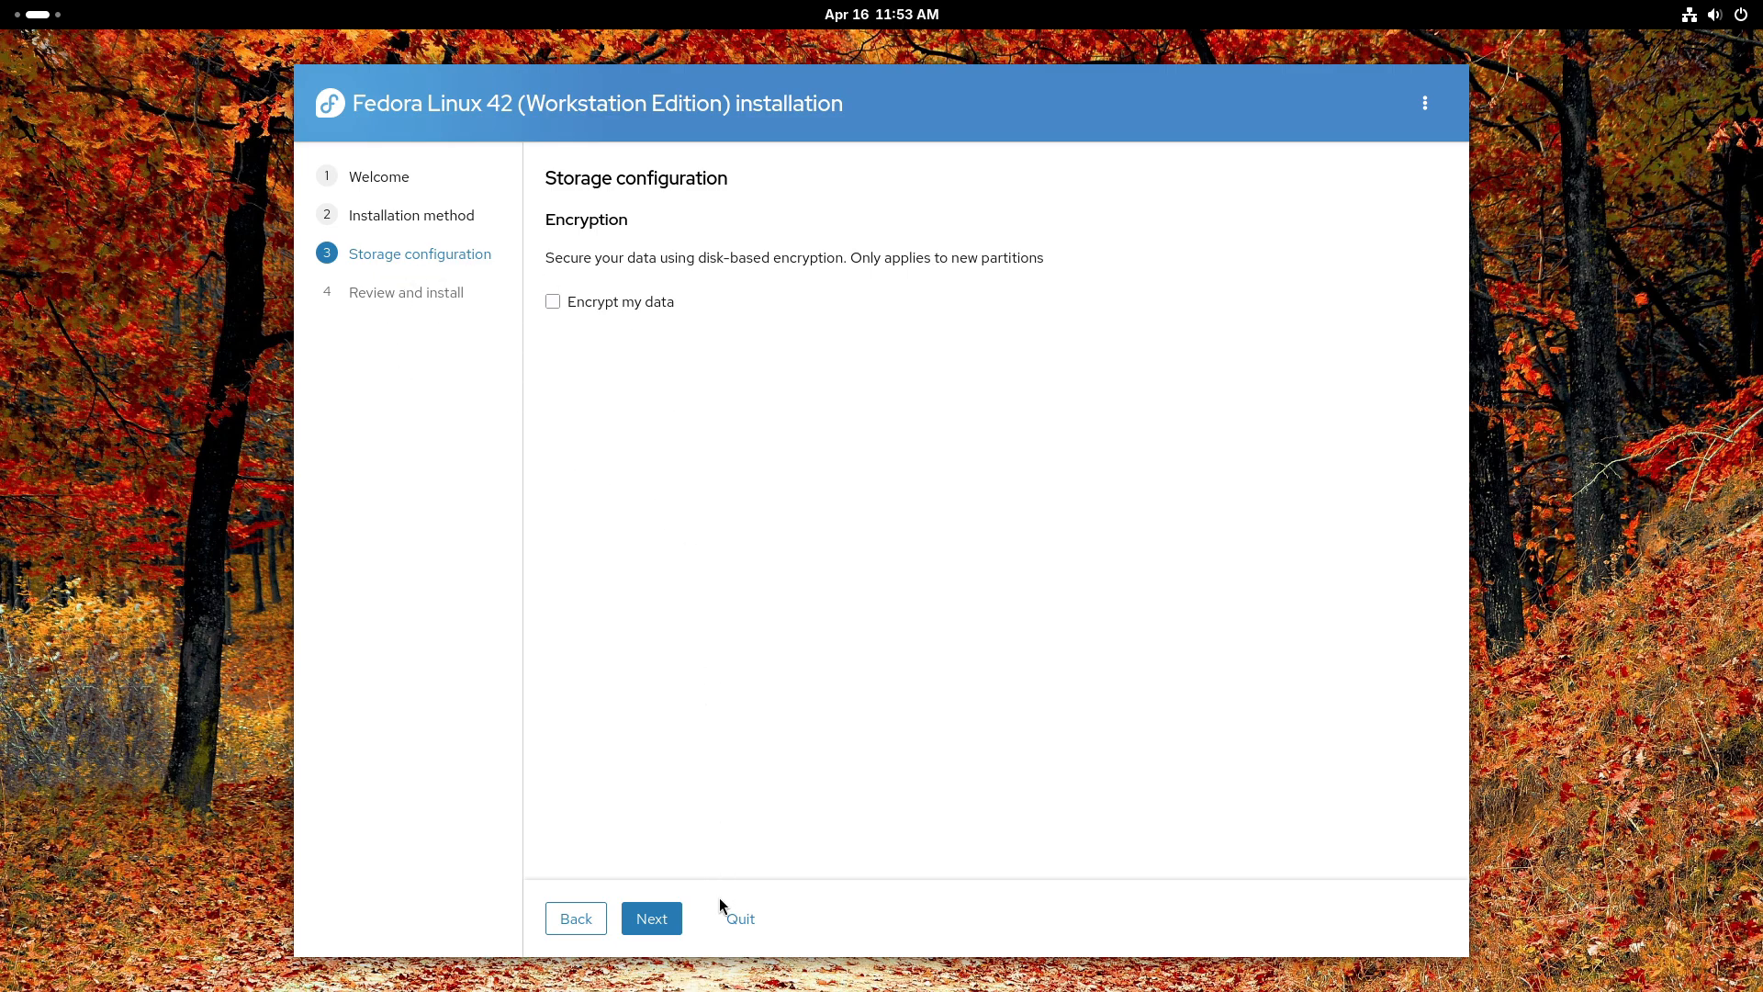
click(650, 917)
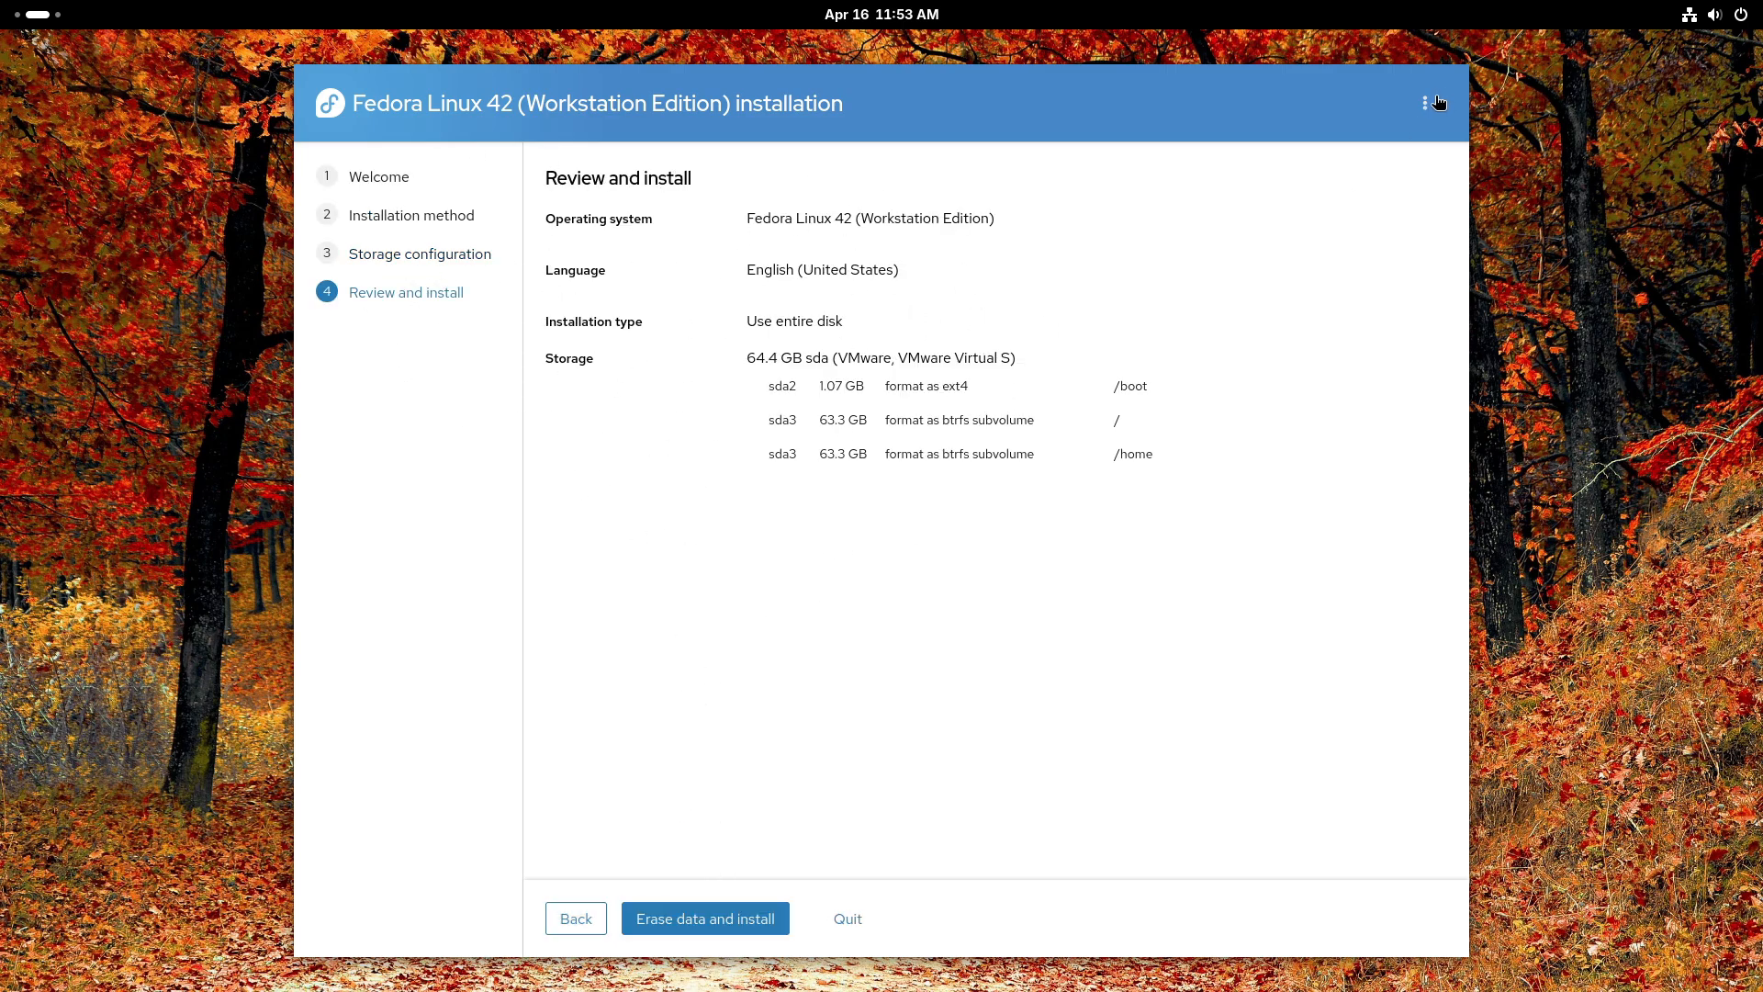
click(847, 918)
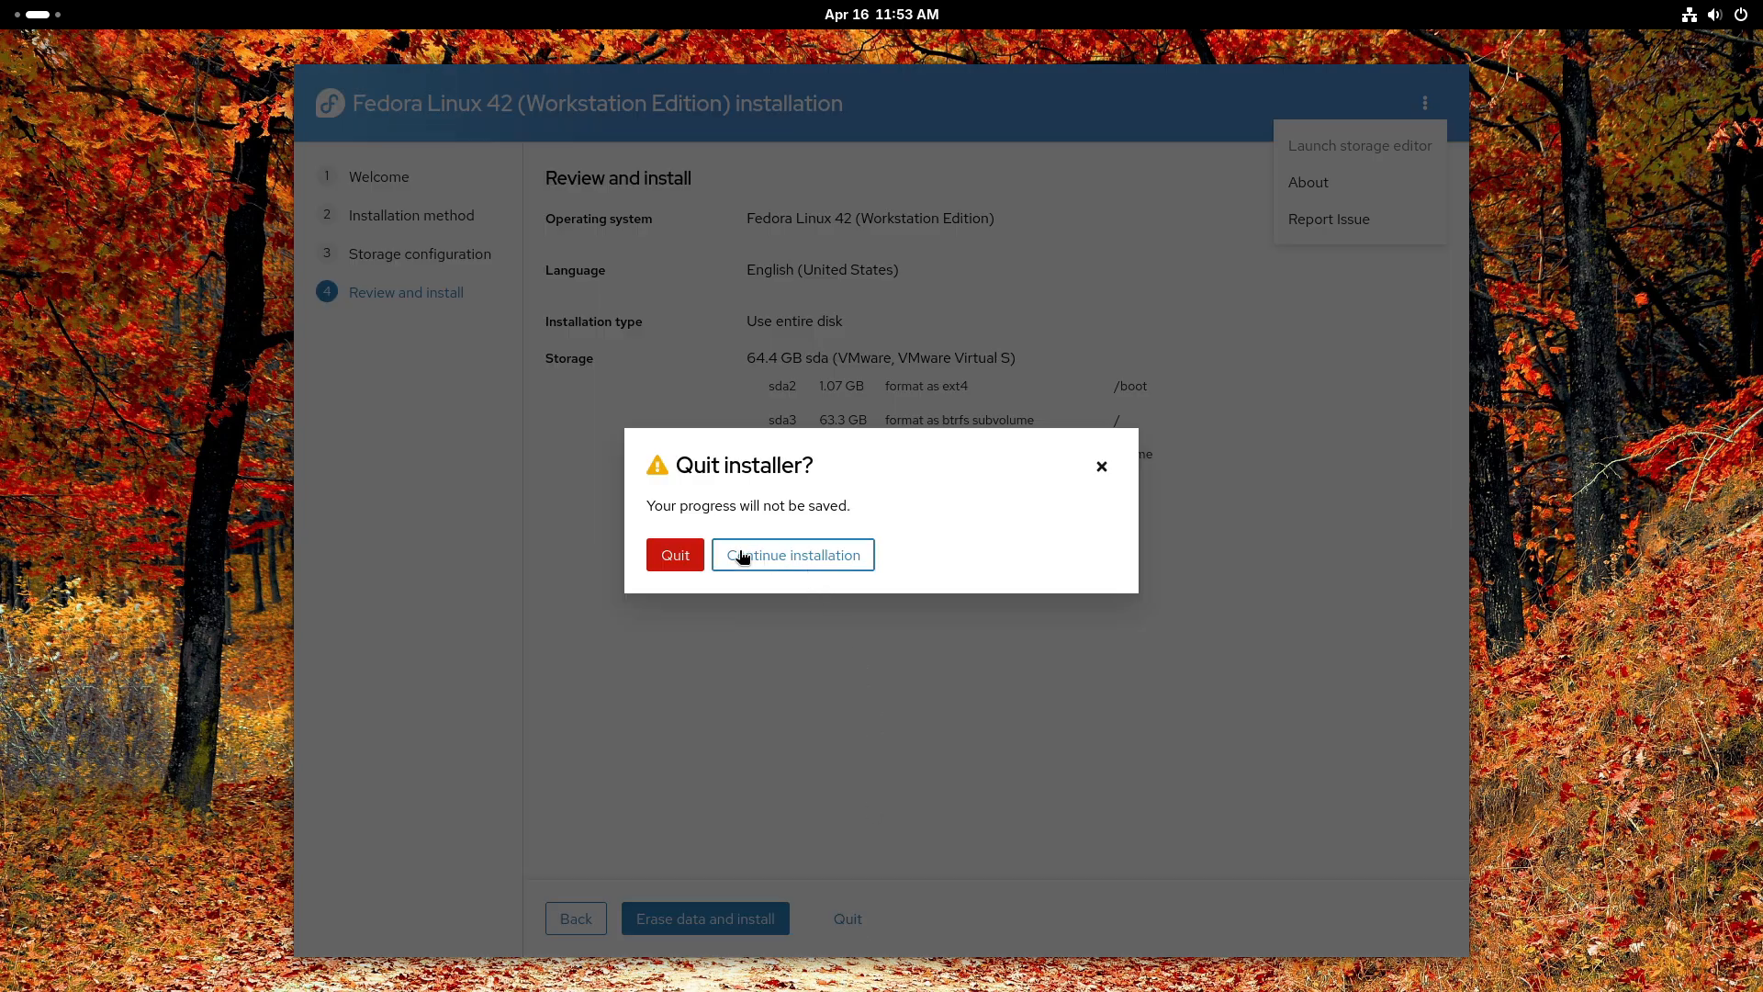
click(675, 555)
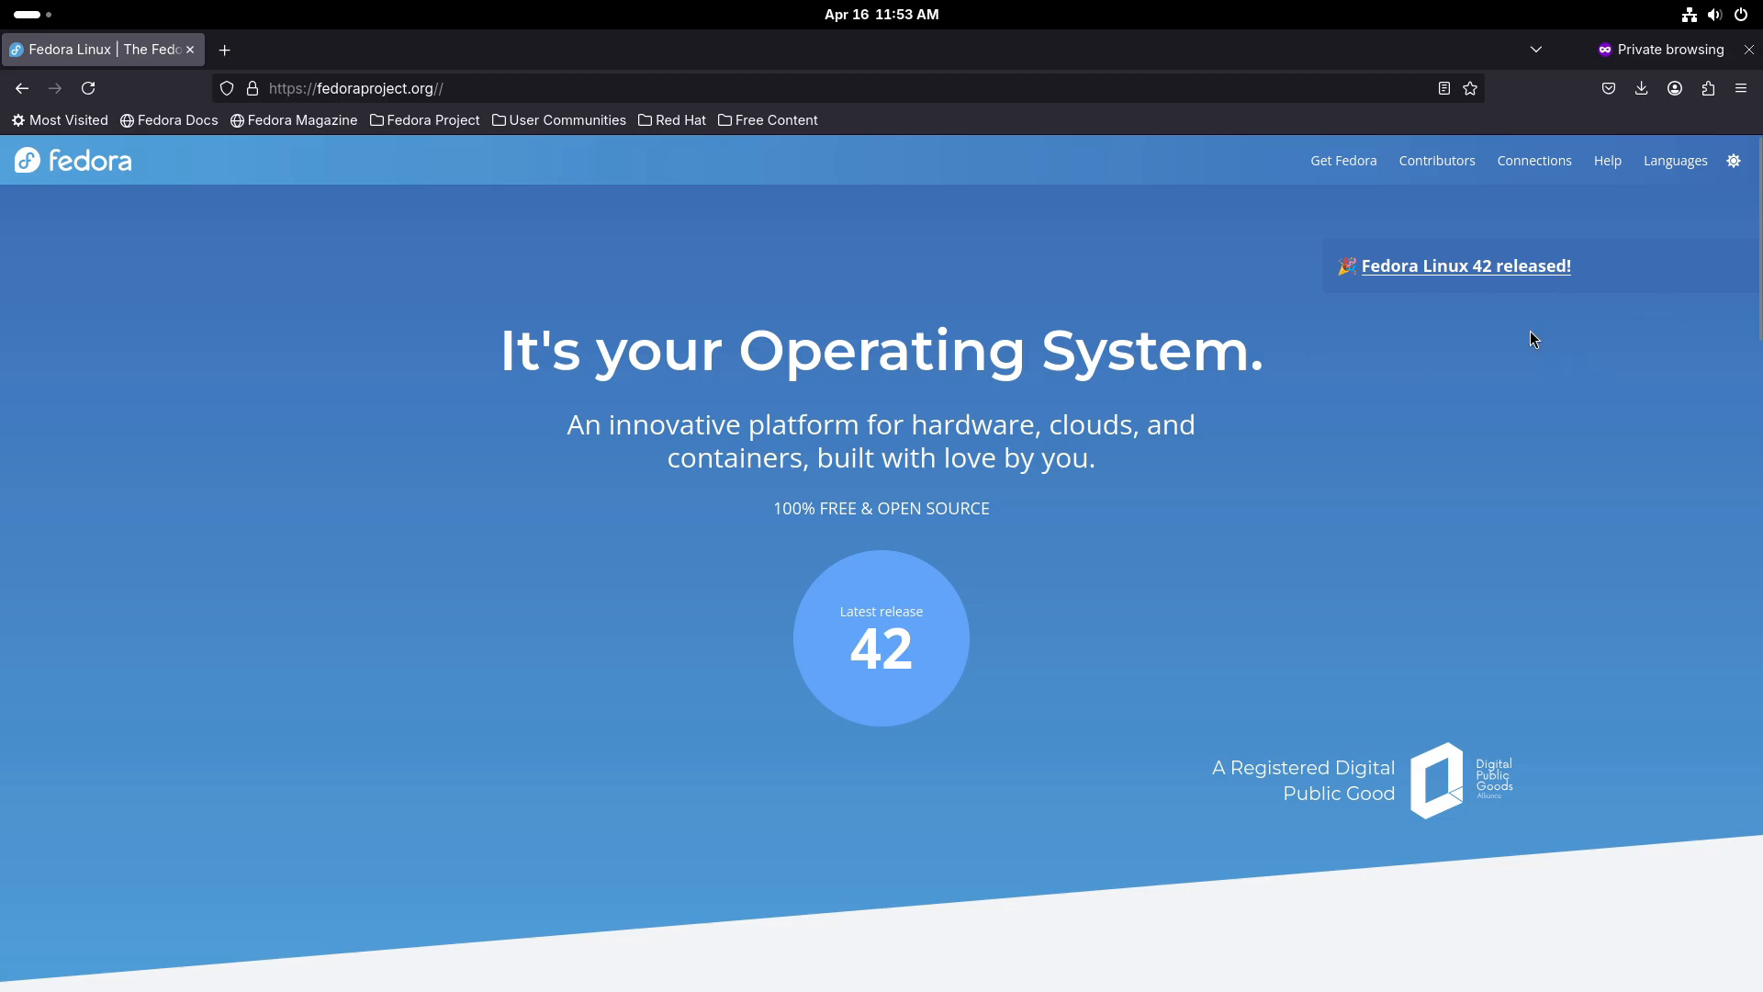
Open the 'Fedora Linux 42 released!' article and highlight the Upgrade in place heading.
click(1466, 265)
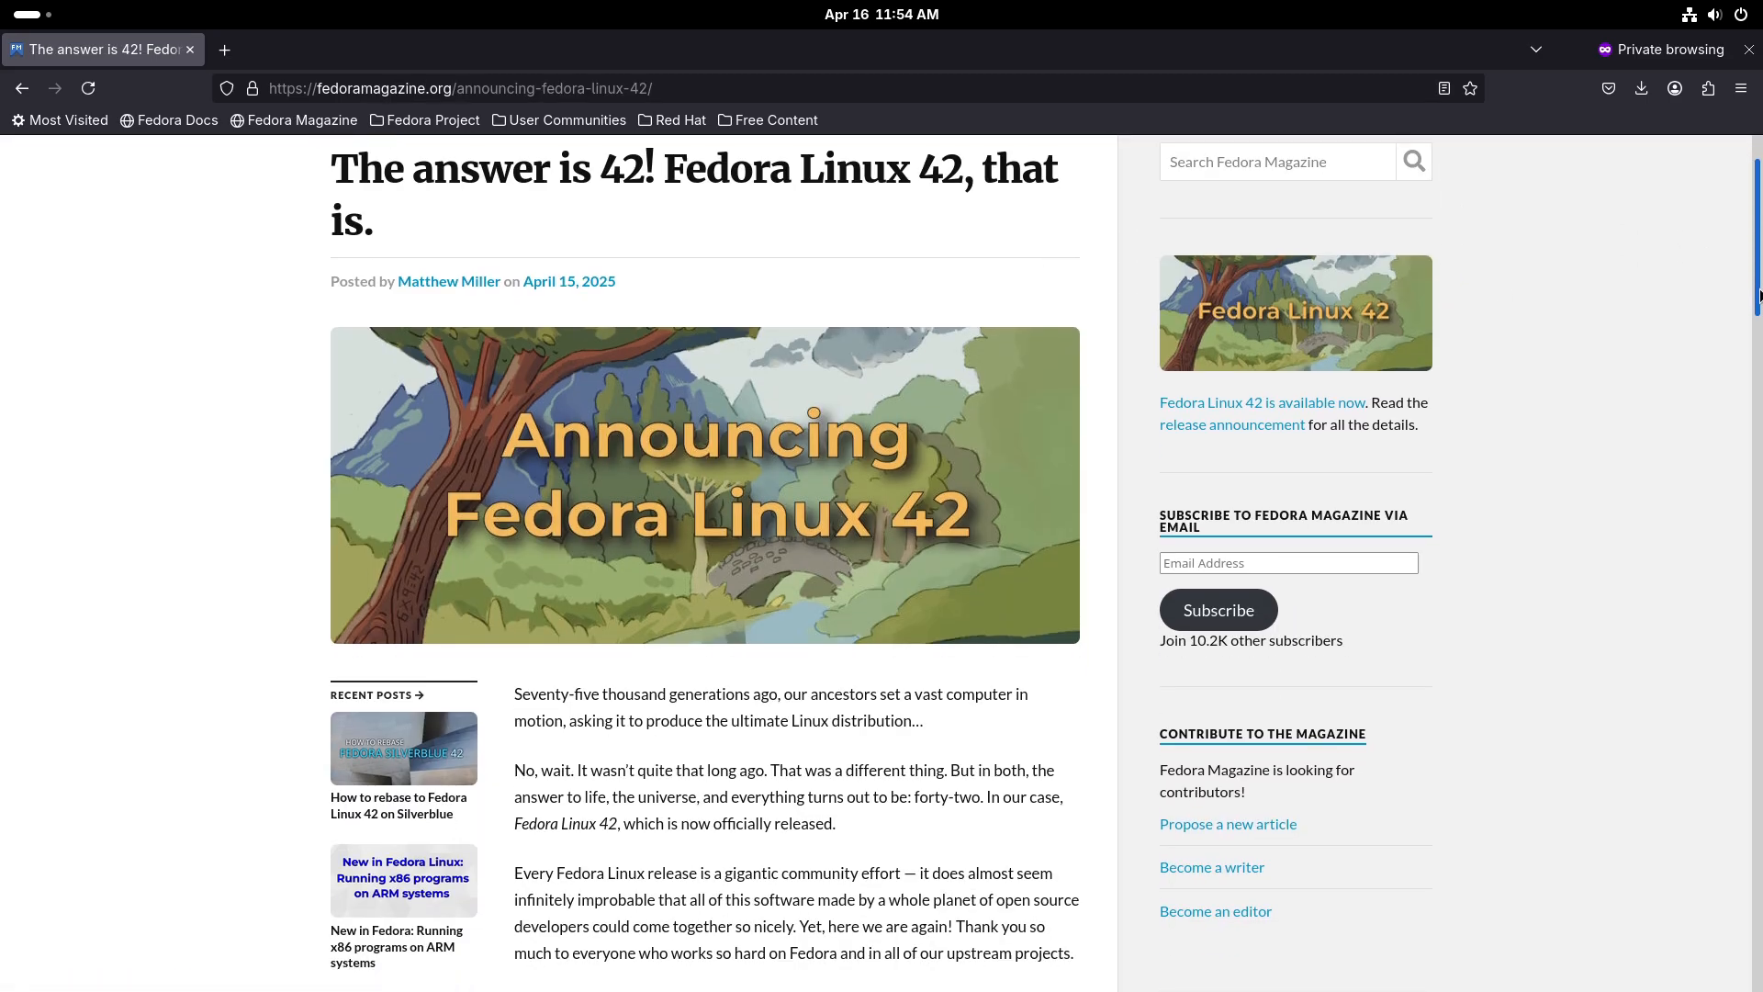
scroll(down, 3)
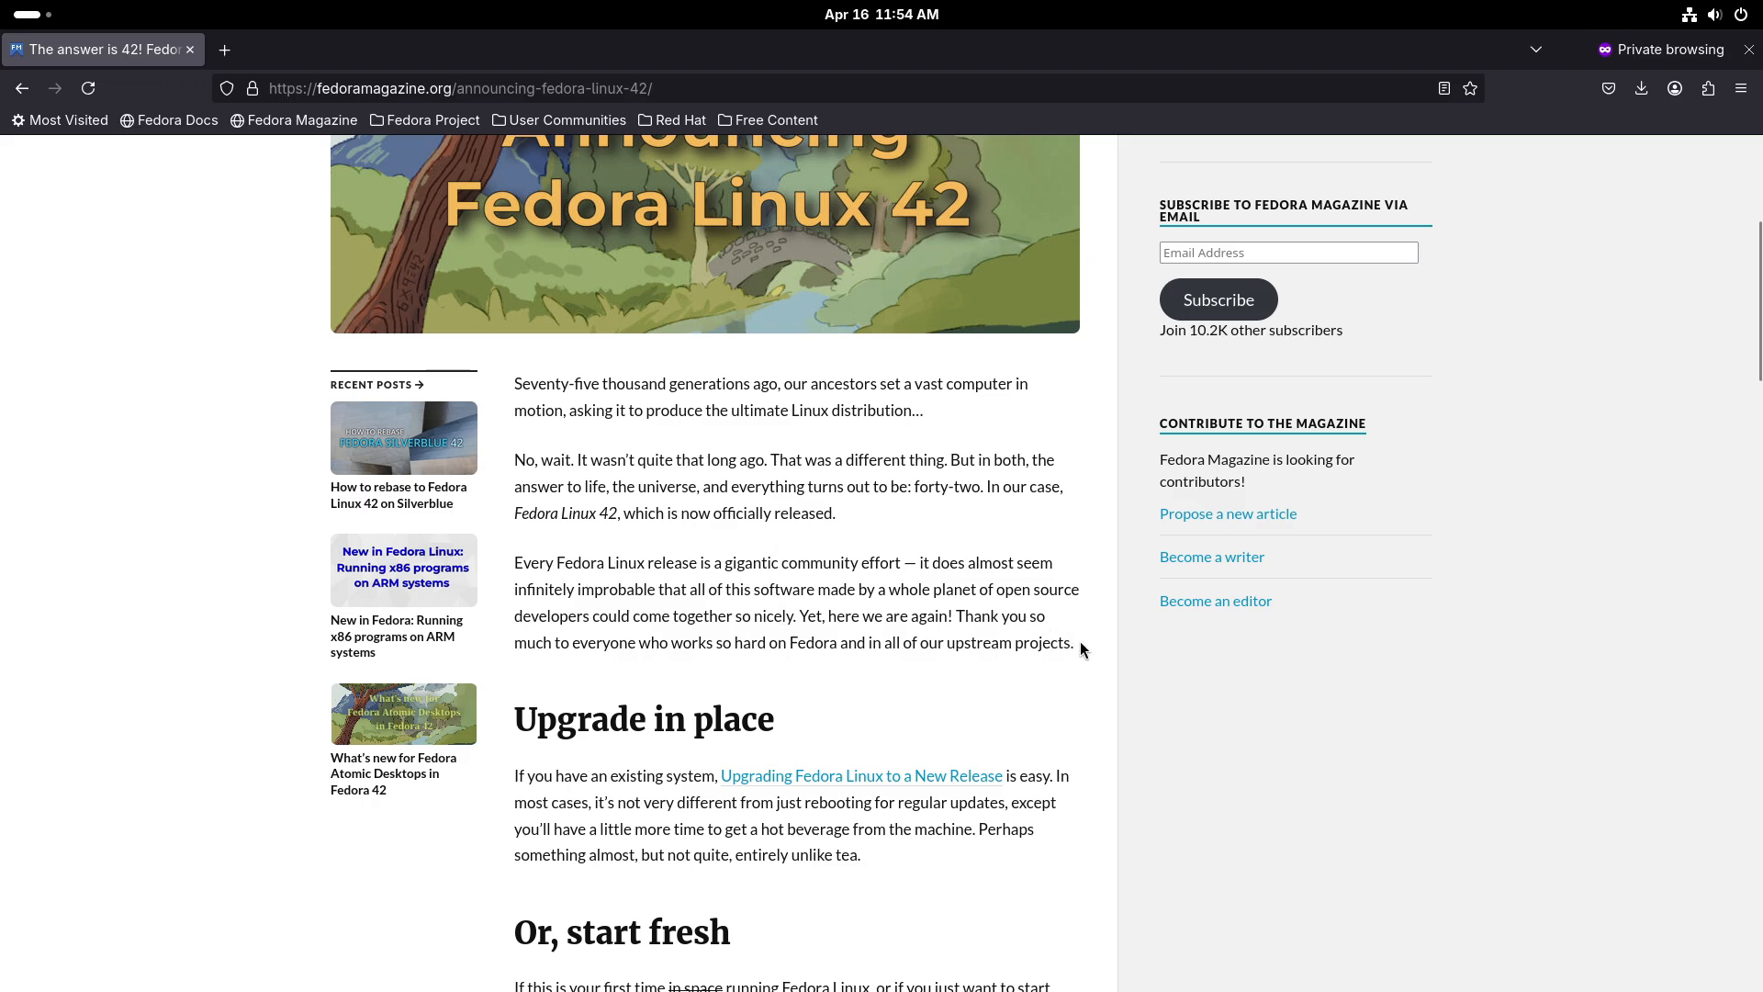
drag(514, 384, 1074, 642)
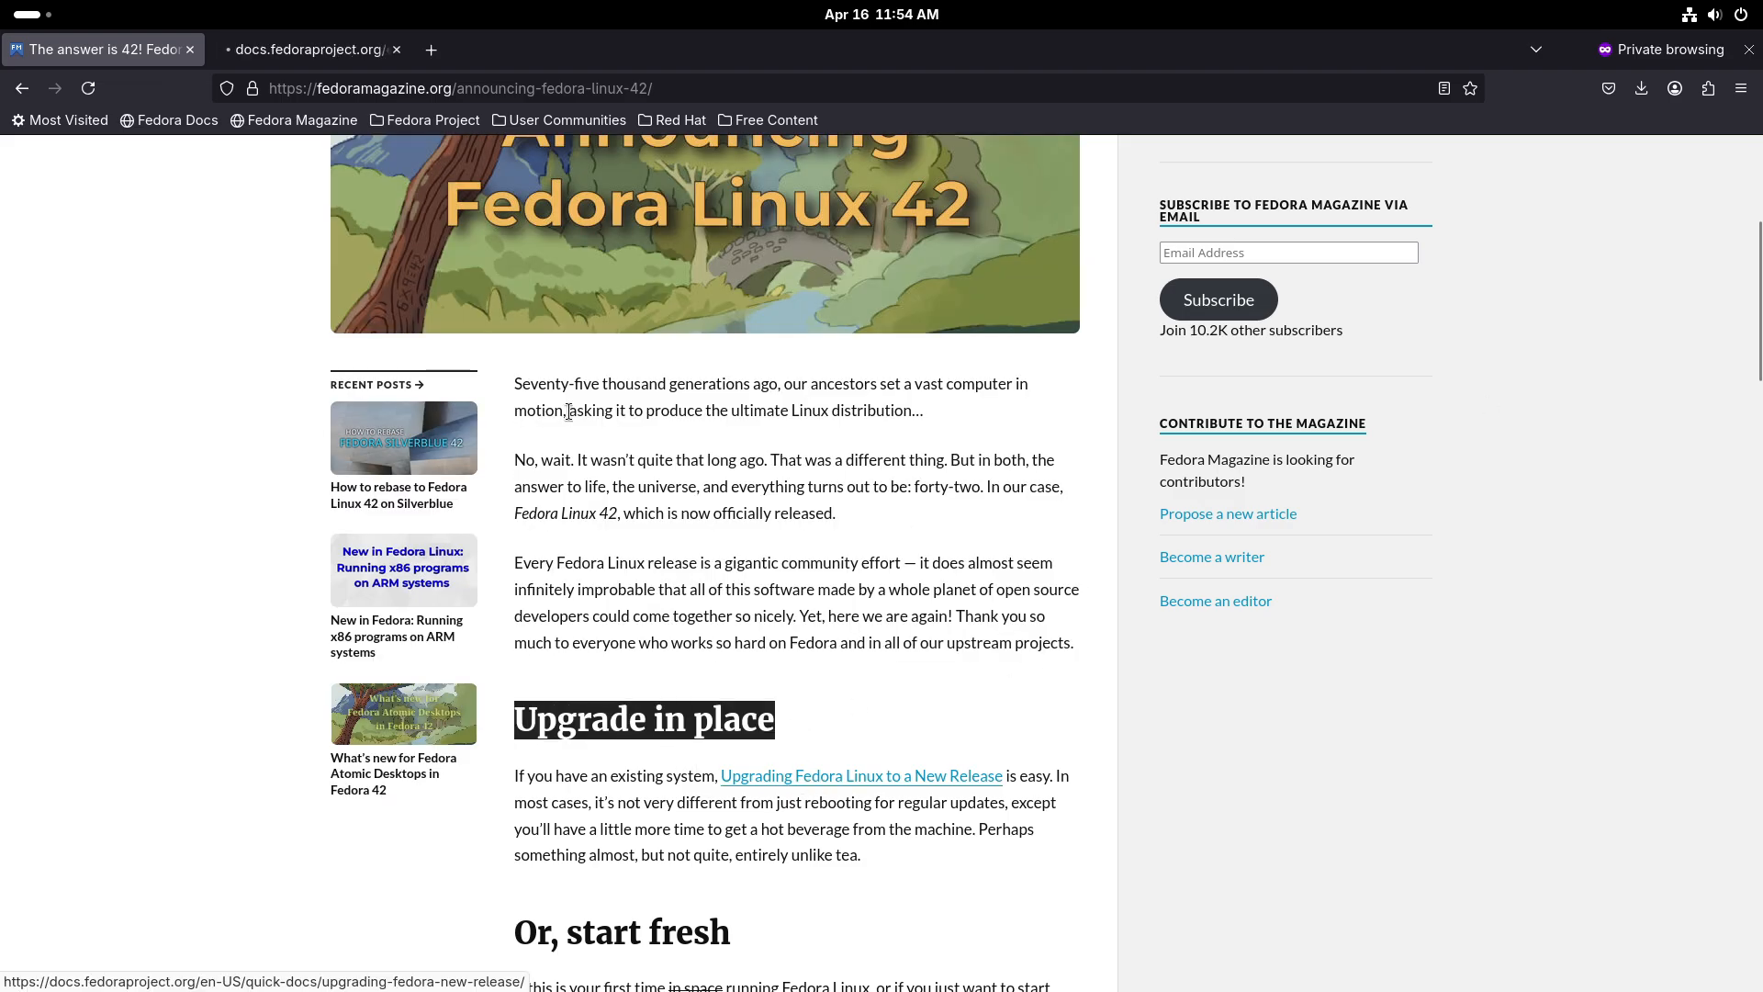
Read the upgrade guide to its last section, dismissing the Software window that appeared.
click(860, 776)
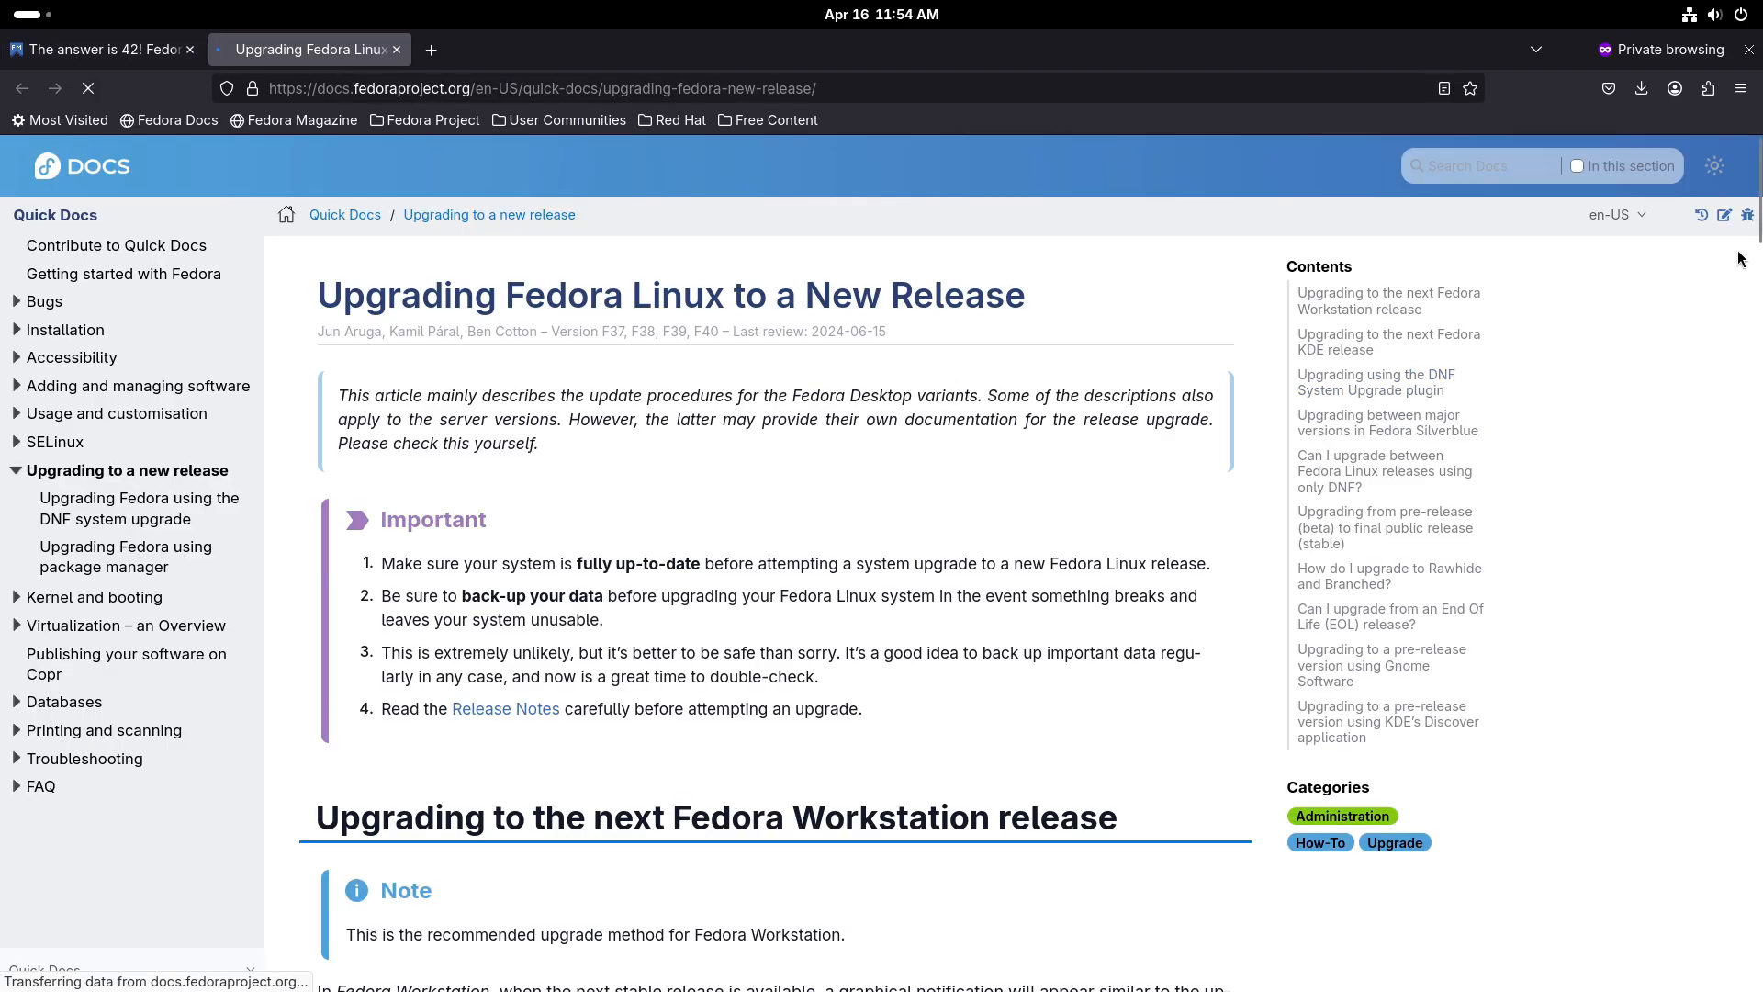
scroll(down, 3)
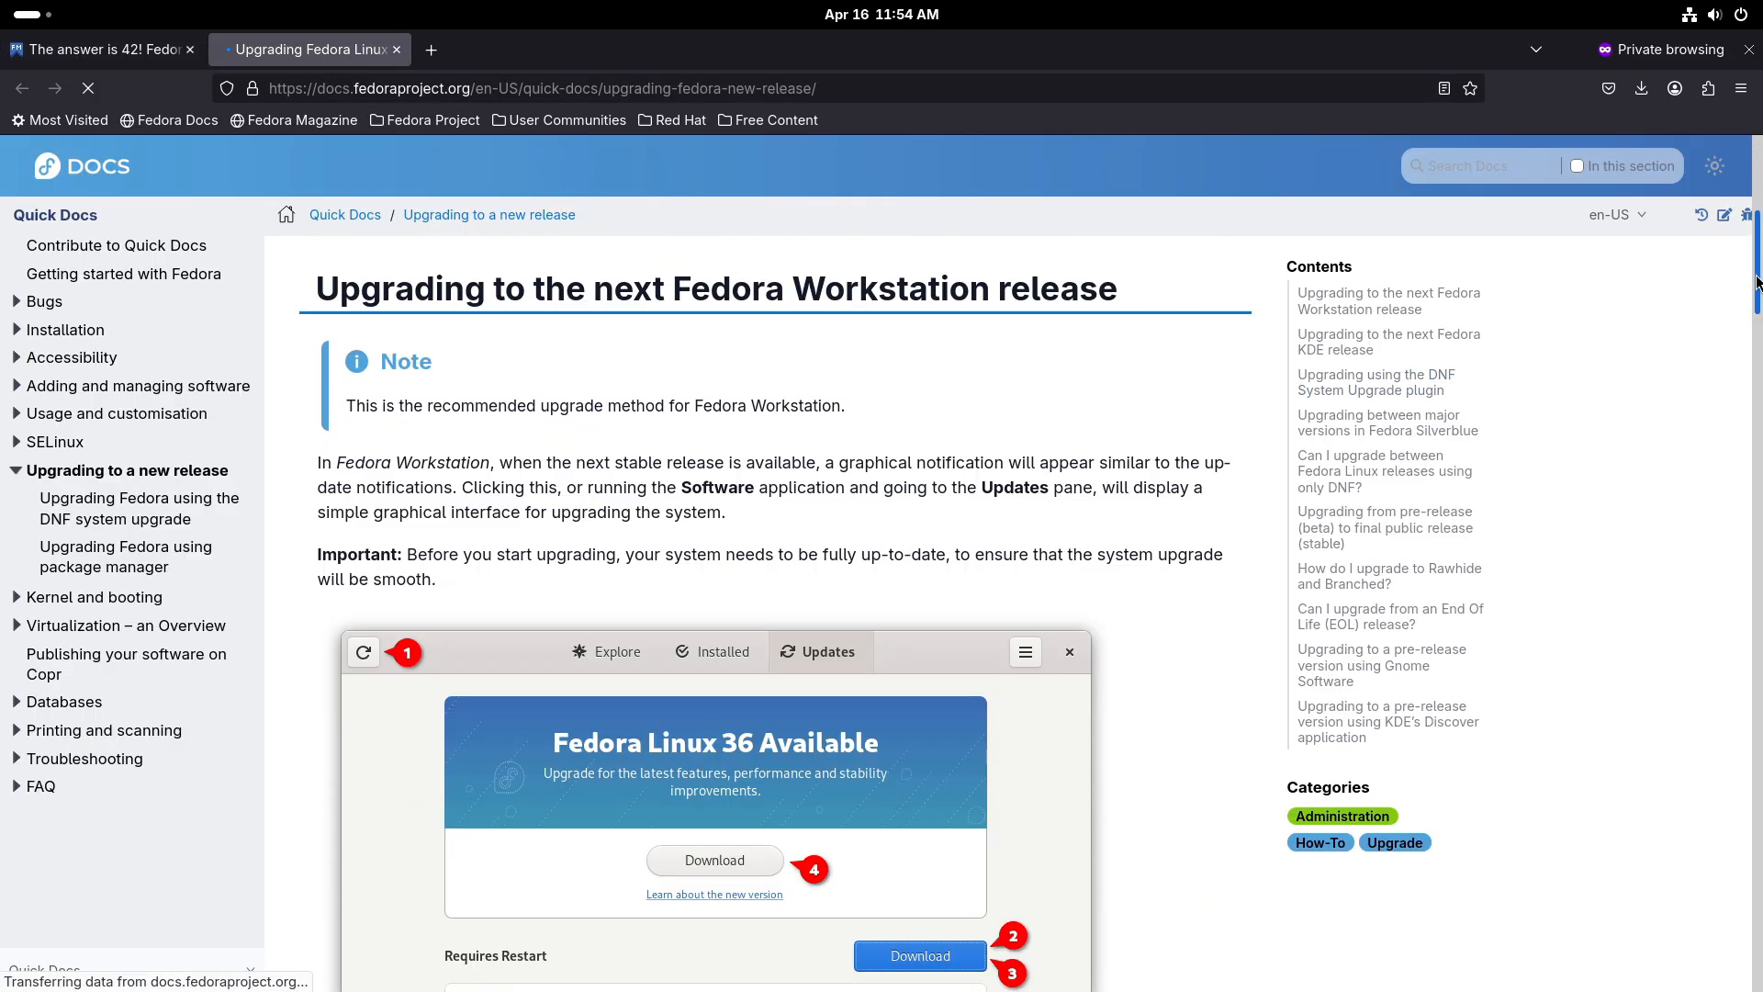
scroll(down, 3)
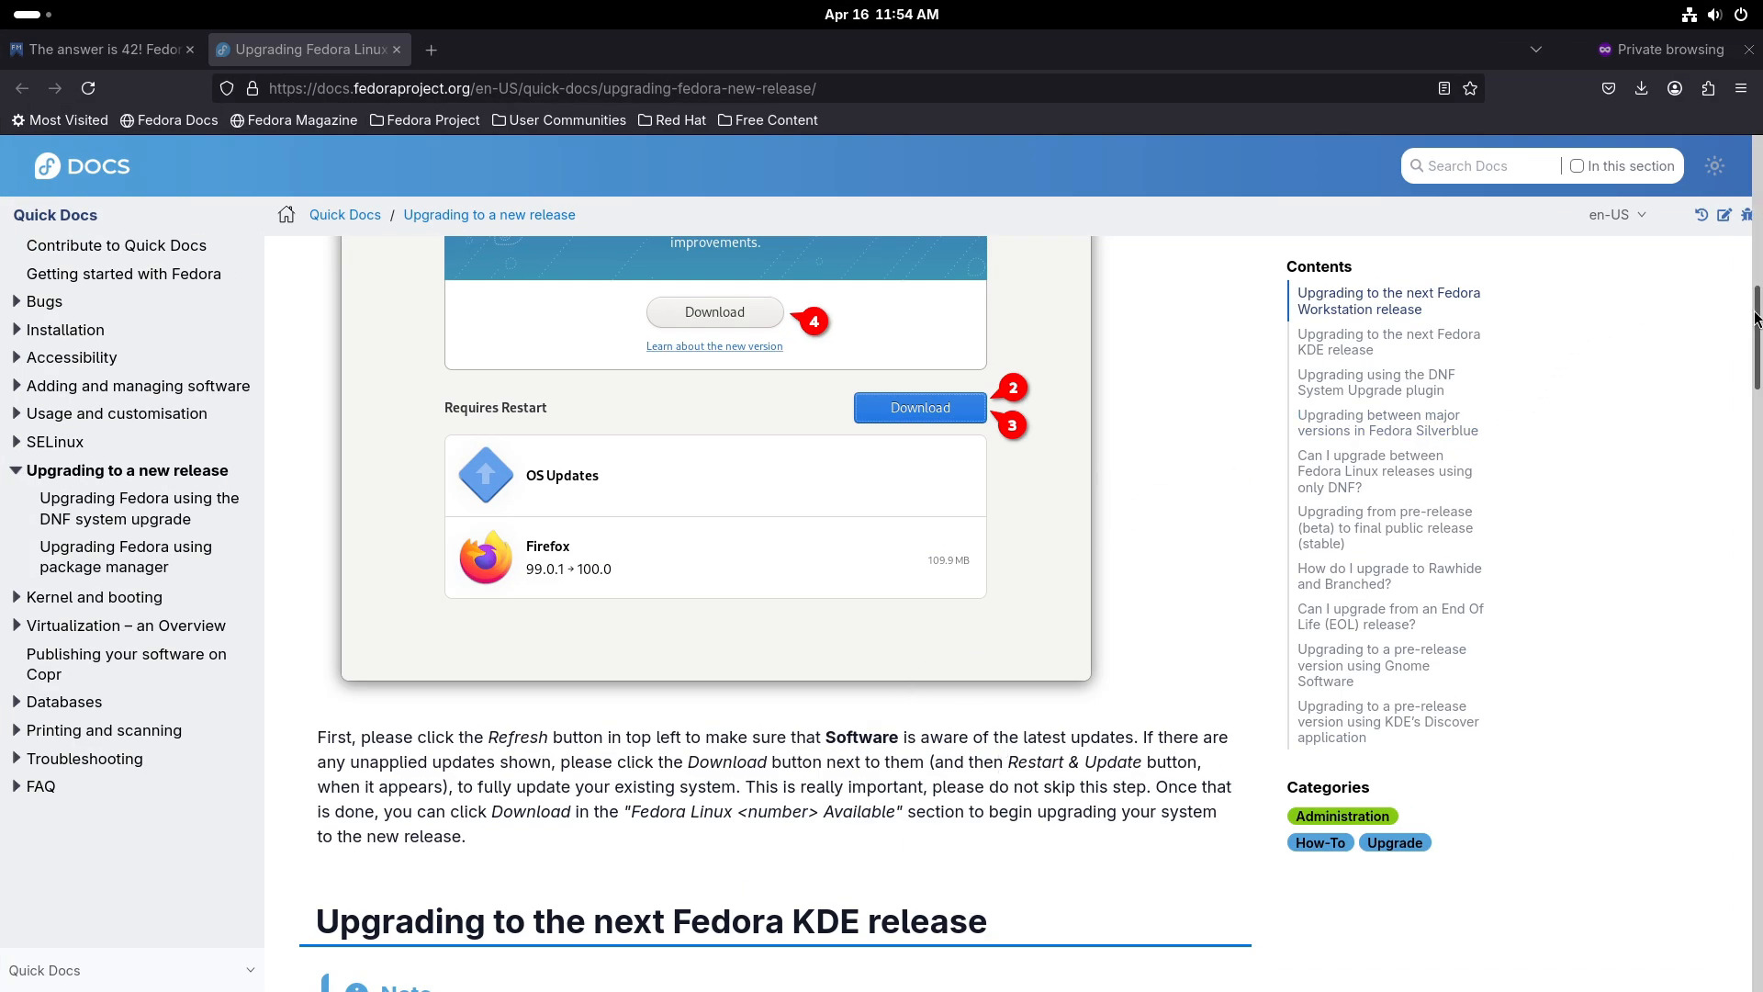
scroll(down, 3)
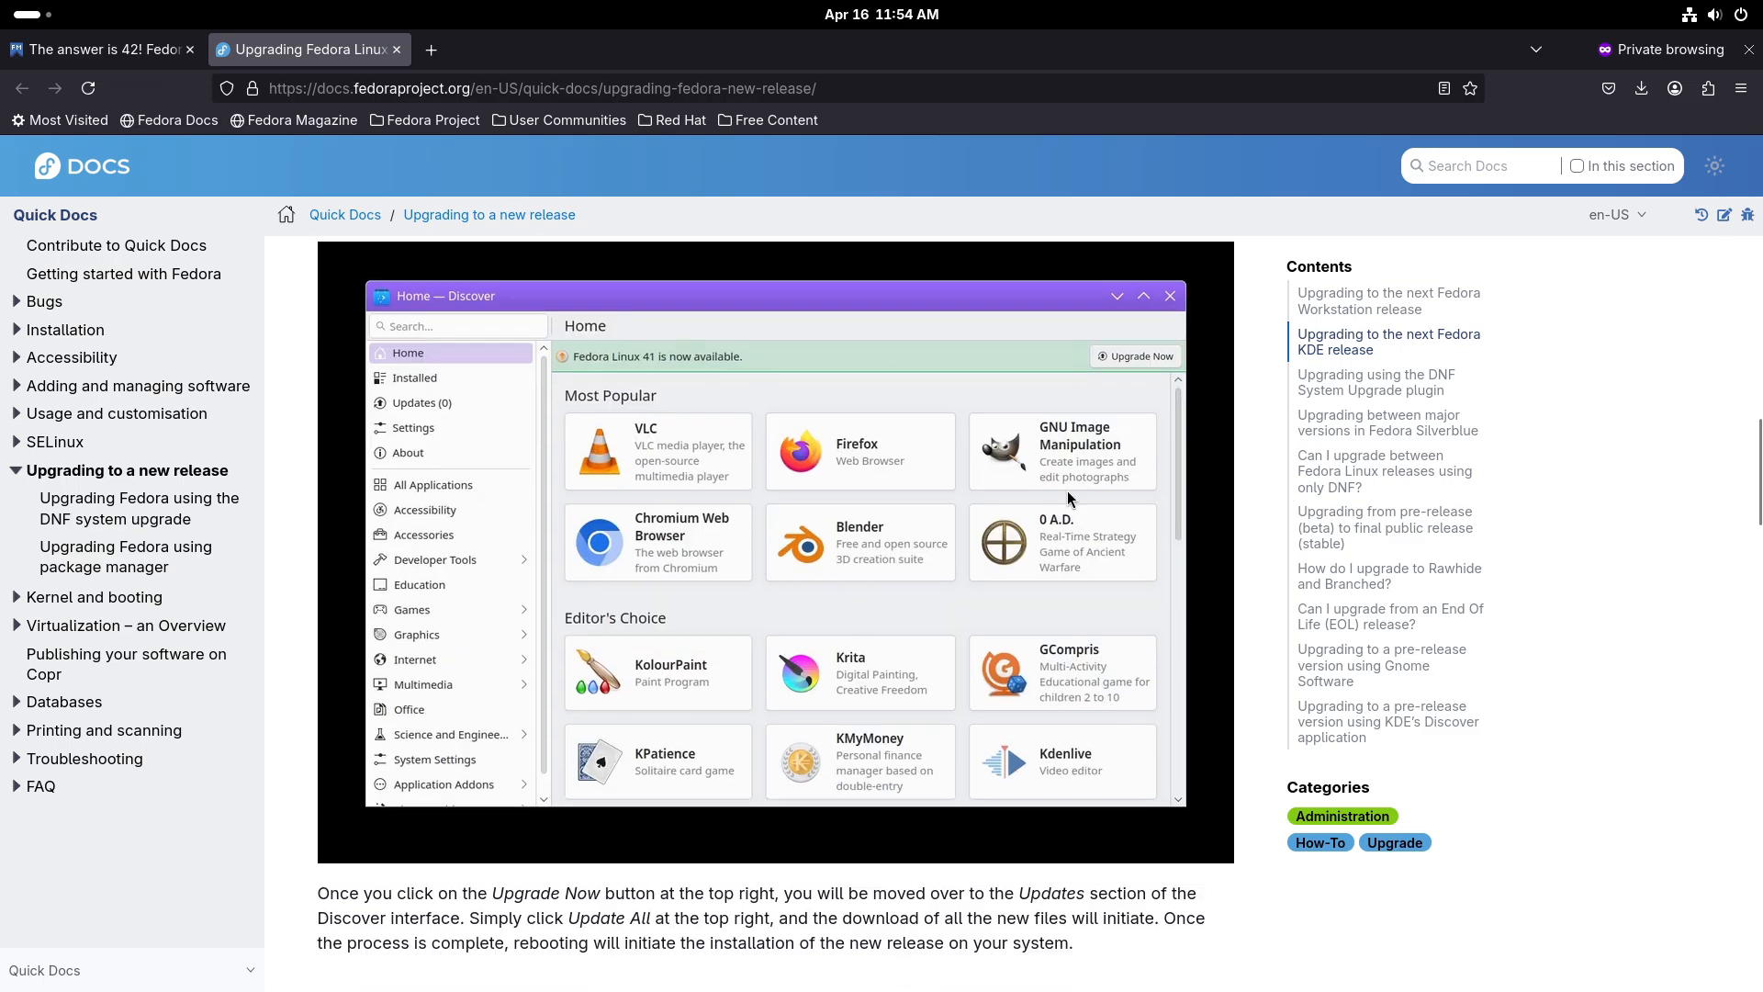
scroll(down, 3)
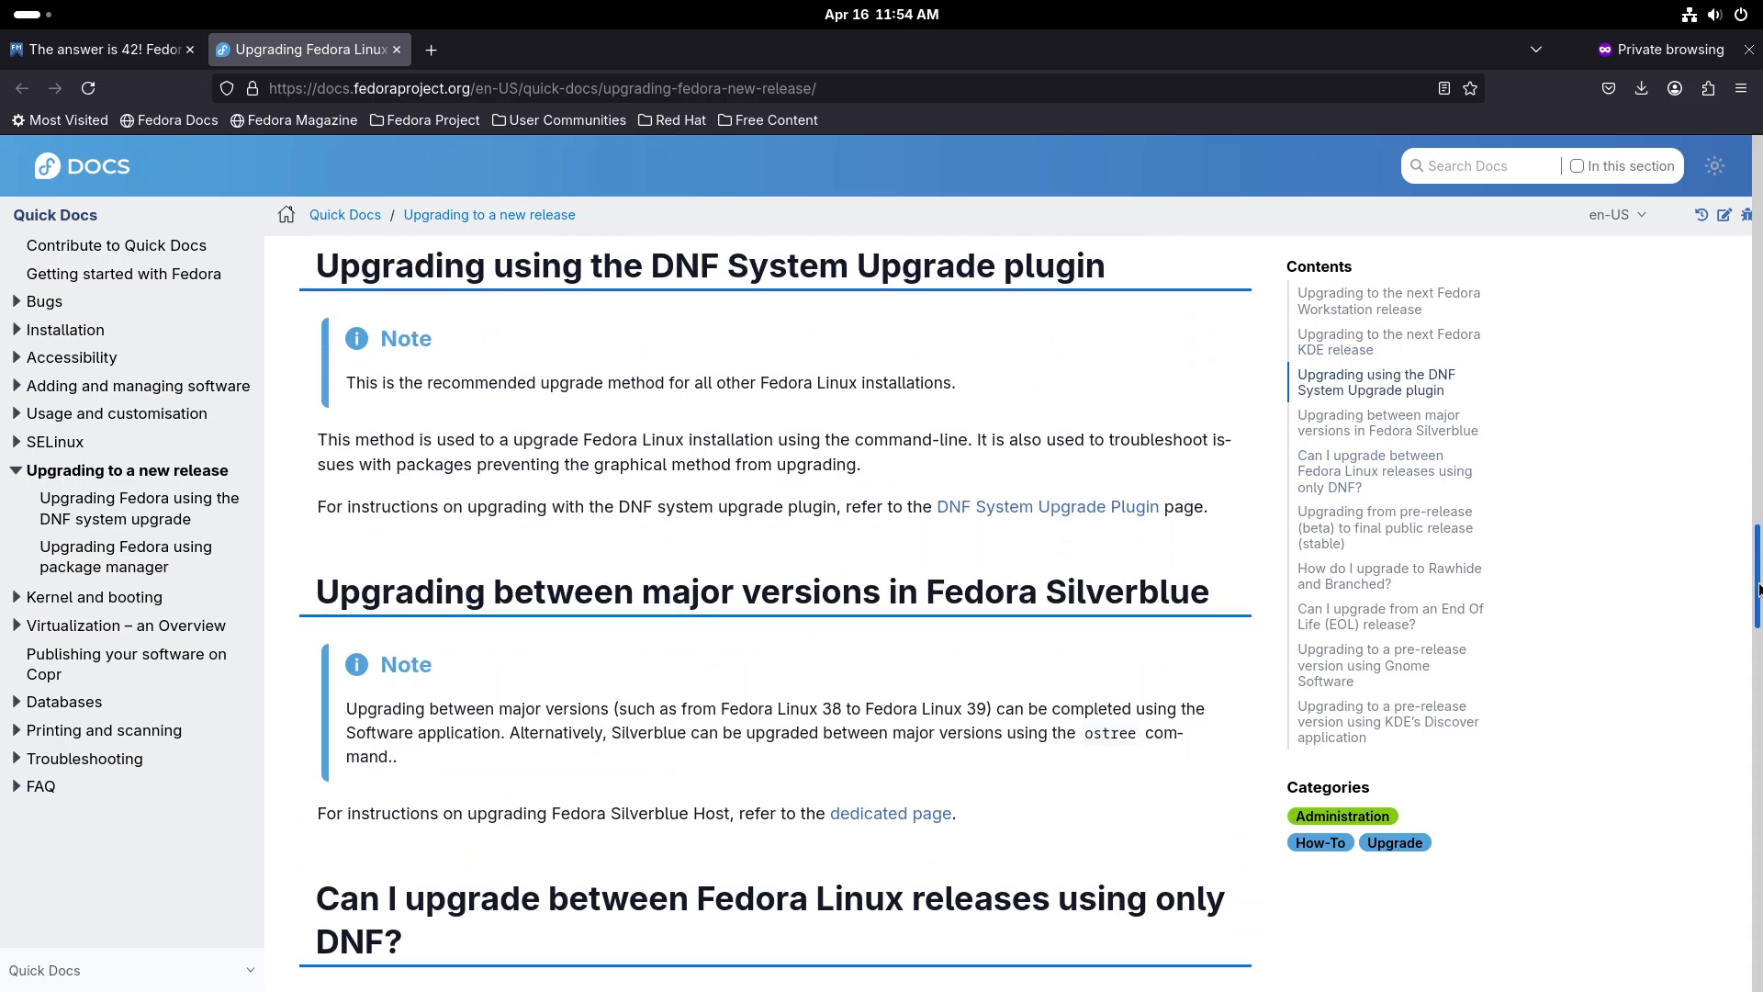
scroll(down, 3)
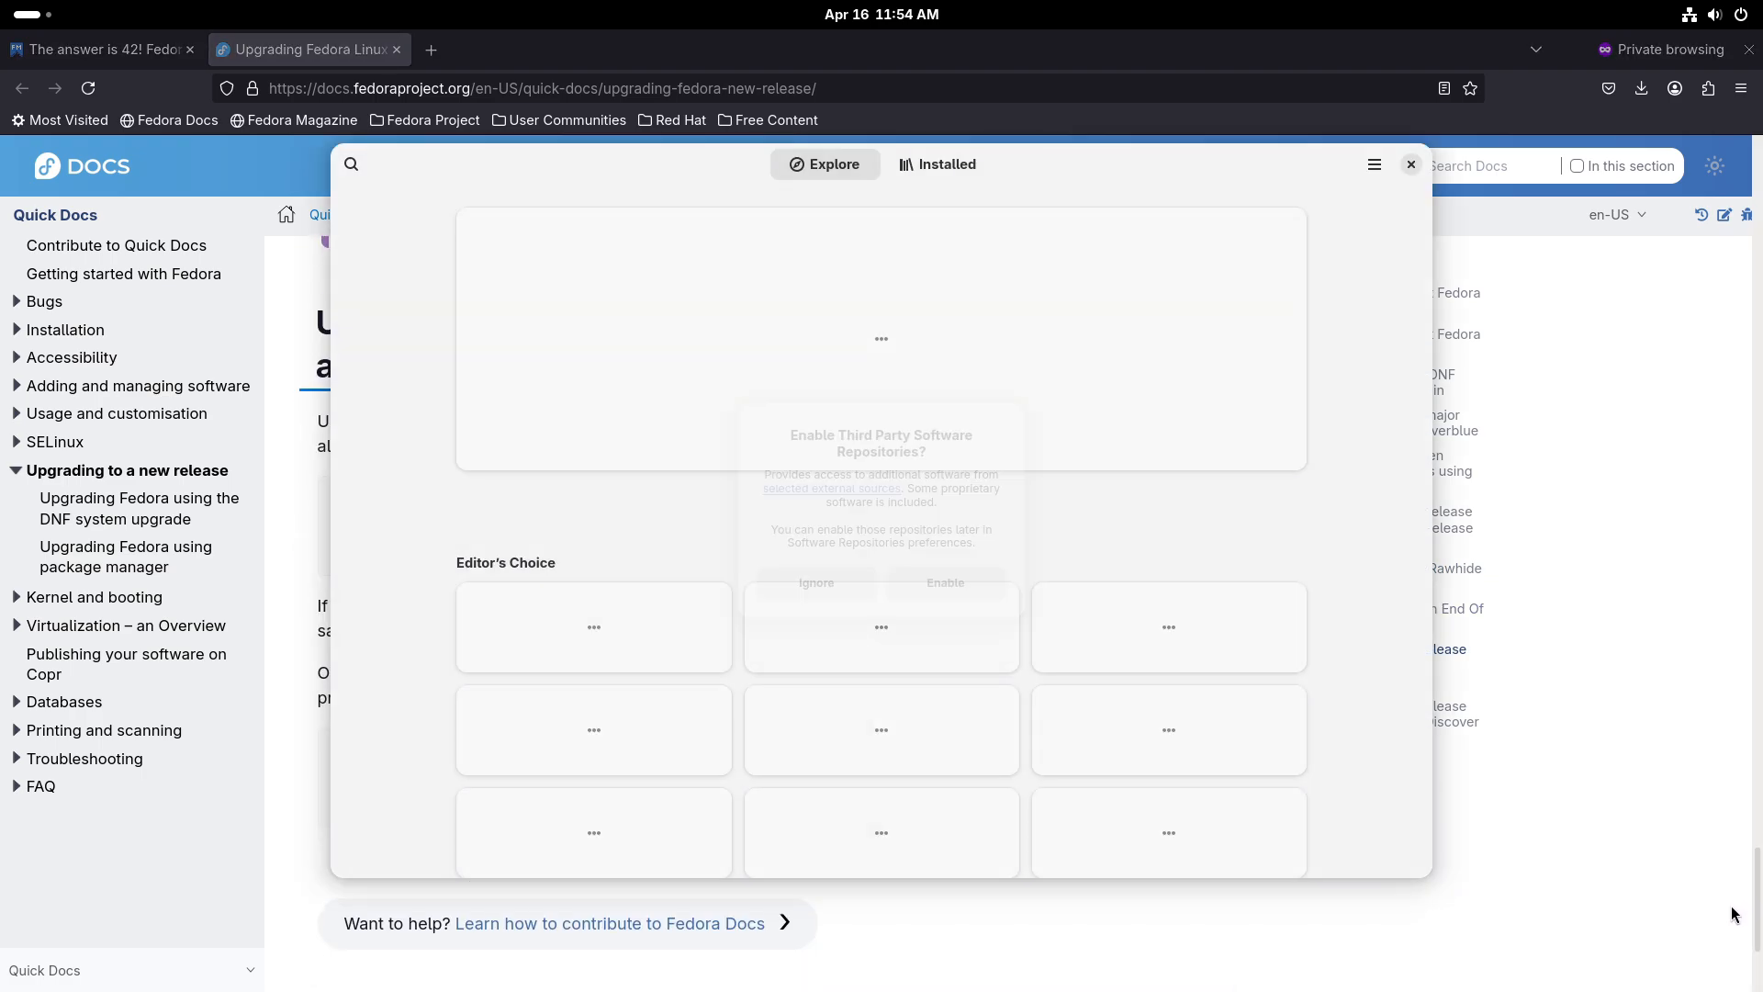
click(945, 582)
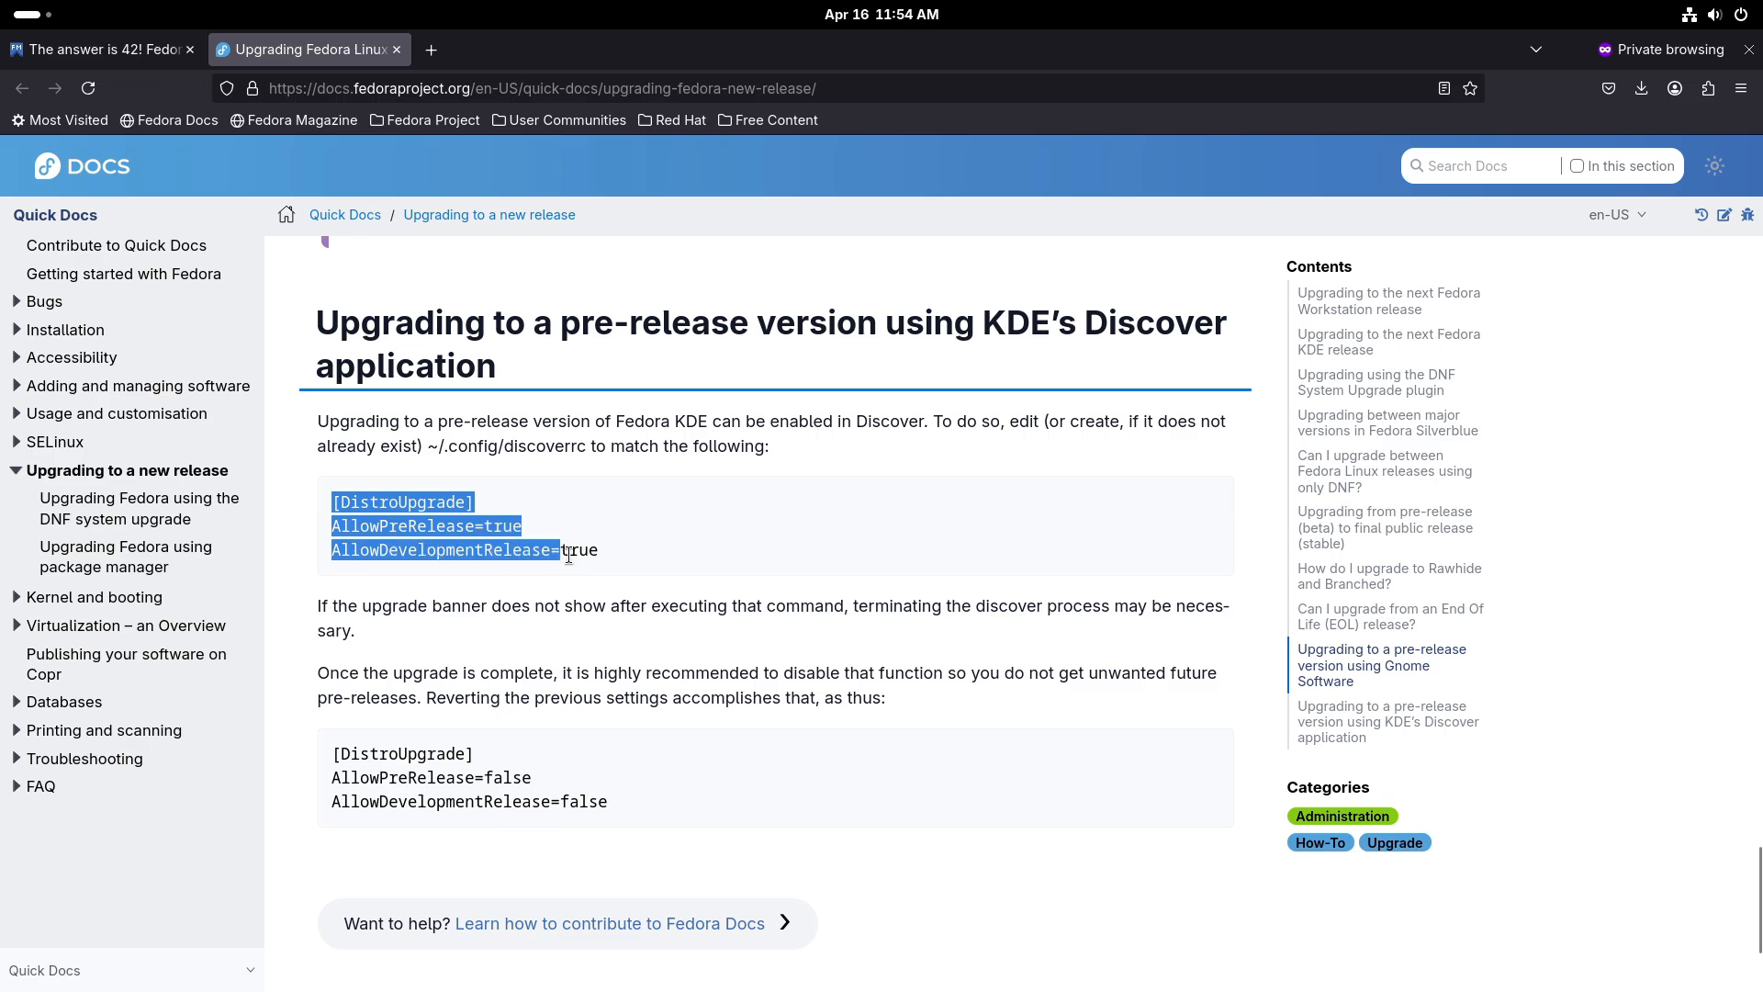
scroll(down, 3)
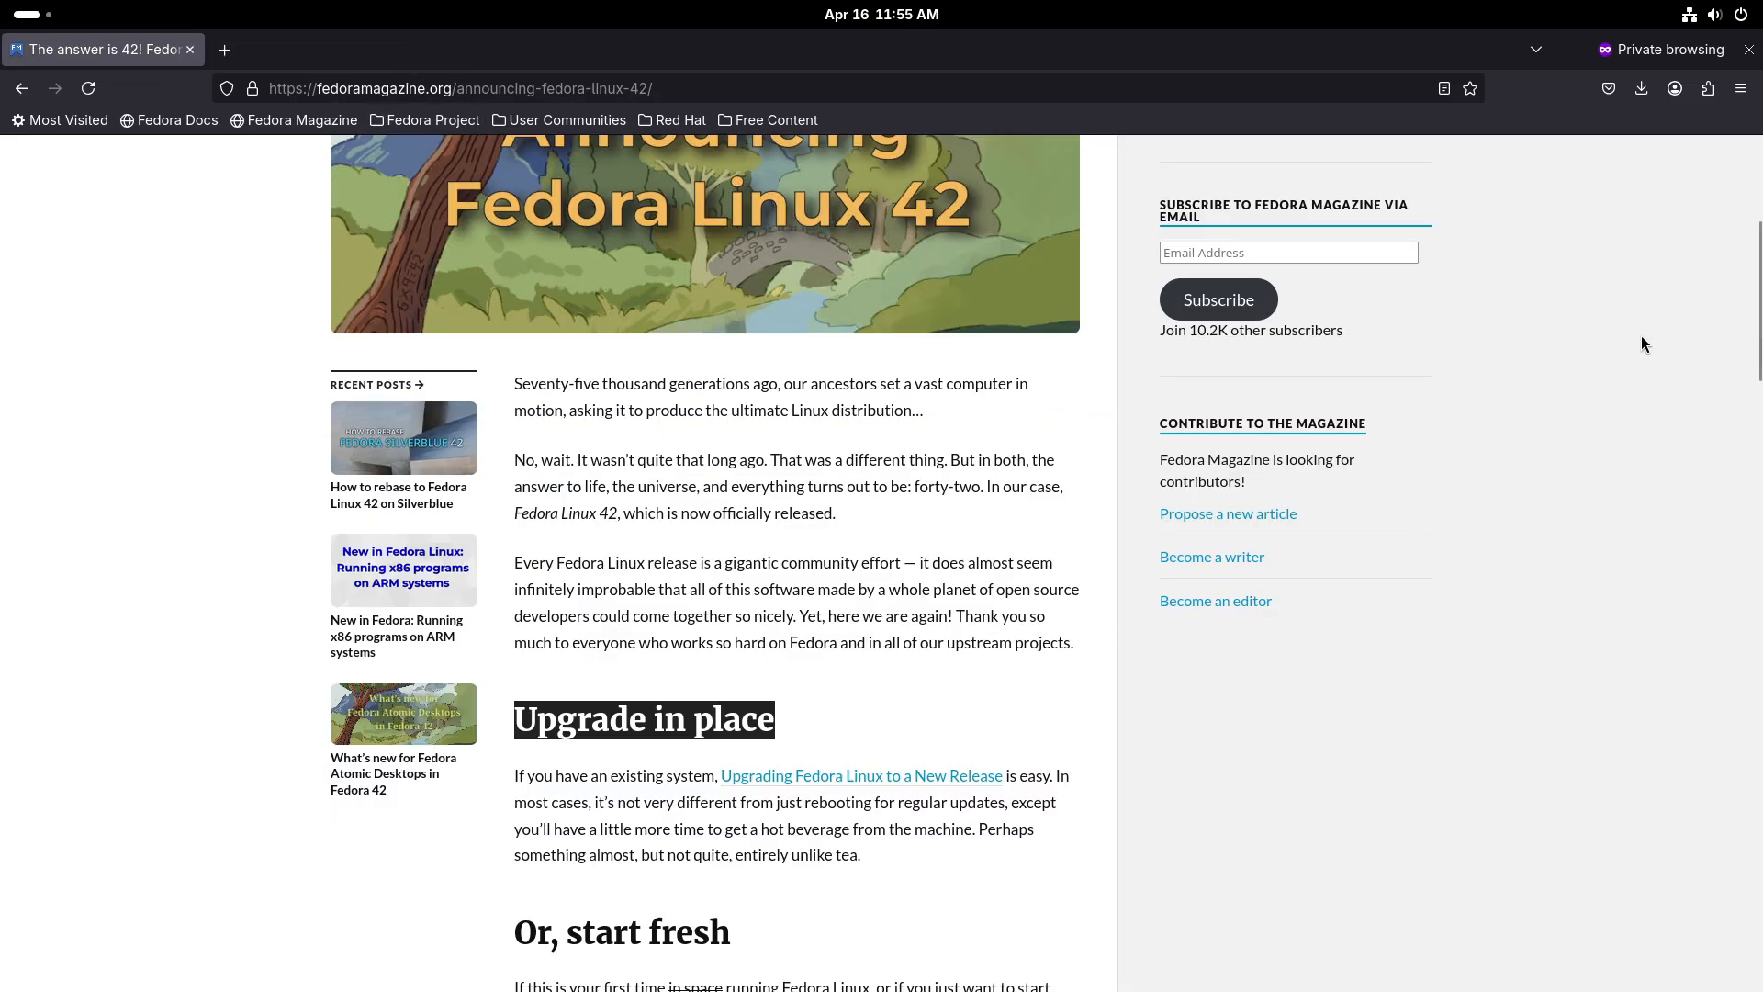
Scroll the announcement to the link for Workstation, KDE Plasma and Server editions.
scroll(down, 3)
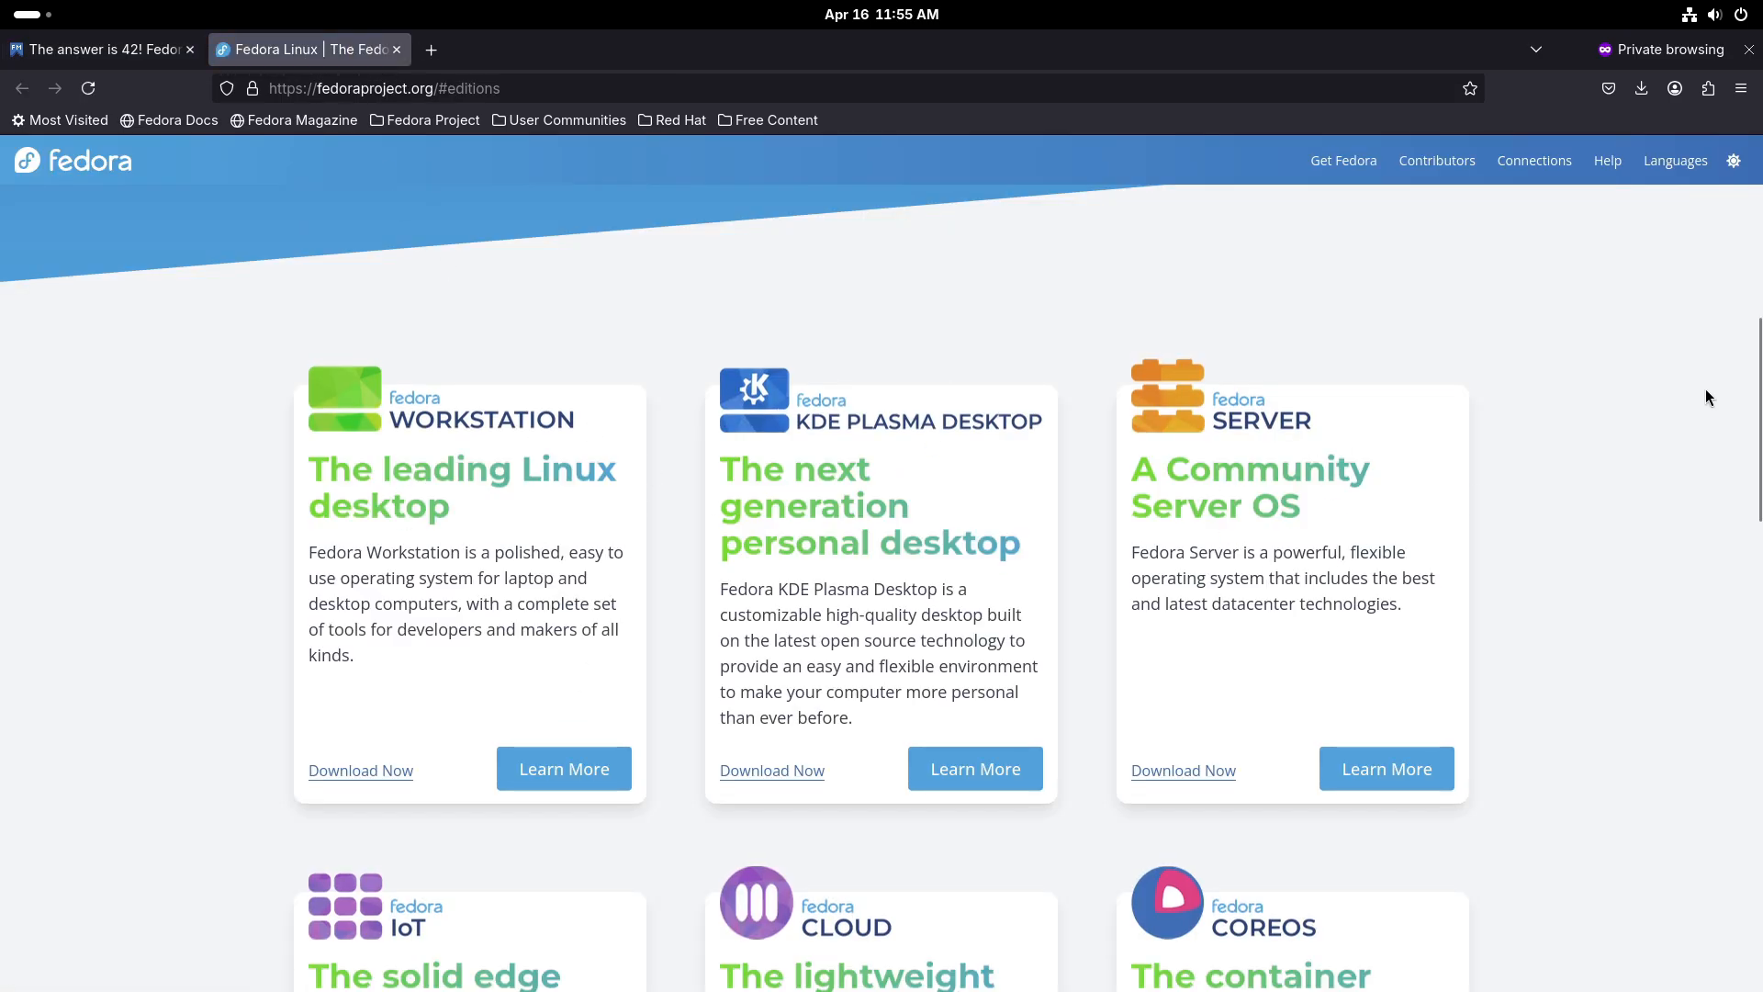
scroll(down, 3)
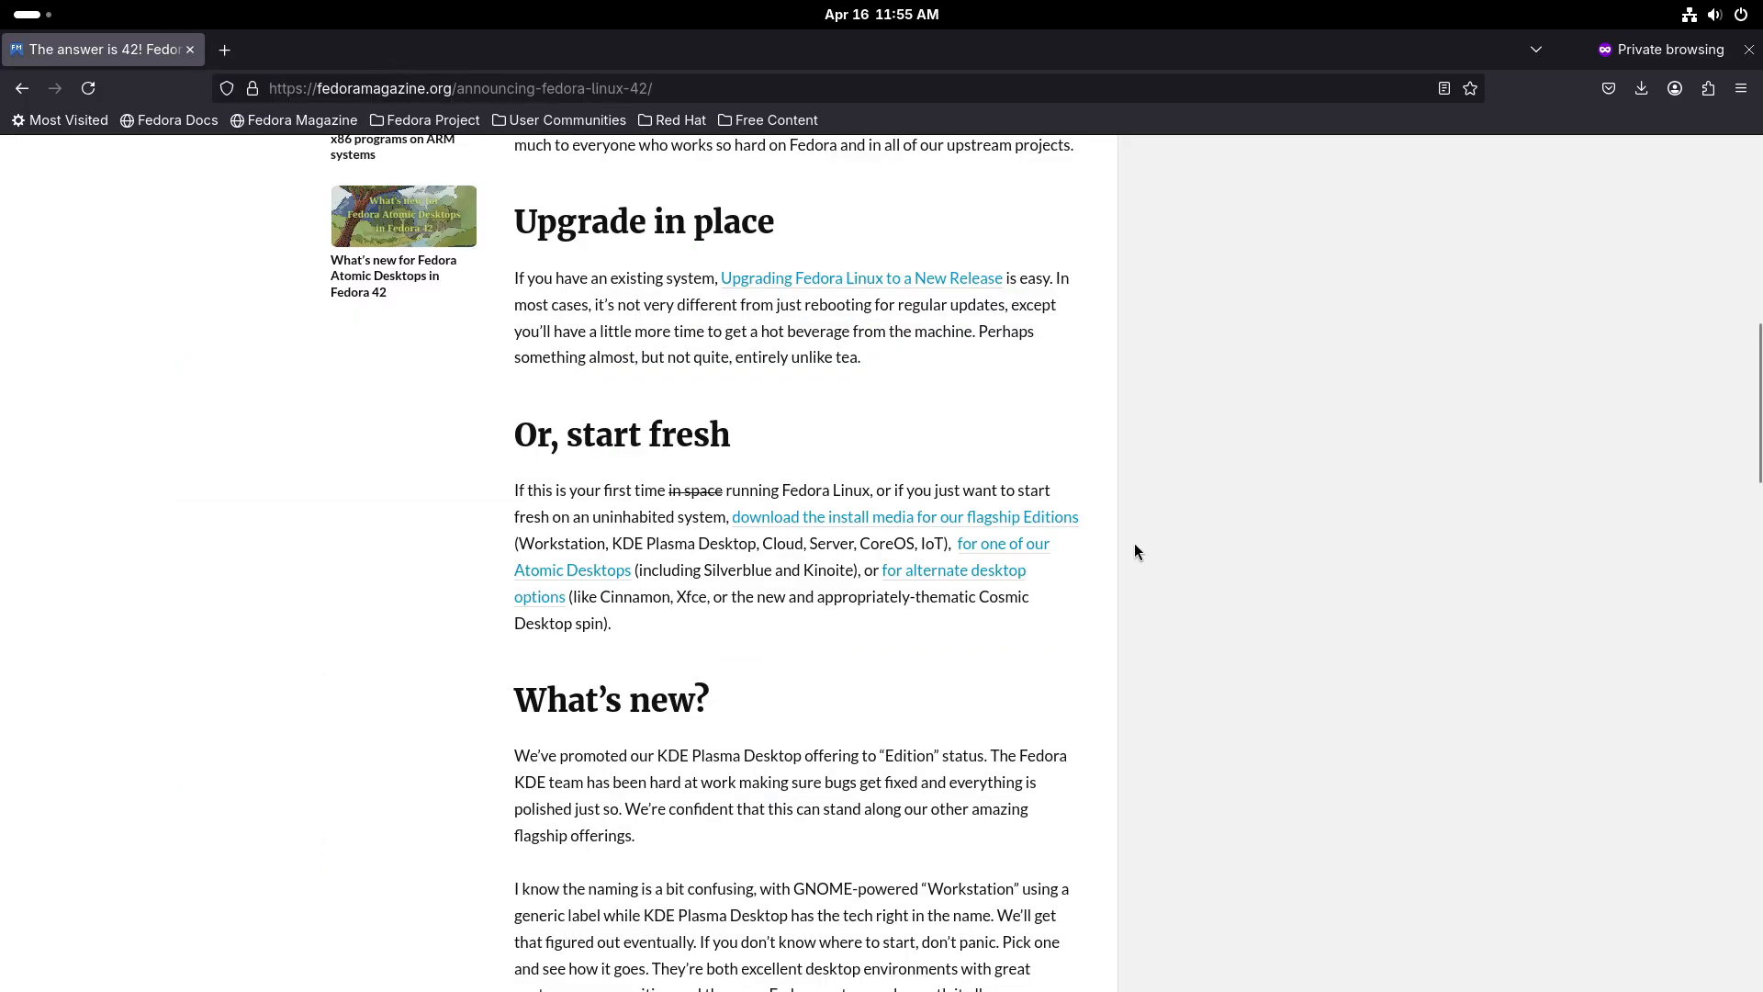
click(1001, 543)
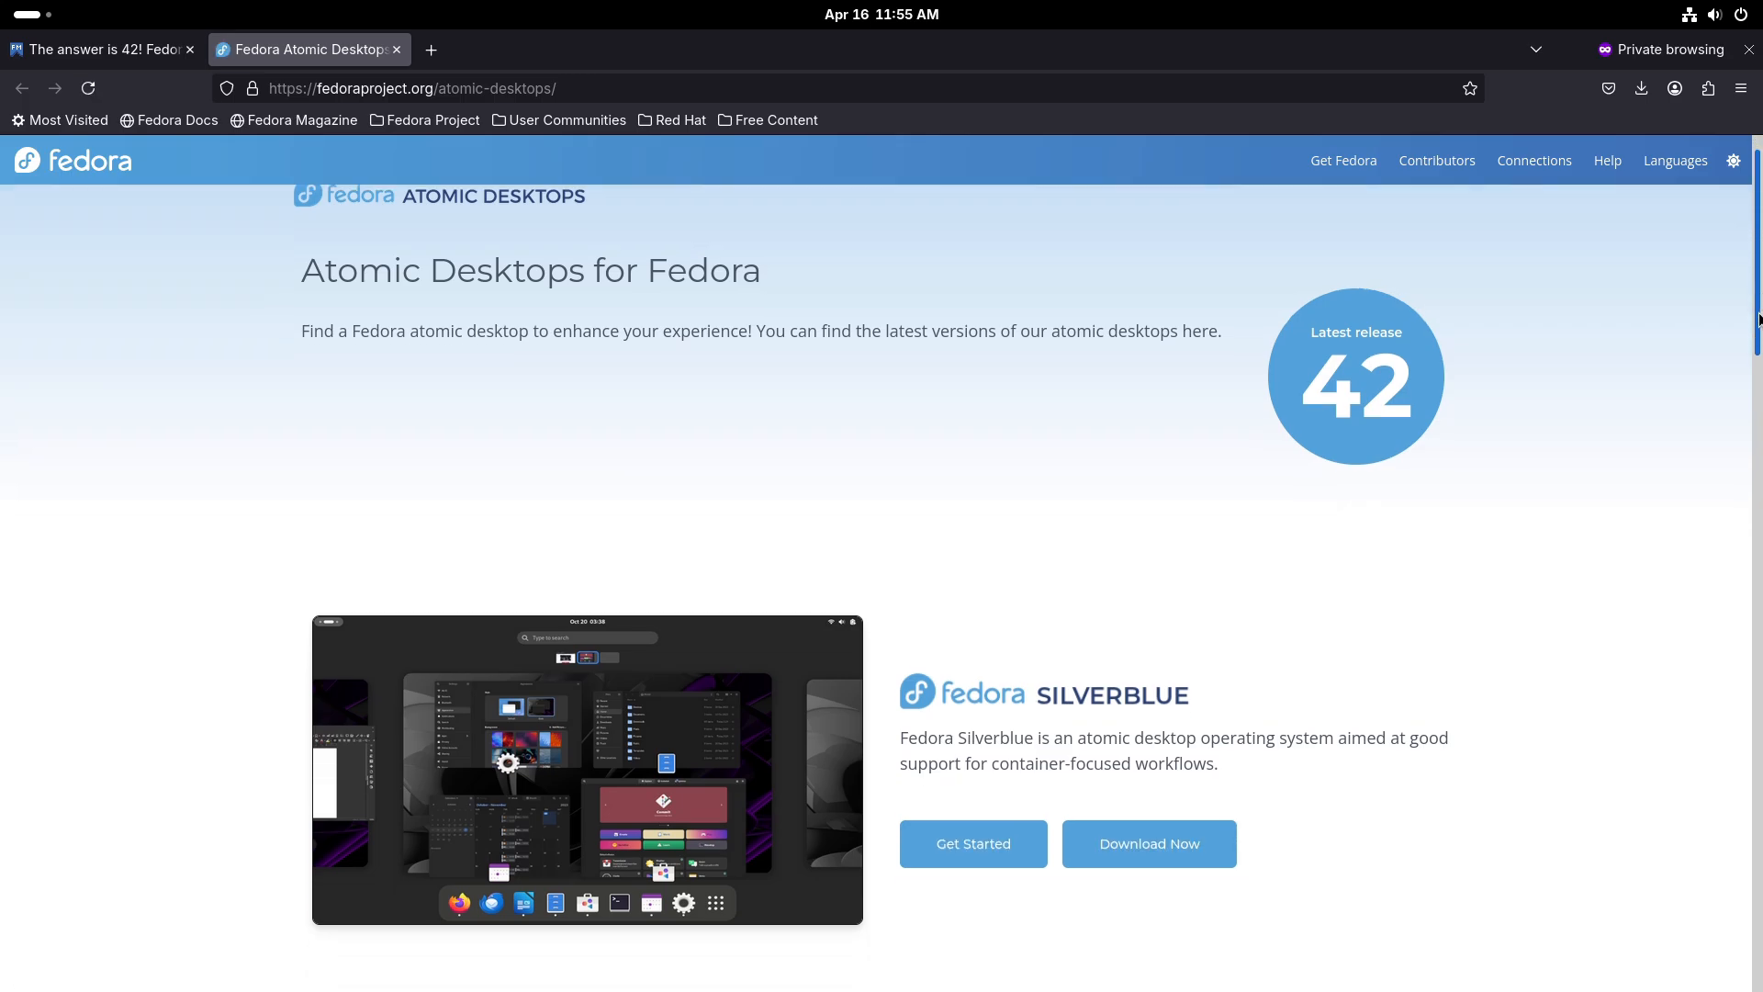
scroll(down, 3)
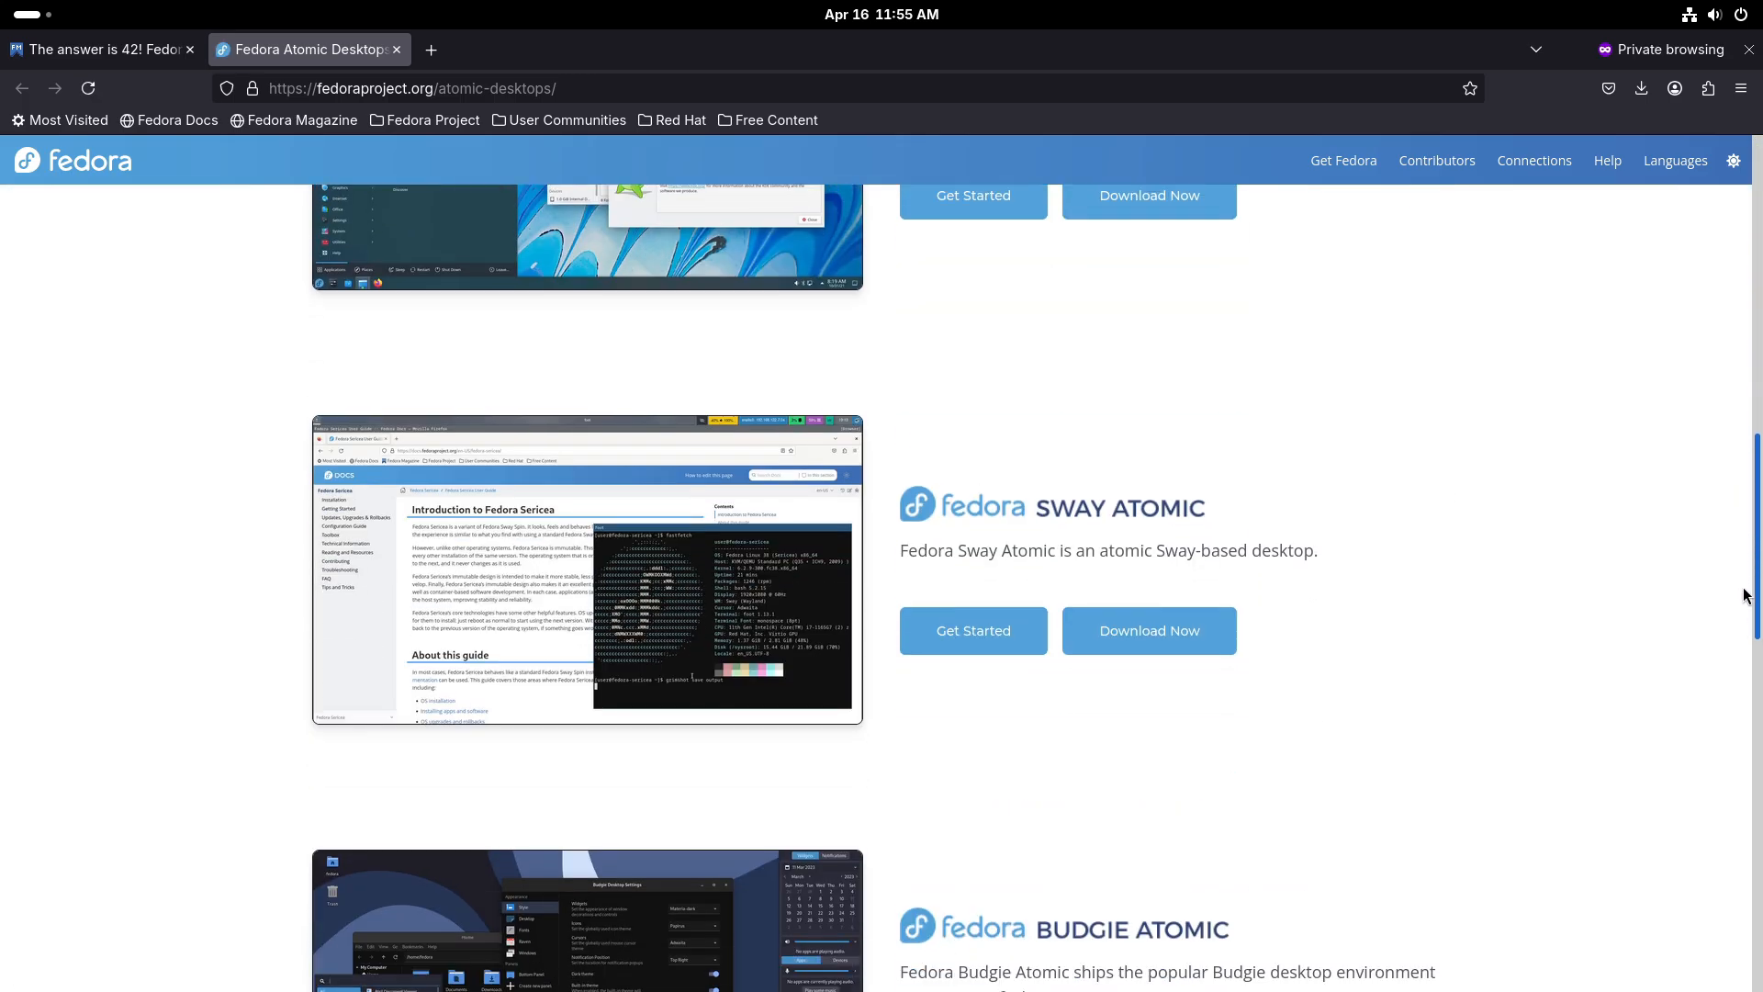
scroll(down, 3)
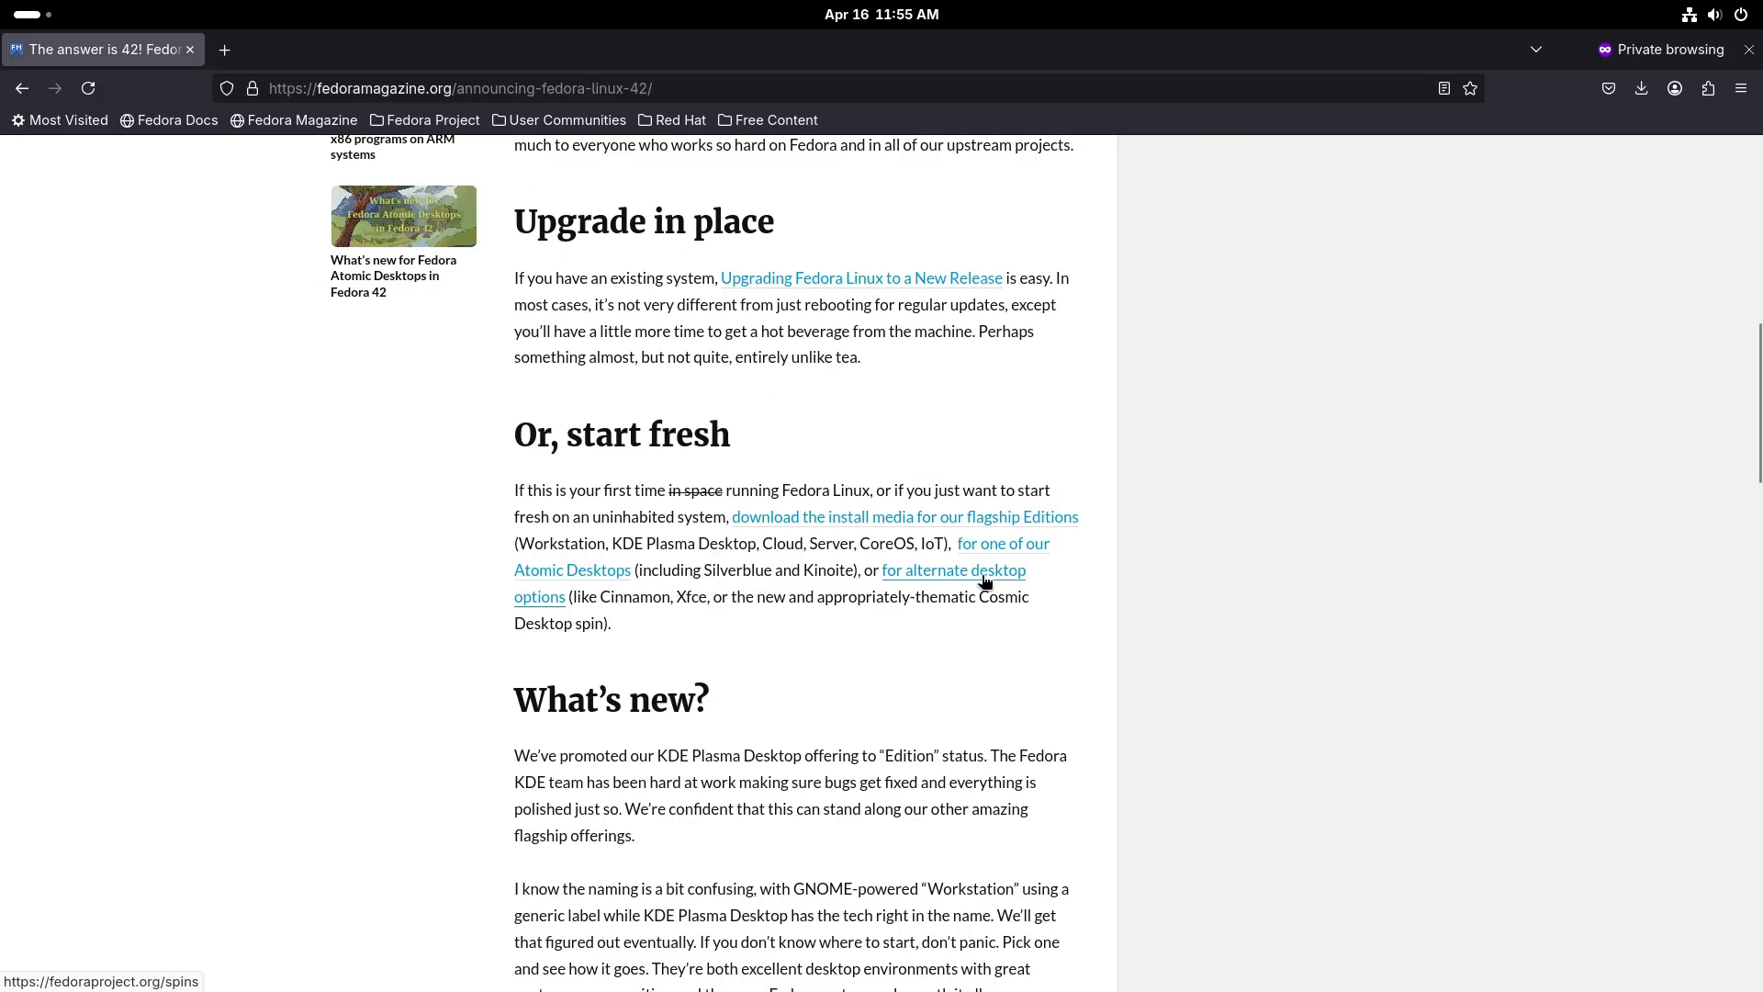
click(953, 571)
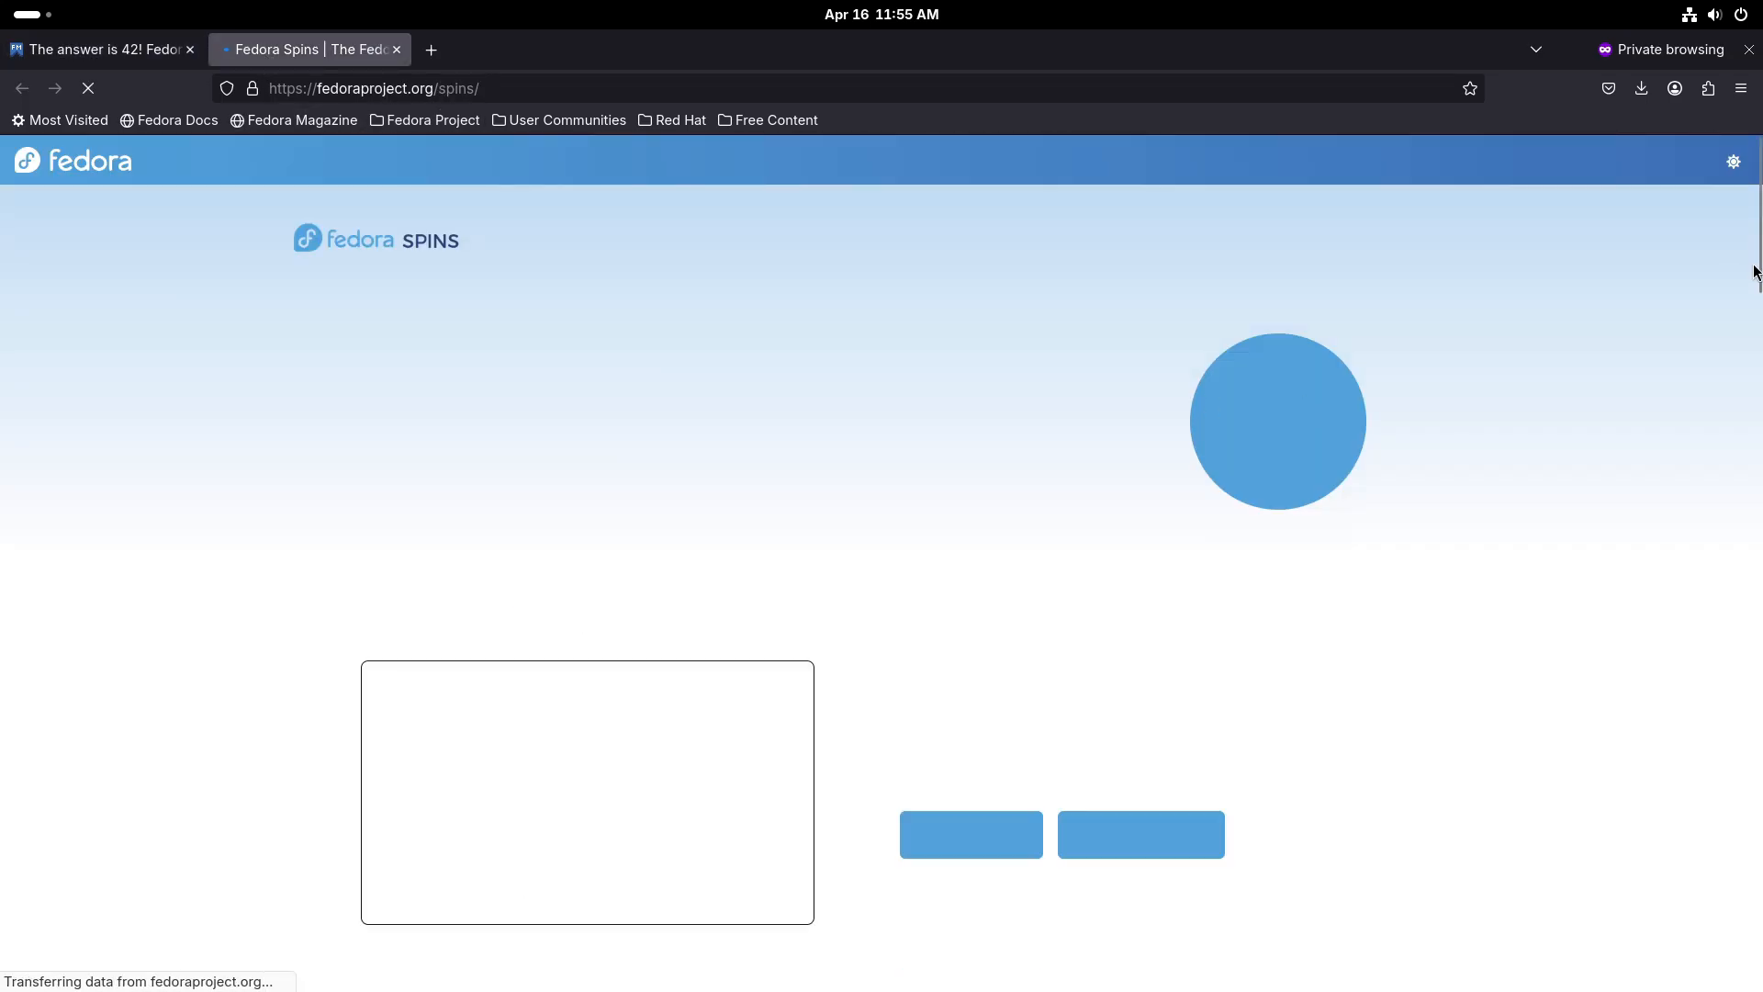
scroll(down, 3)
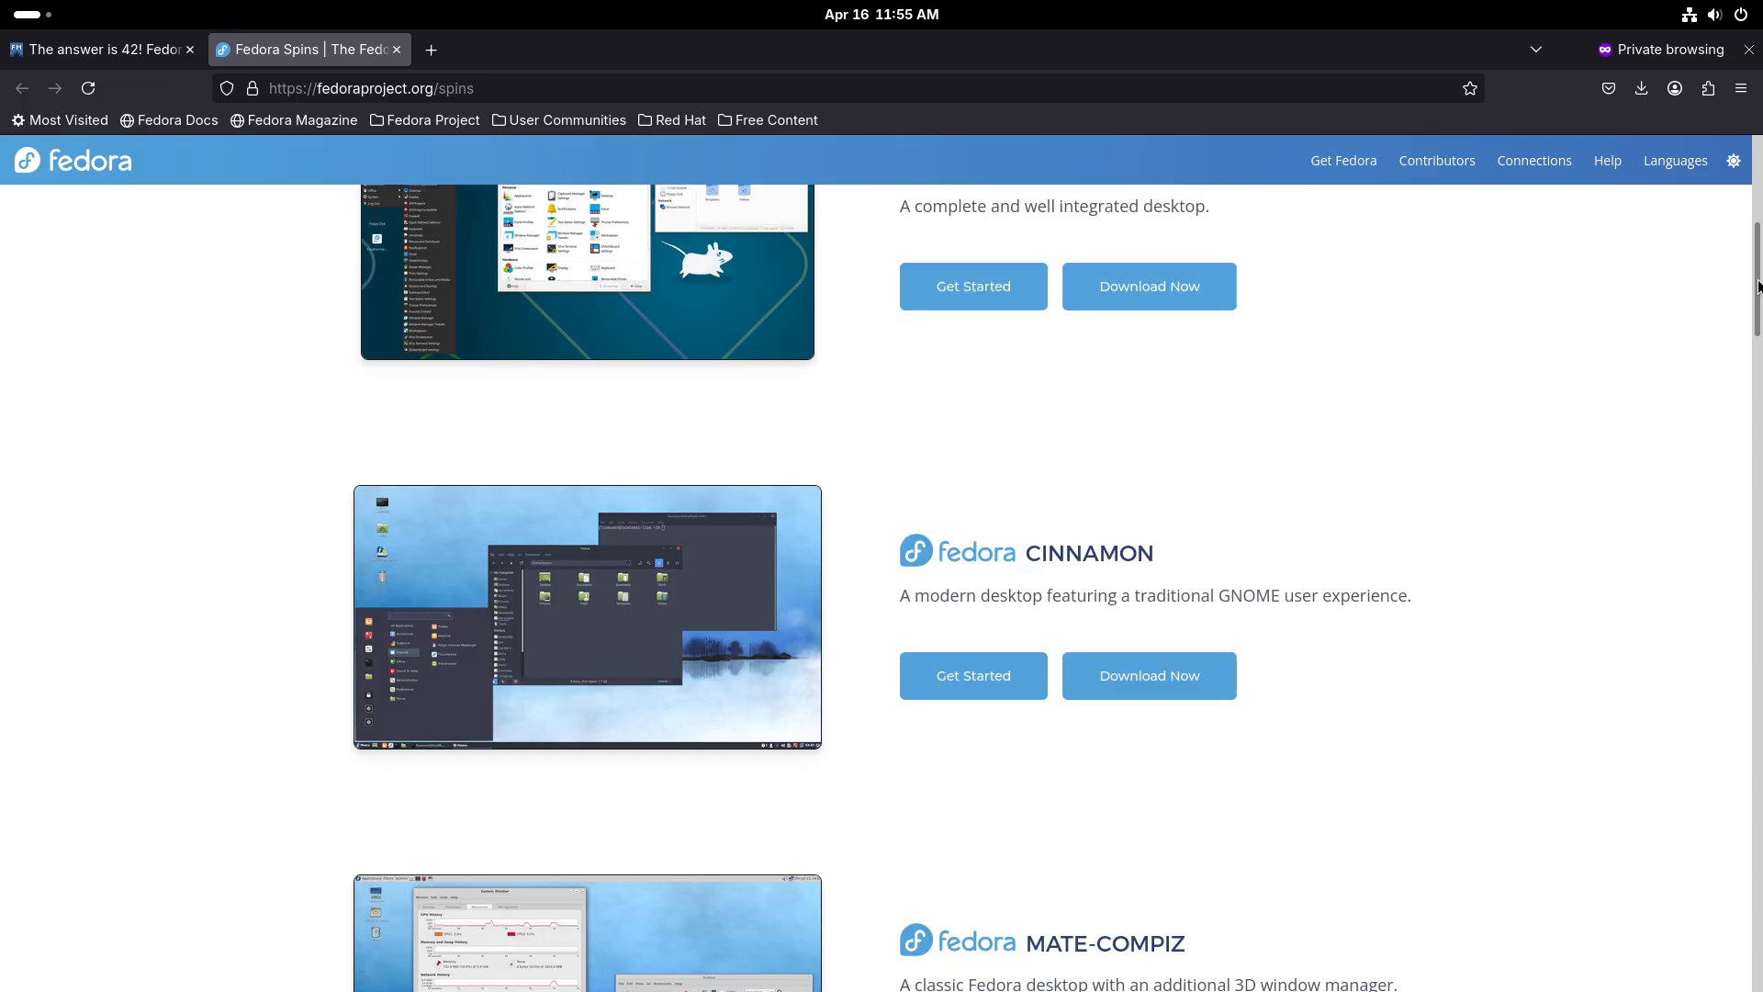
scroll(down, 3)
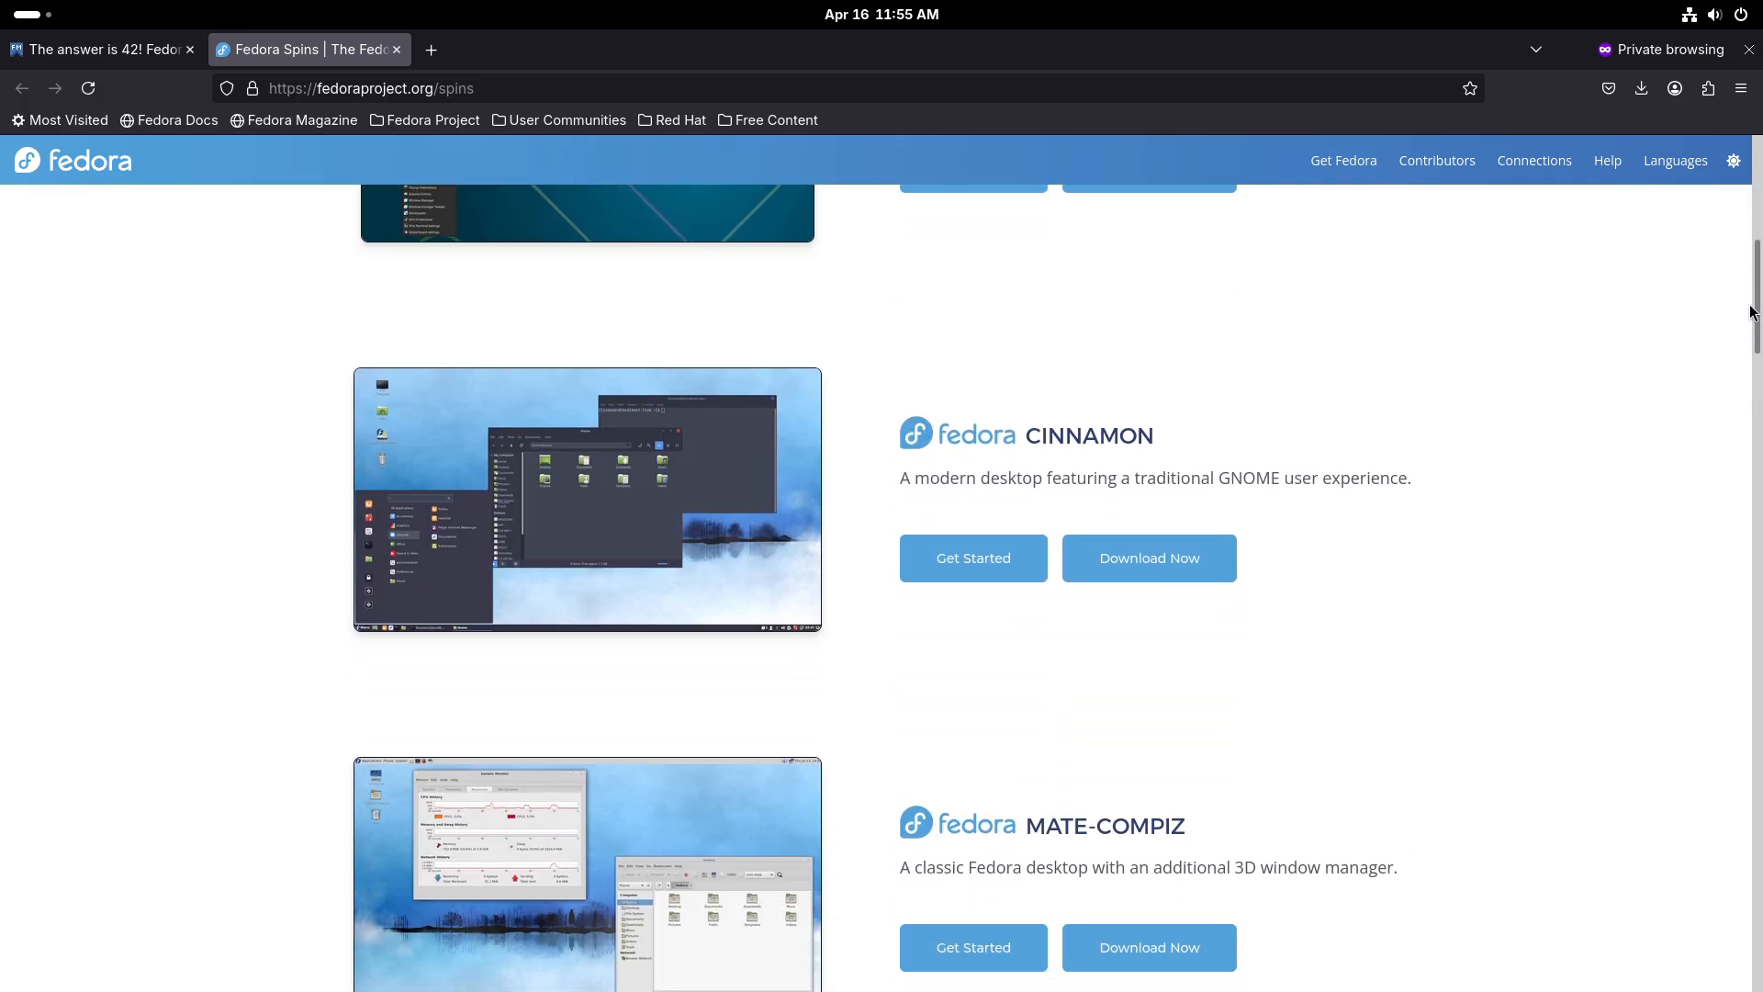
scroll(down, 3)
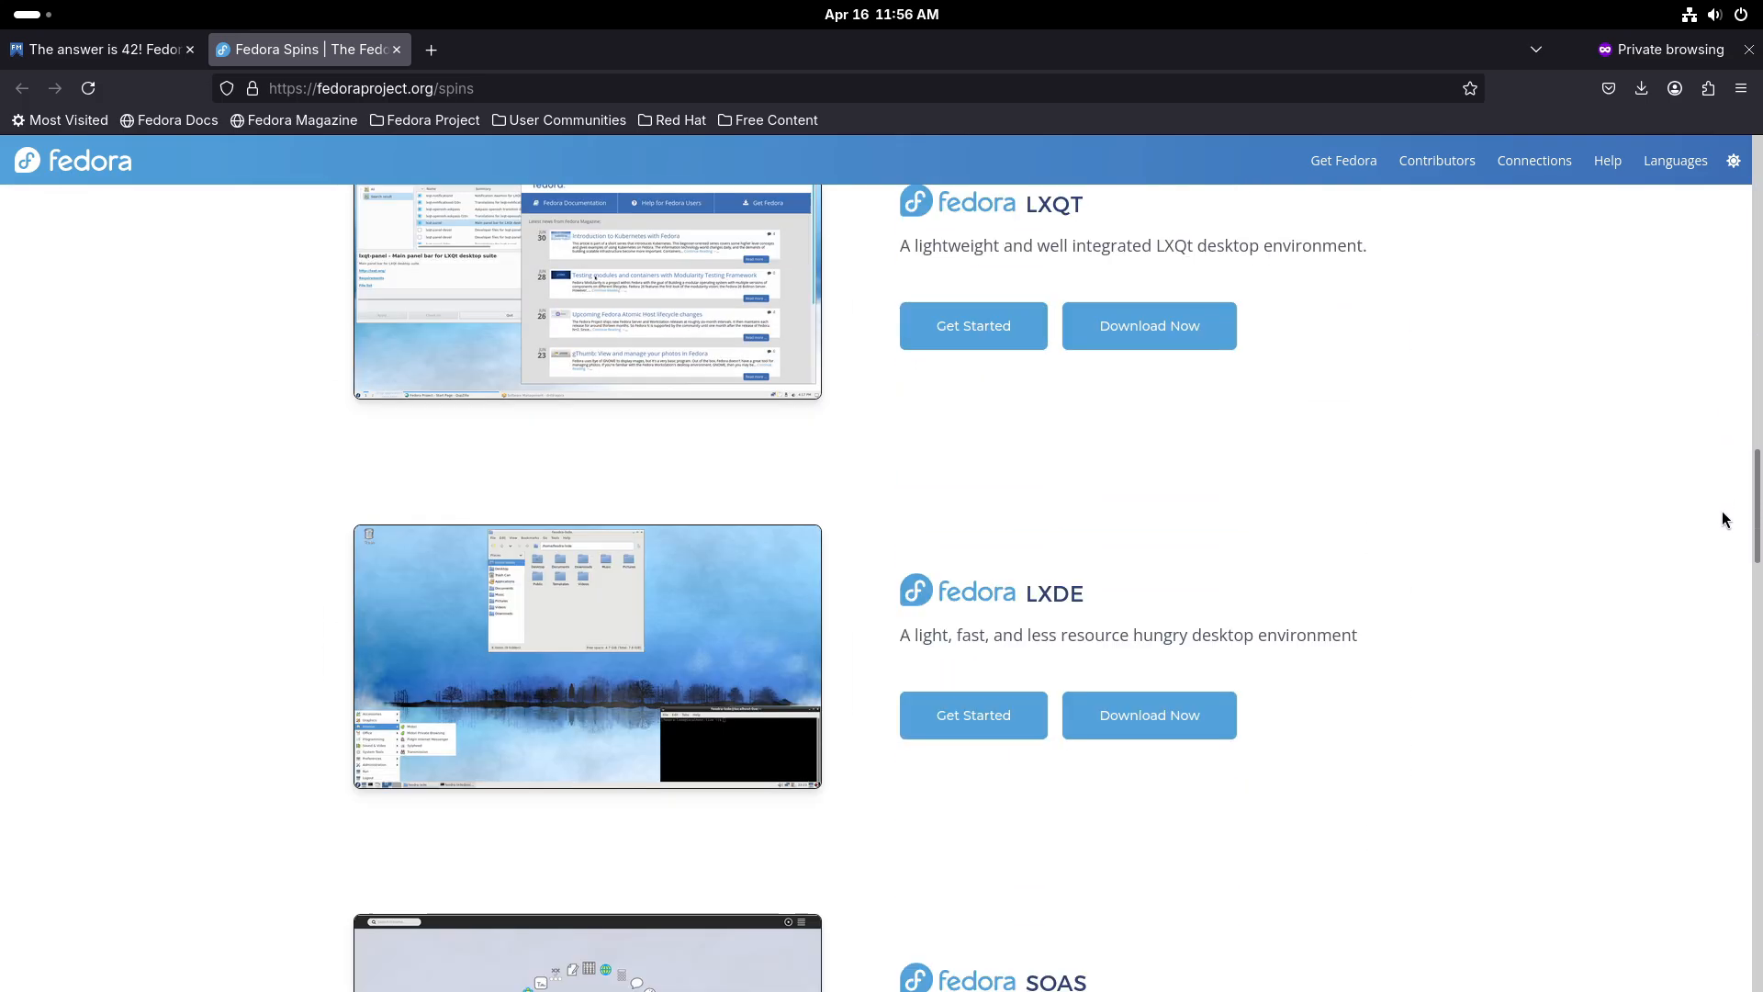
scroll(down, 3)
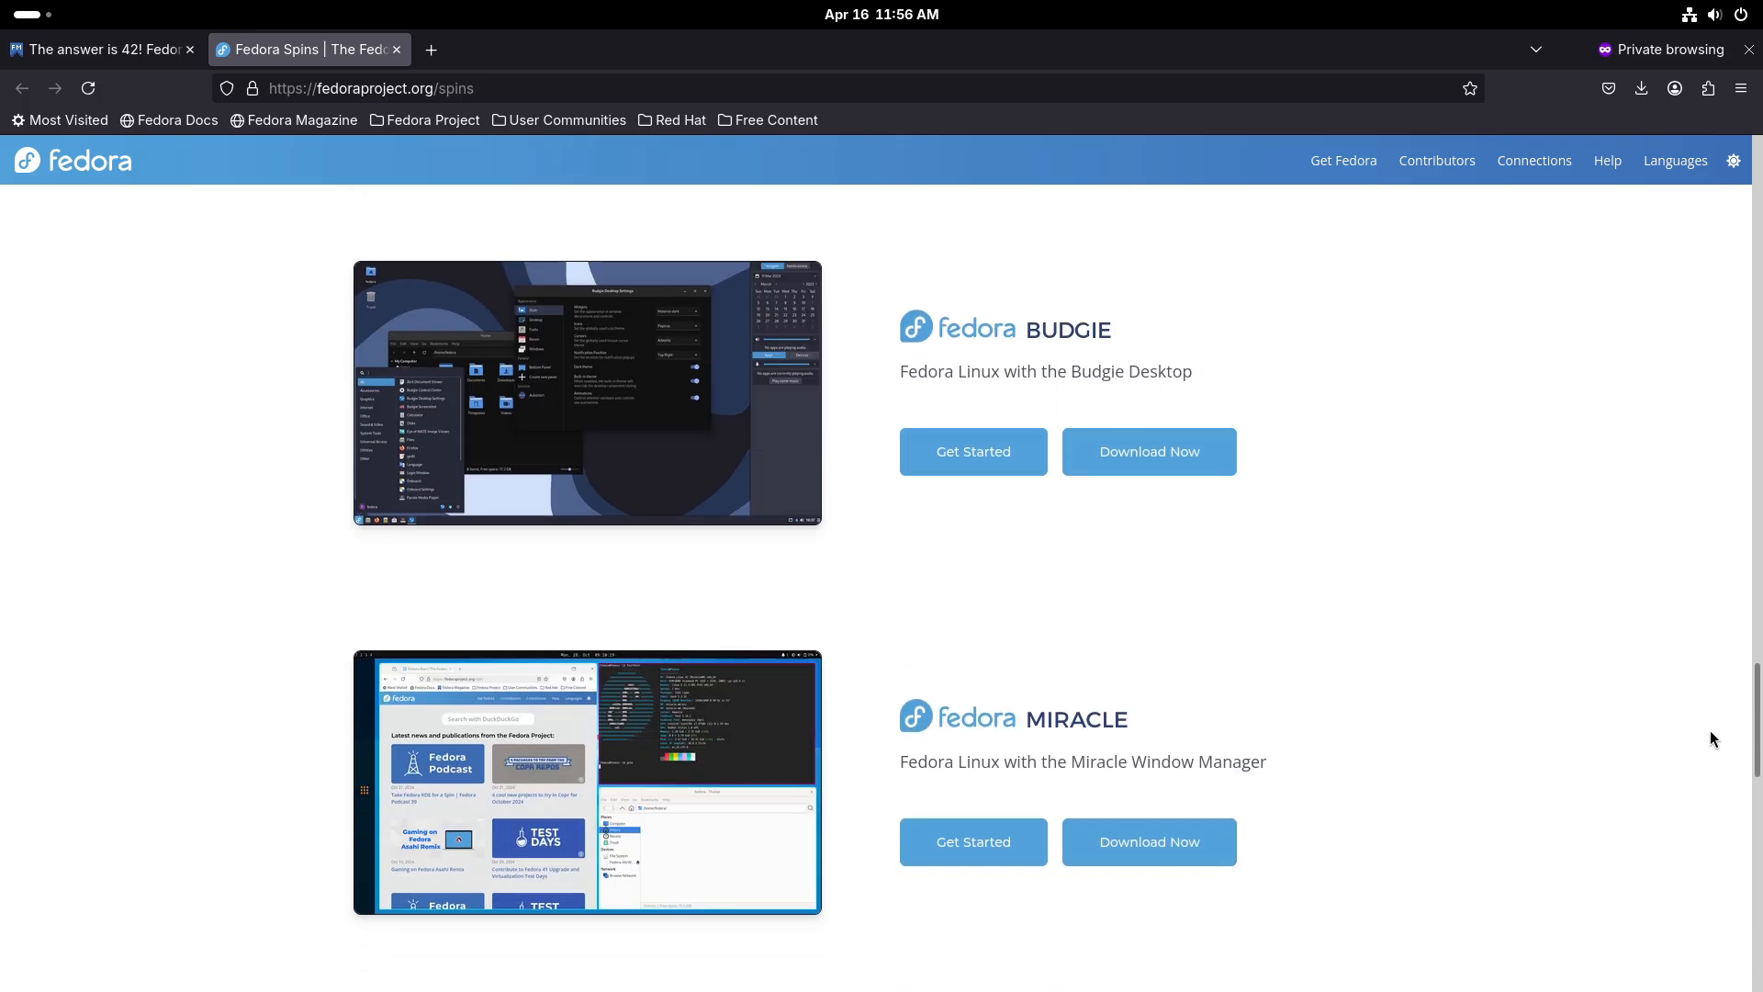
scroll(down, 3)
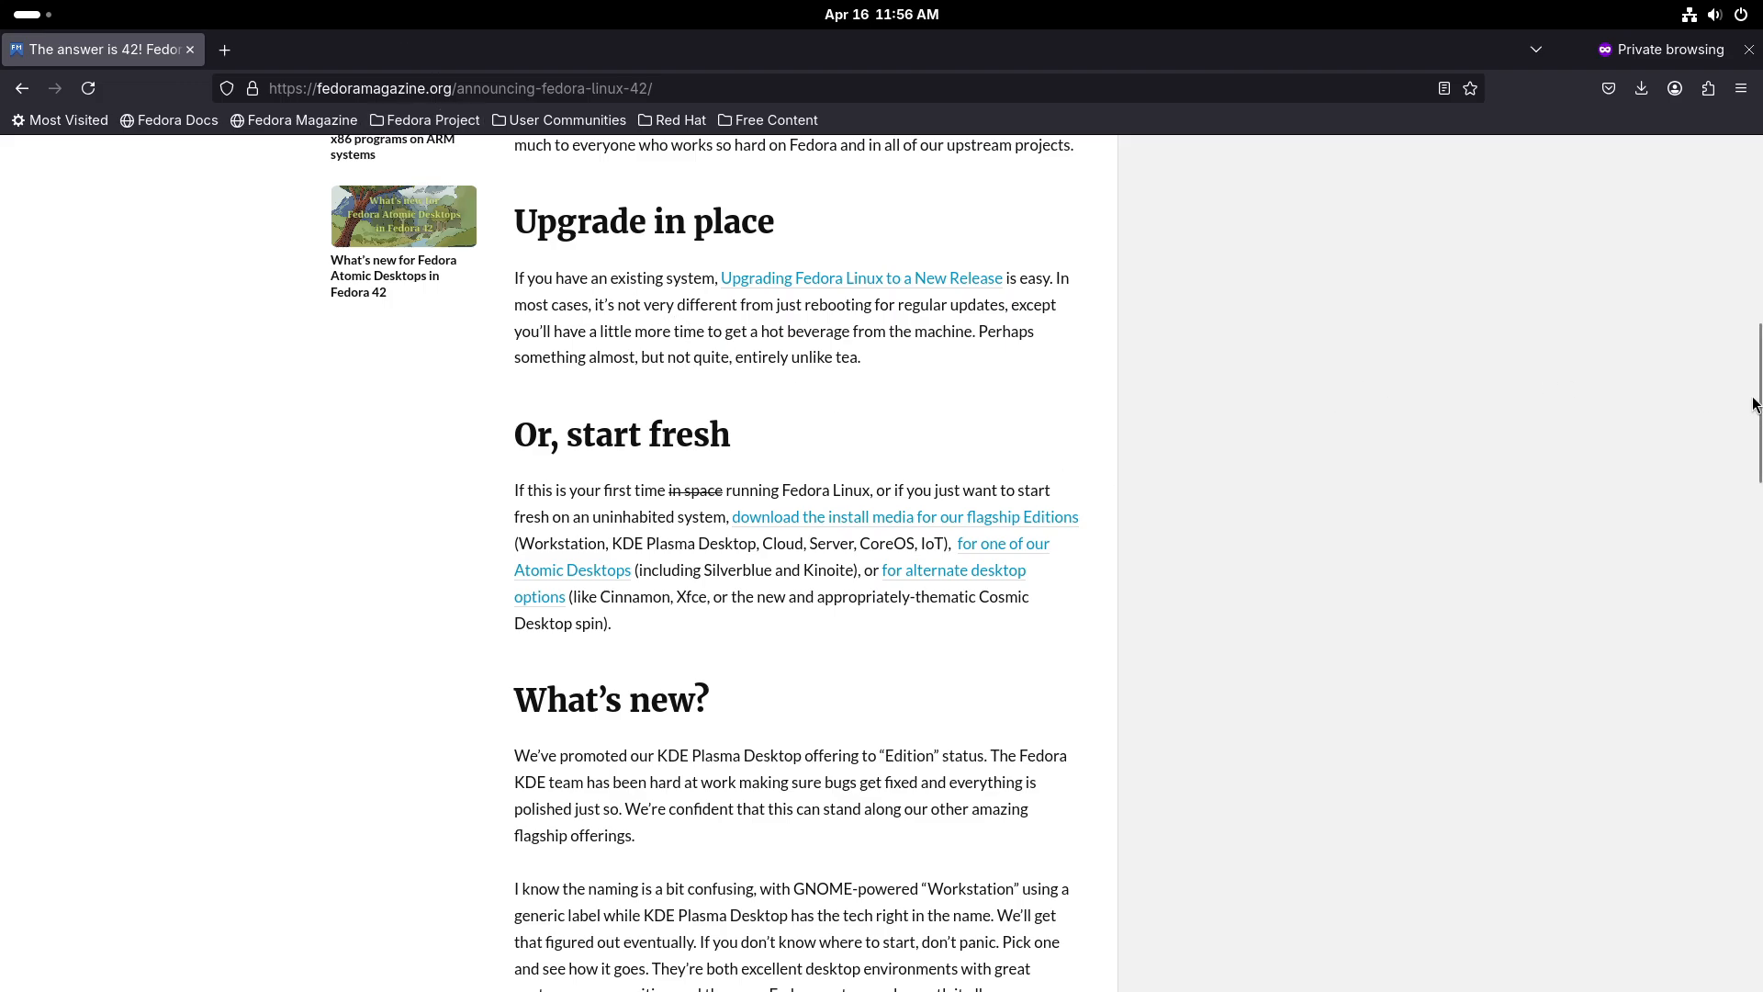
Scroll the Fedora 42 Release Notes past the intro, tip and note into the copyright text.
scroll(down, 3)
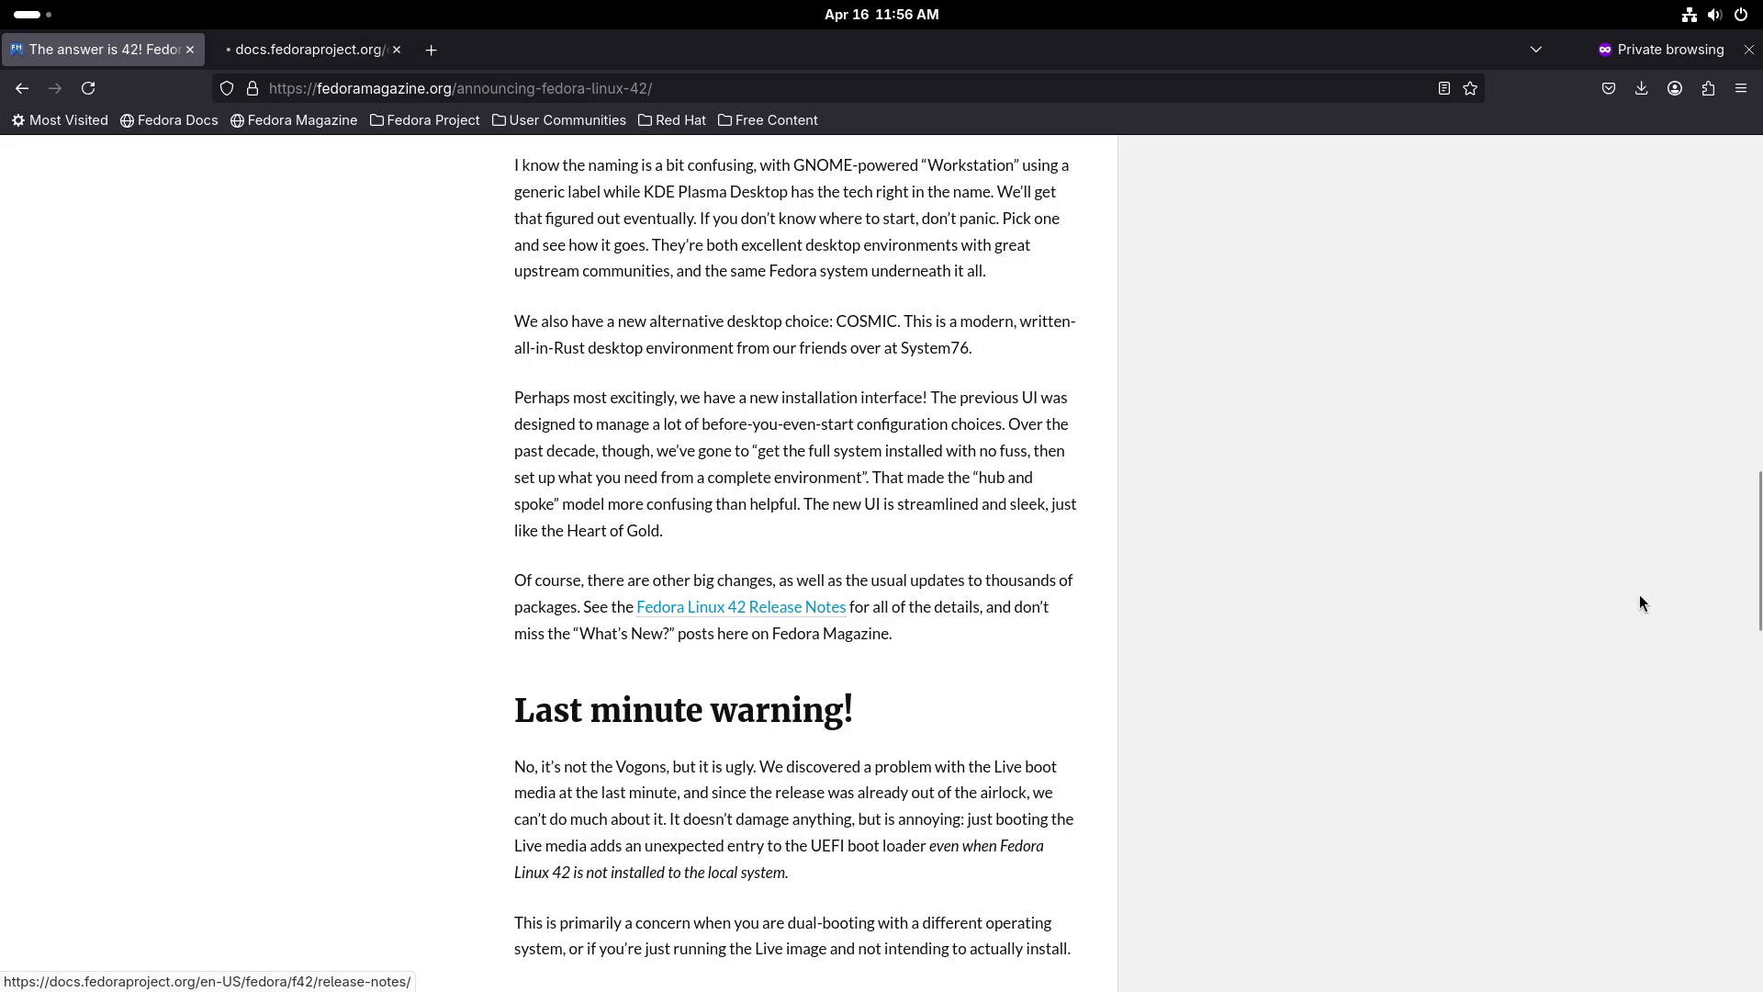
scroll(down, 3)
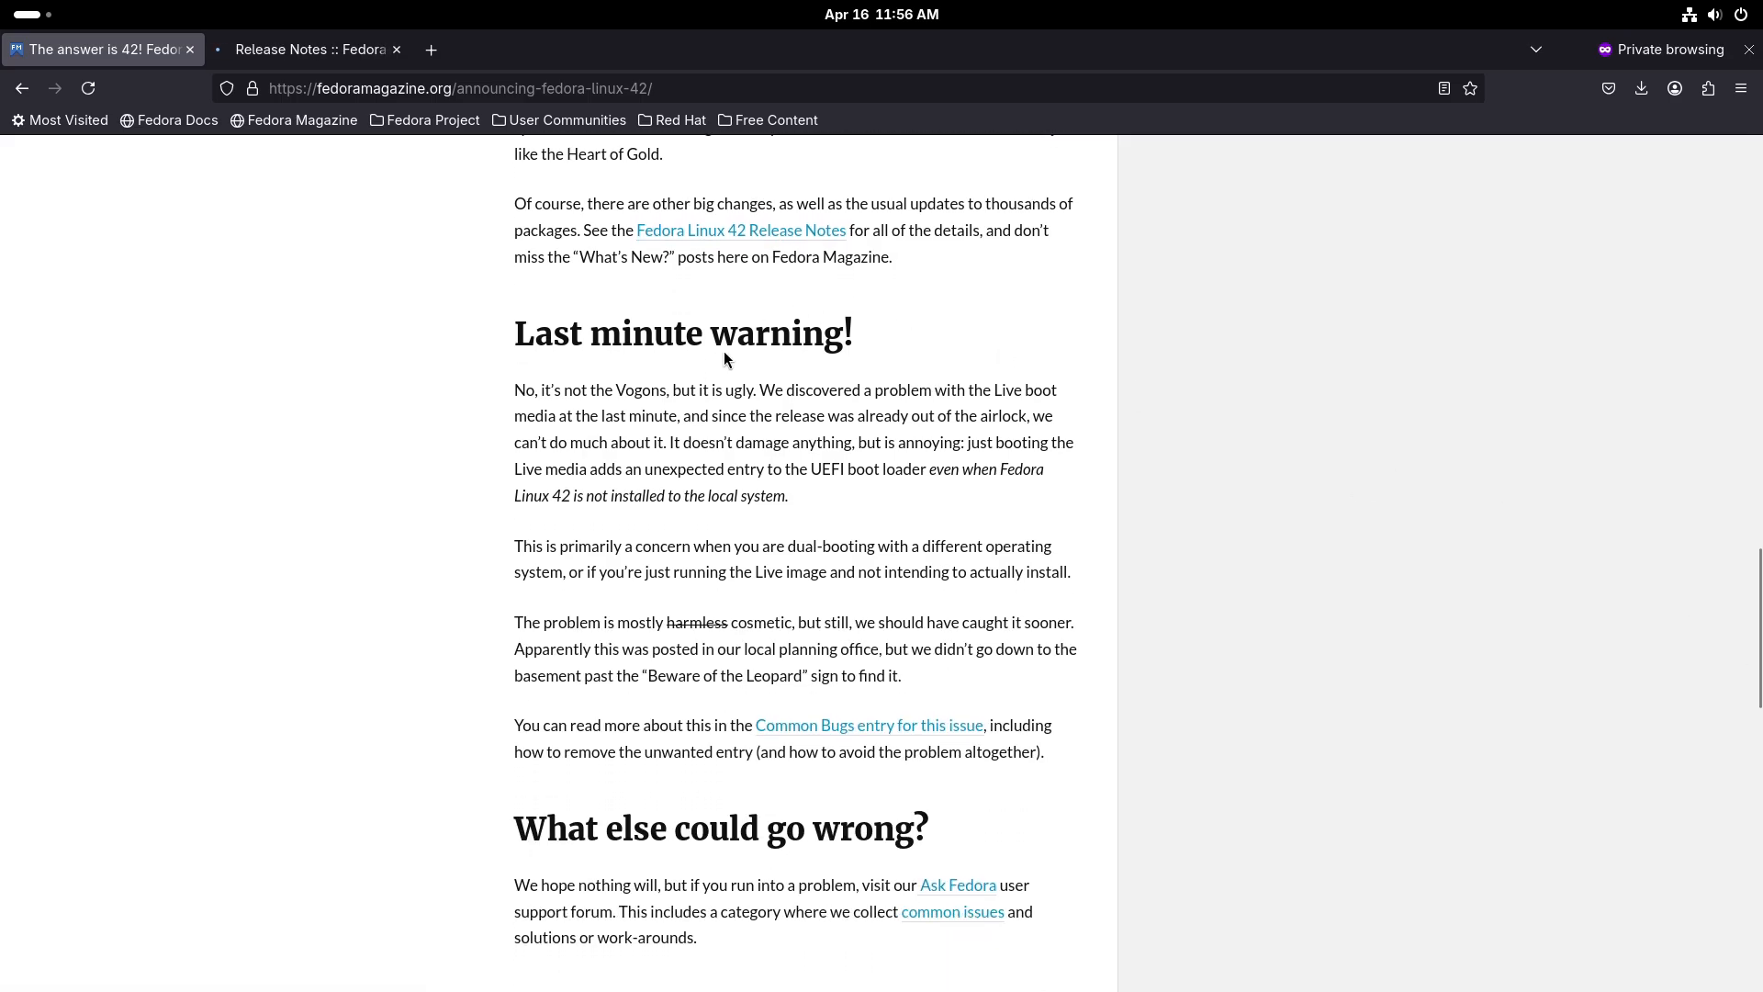
drag(515, 390, 793, 391)
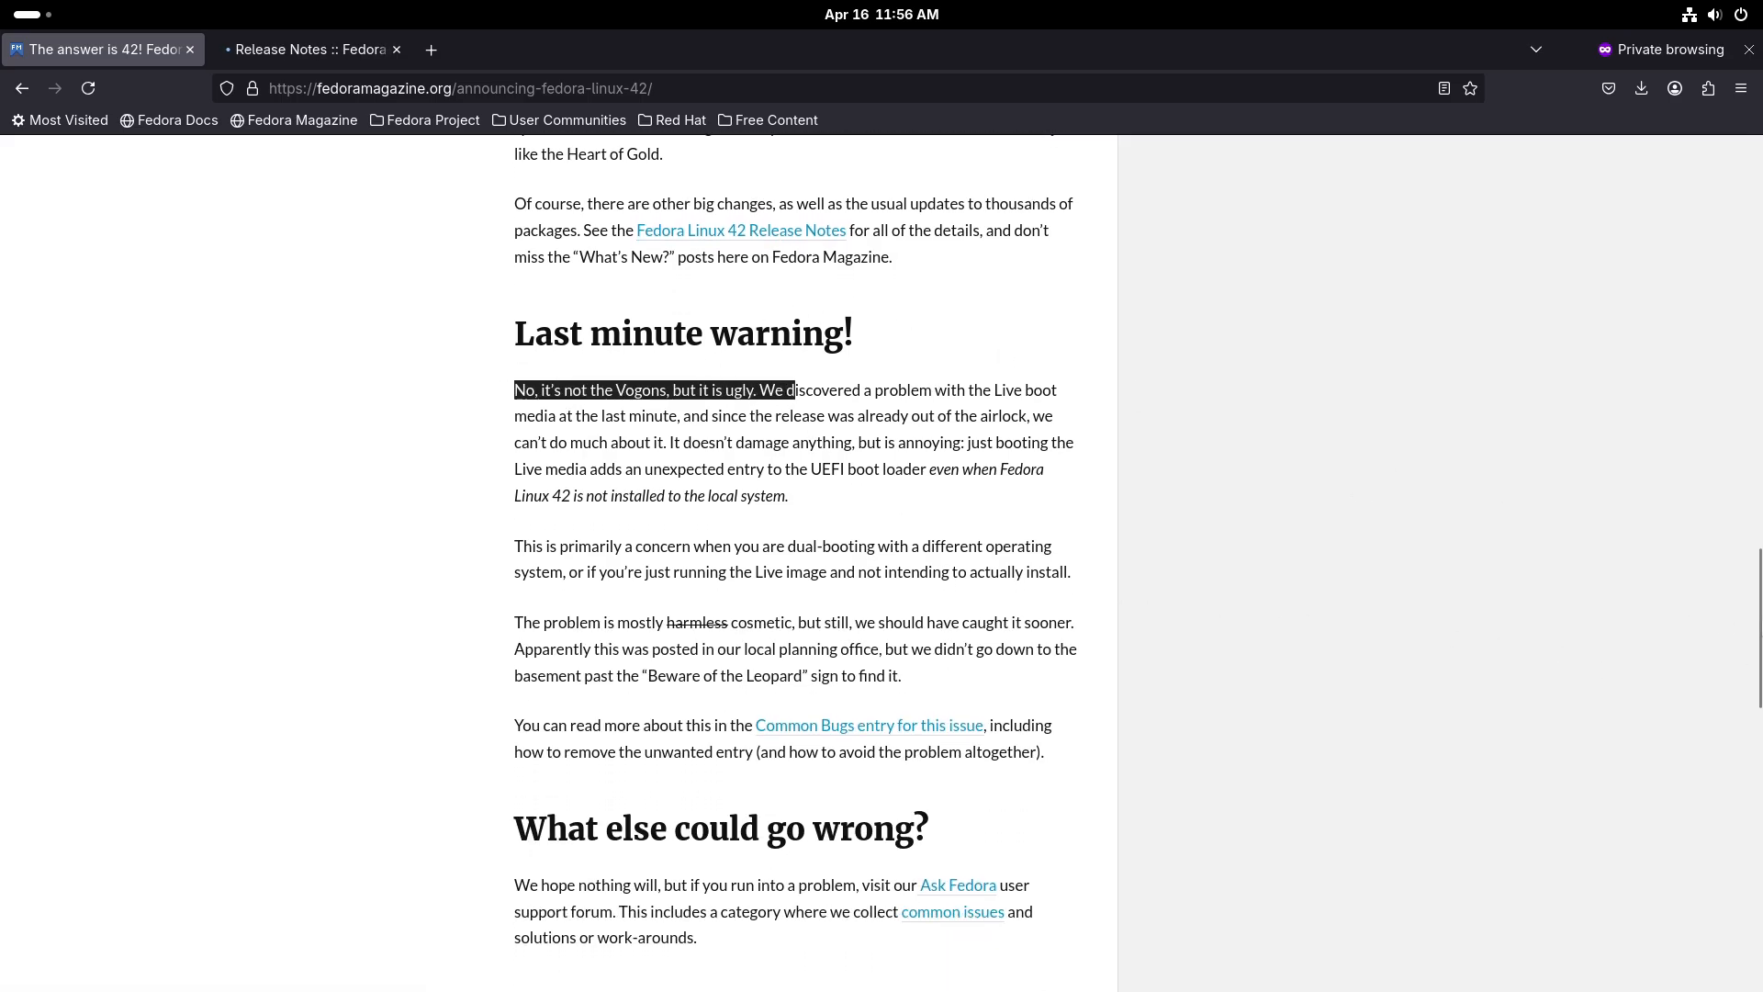
scroll(down, 3)
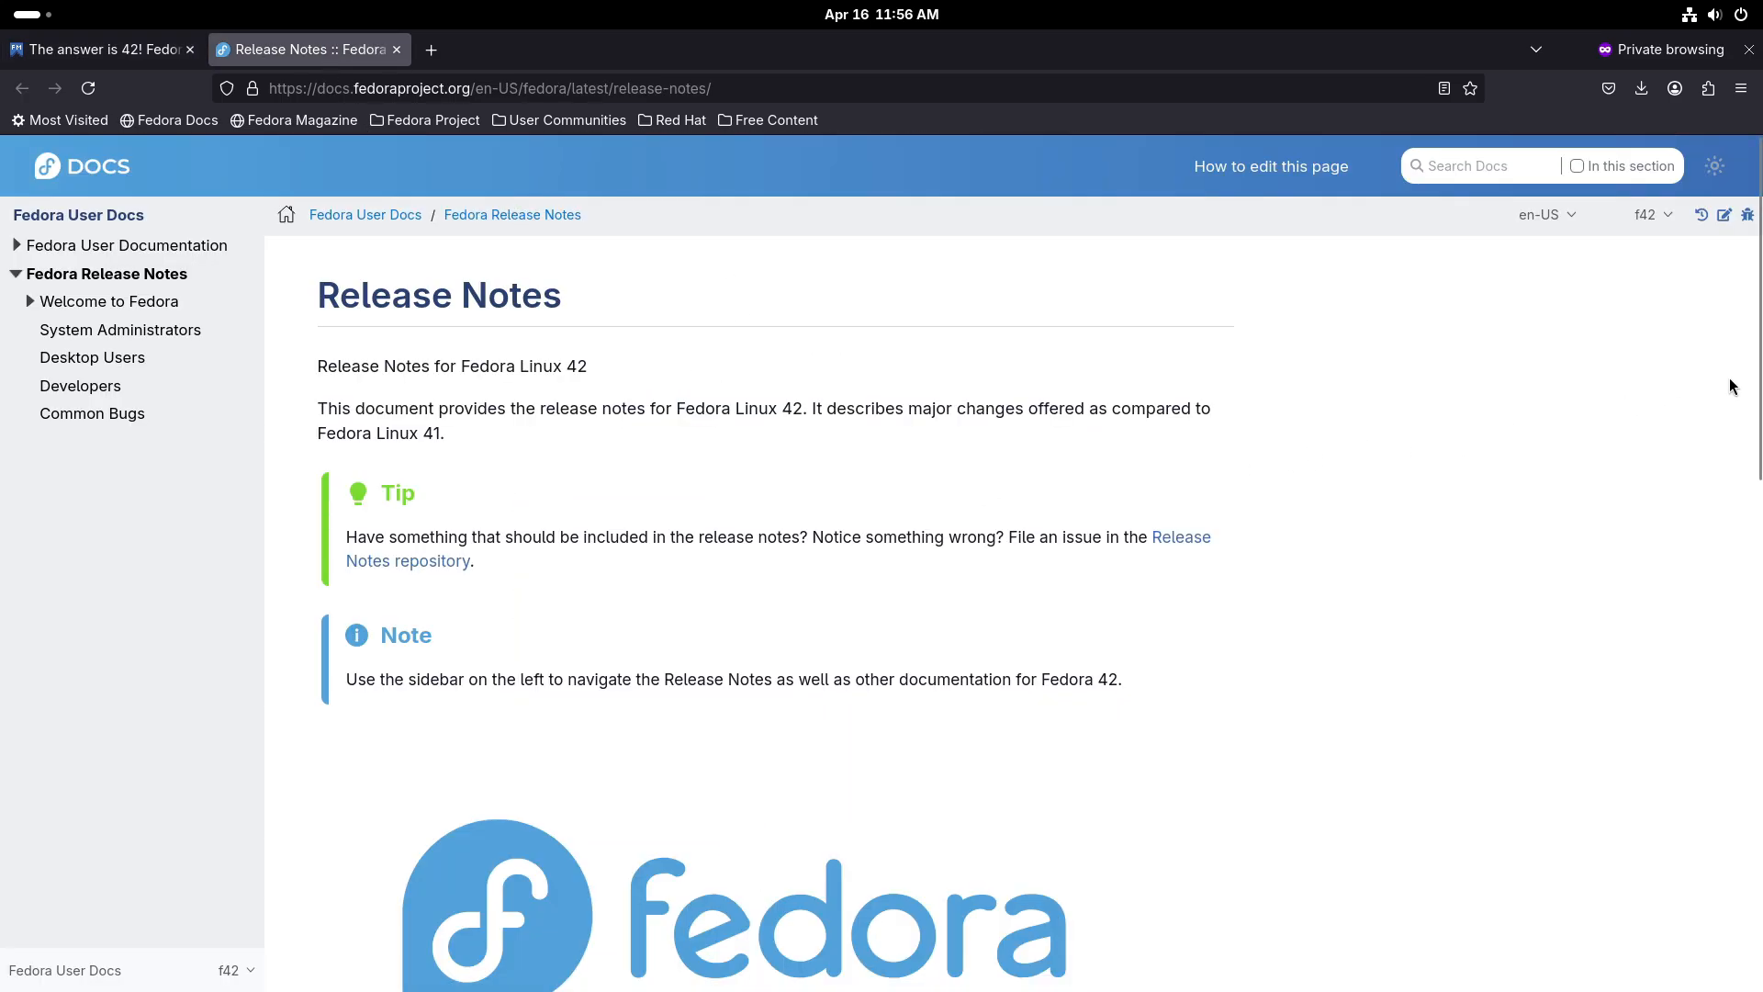
scroll(down, 3)
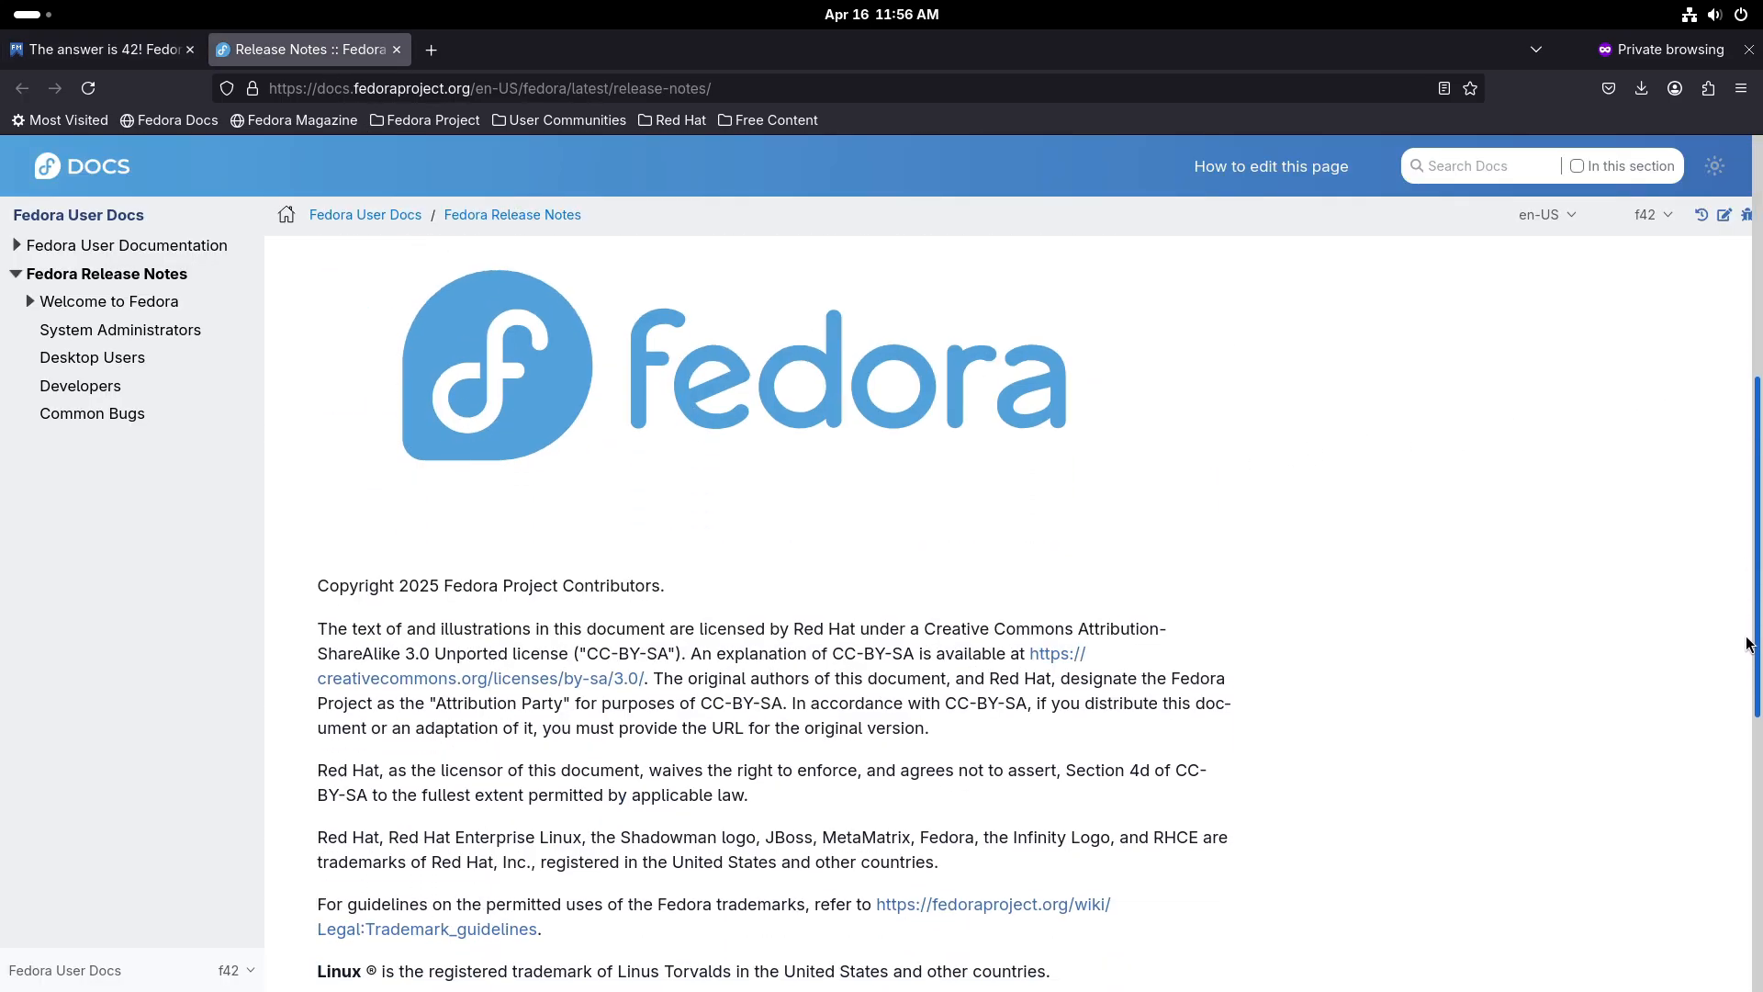
scroll(down, 3)
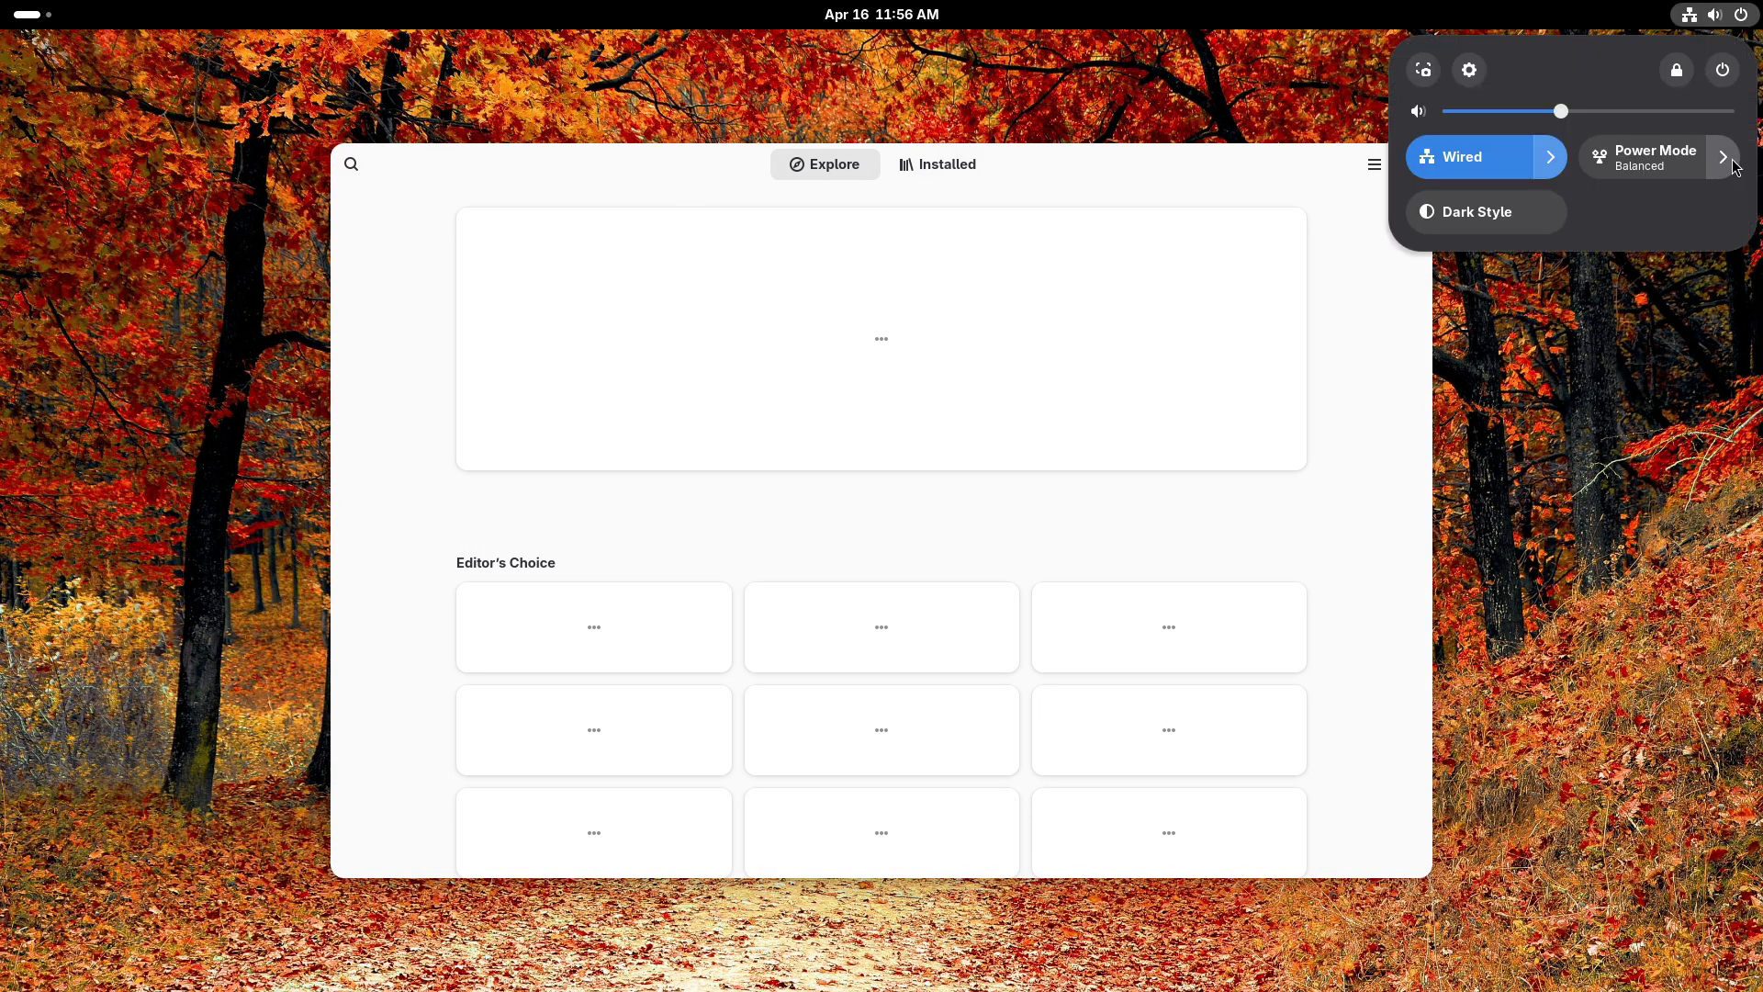
Switch the power mode to Performance and launch System Monitor.
click(1654, 156)
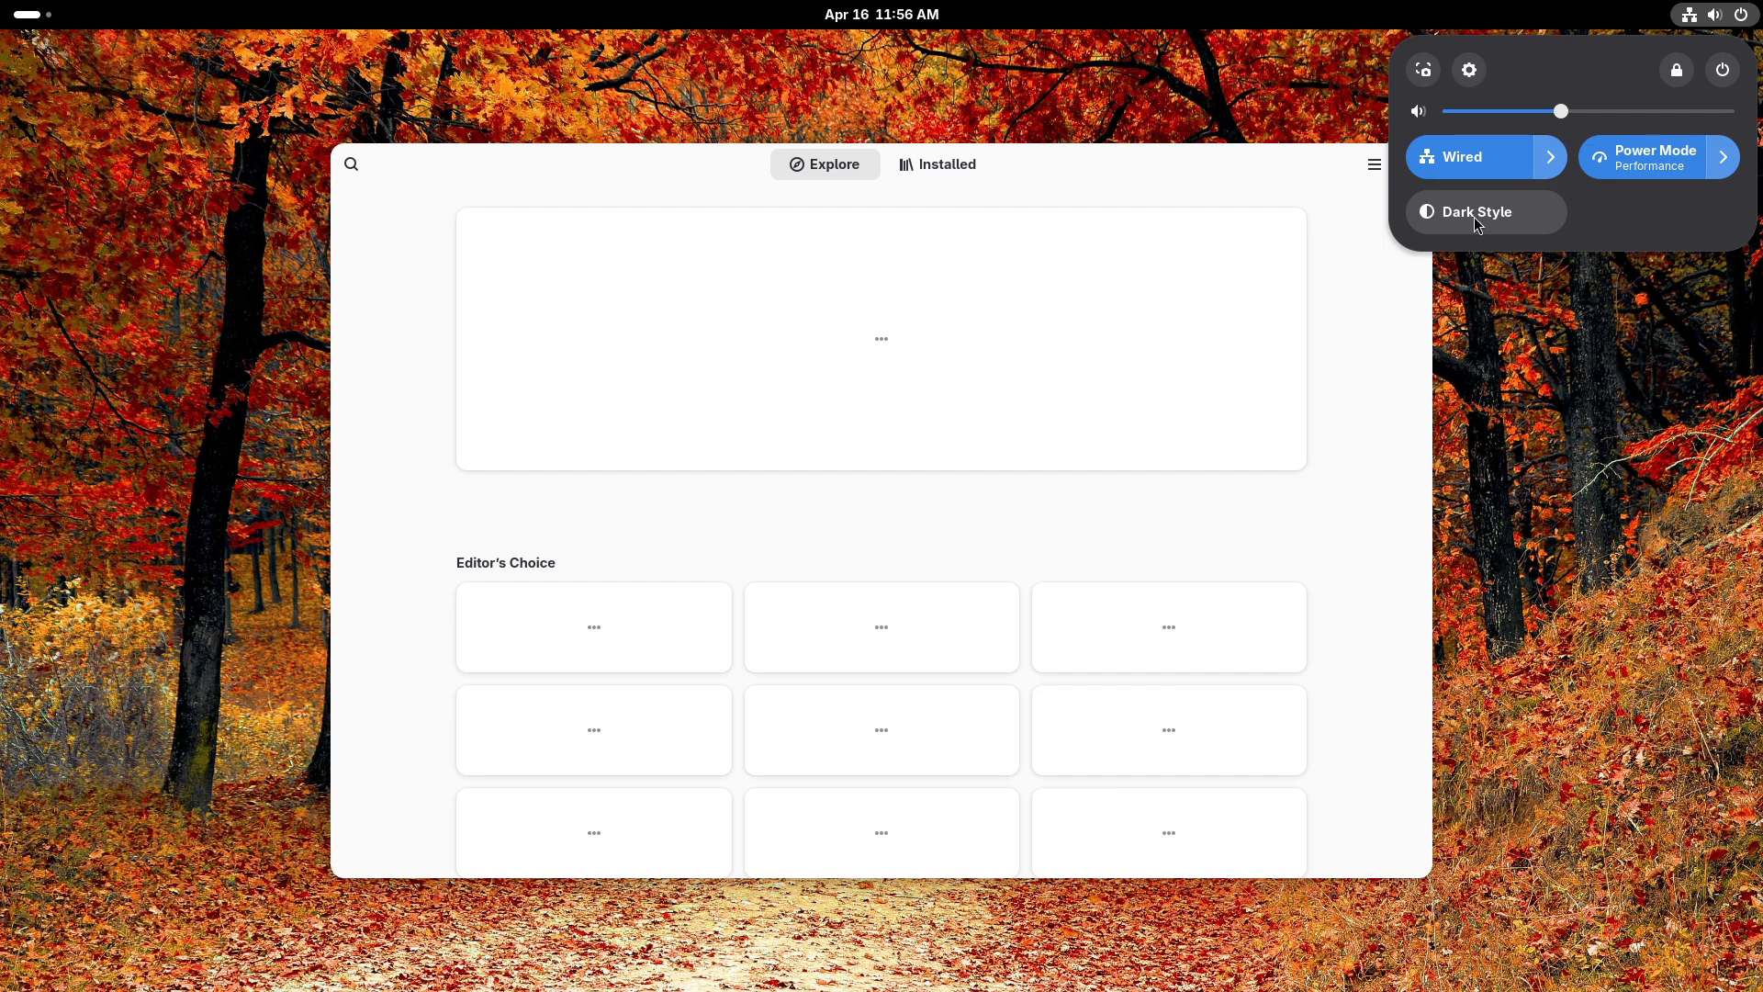
click(881, 13)
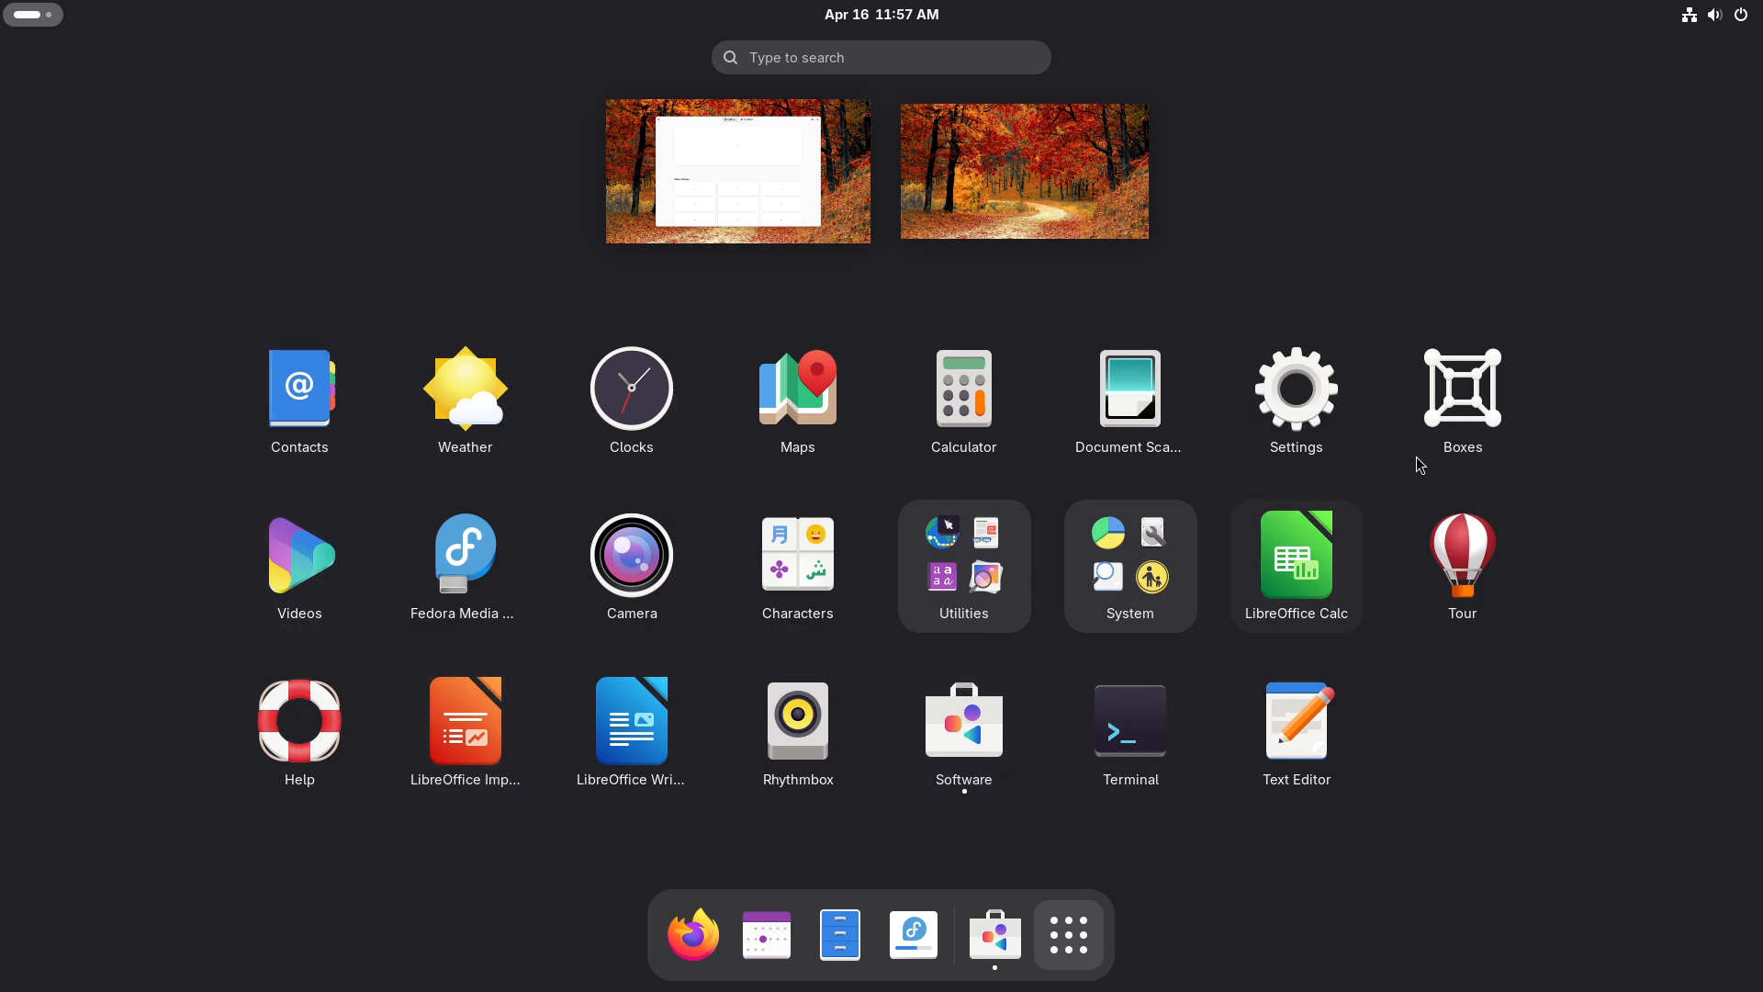
click(1129, 566)
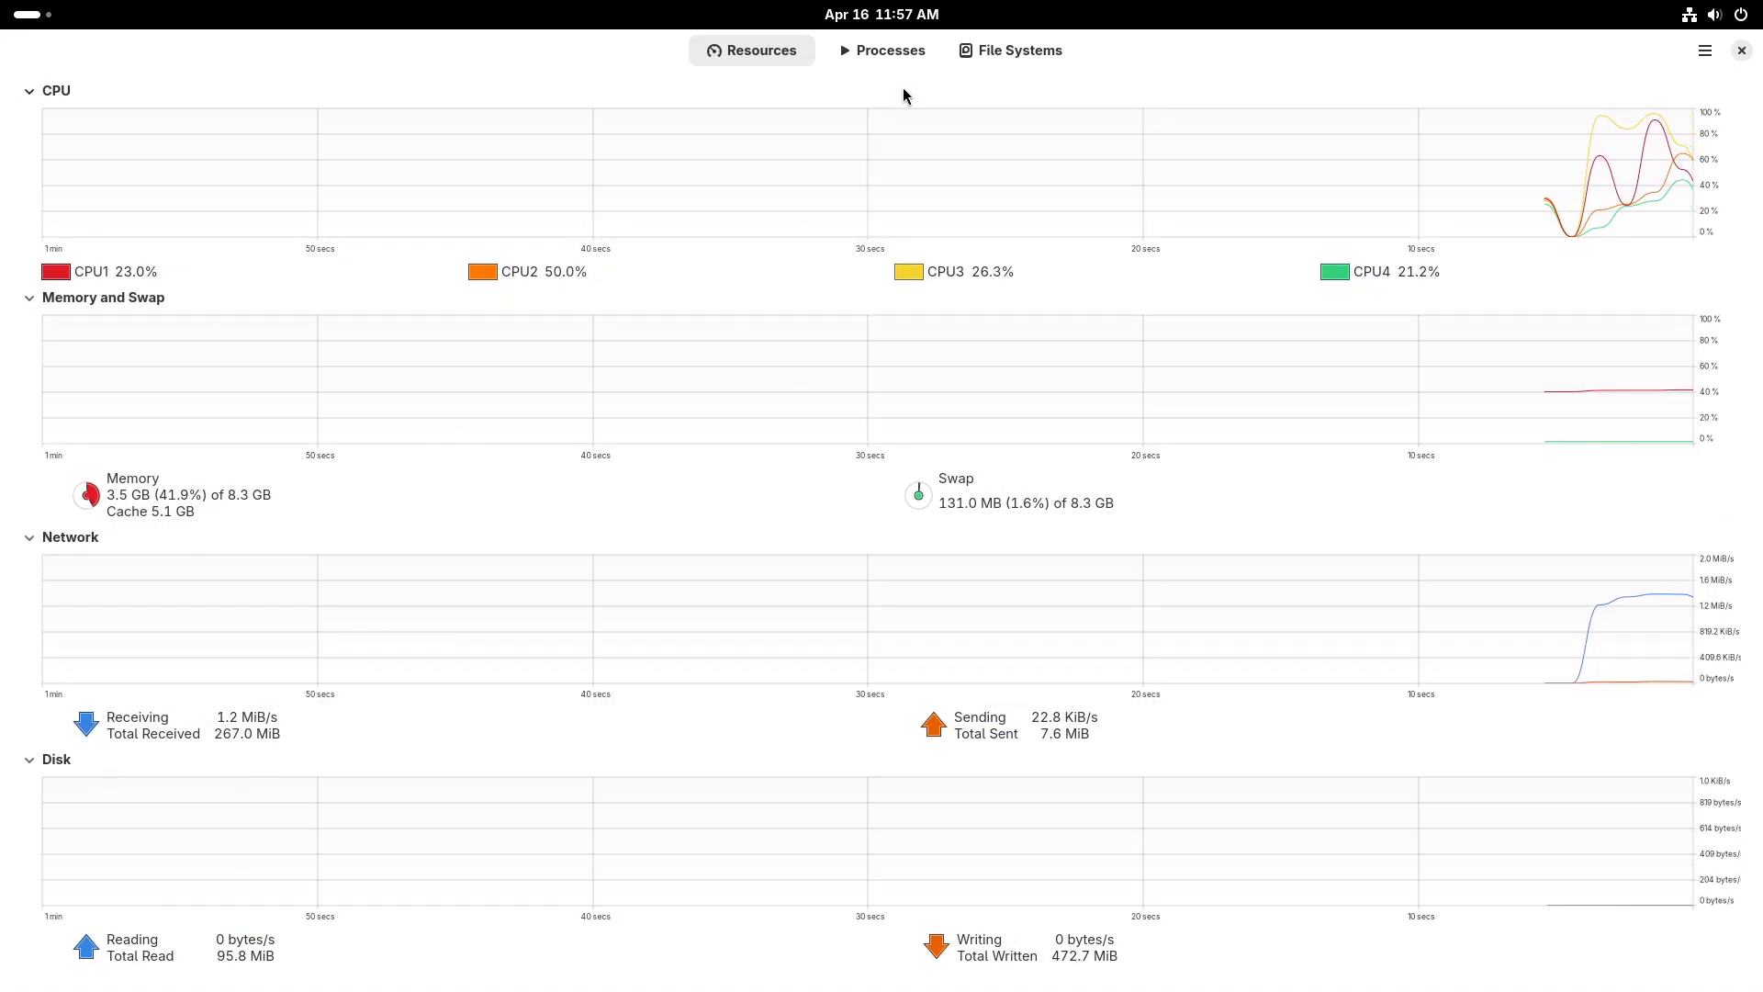
Check the Processes, Resources and File Systems pages, then close System Monitor.
click(880, 49)
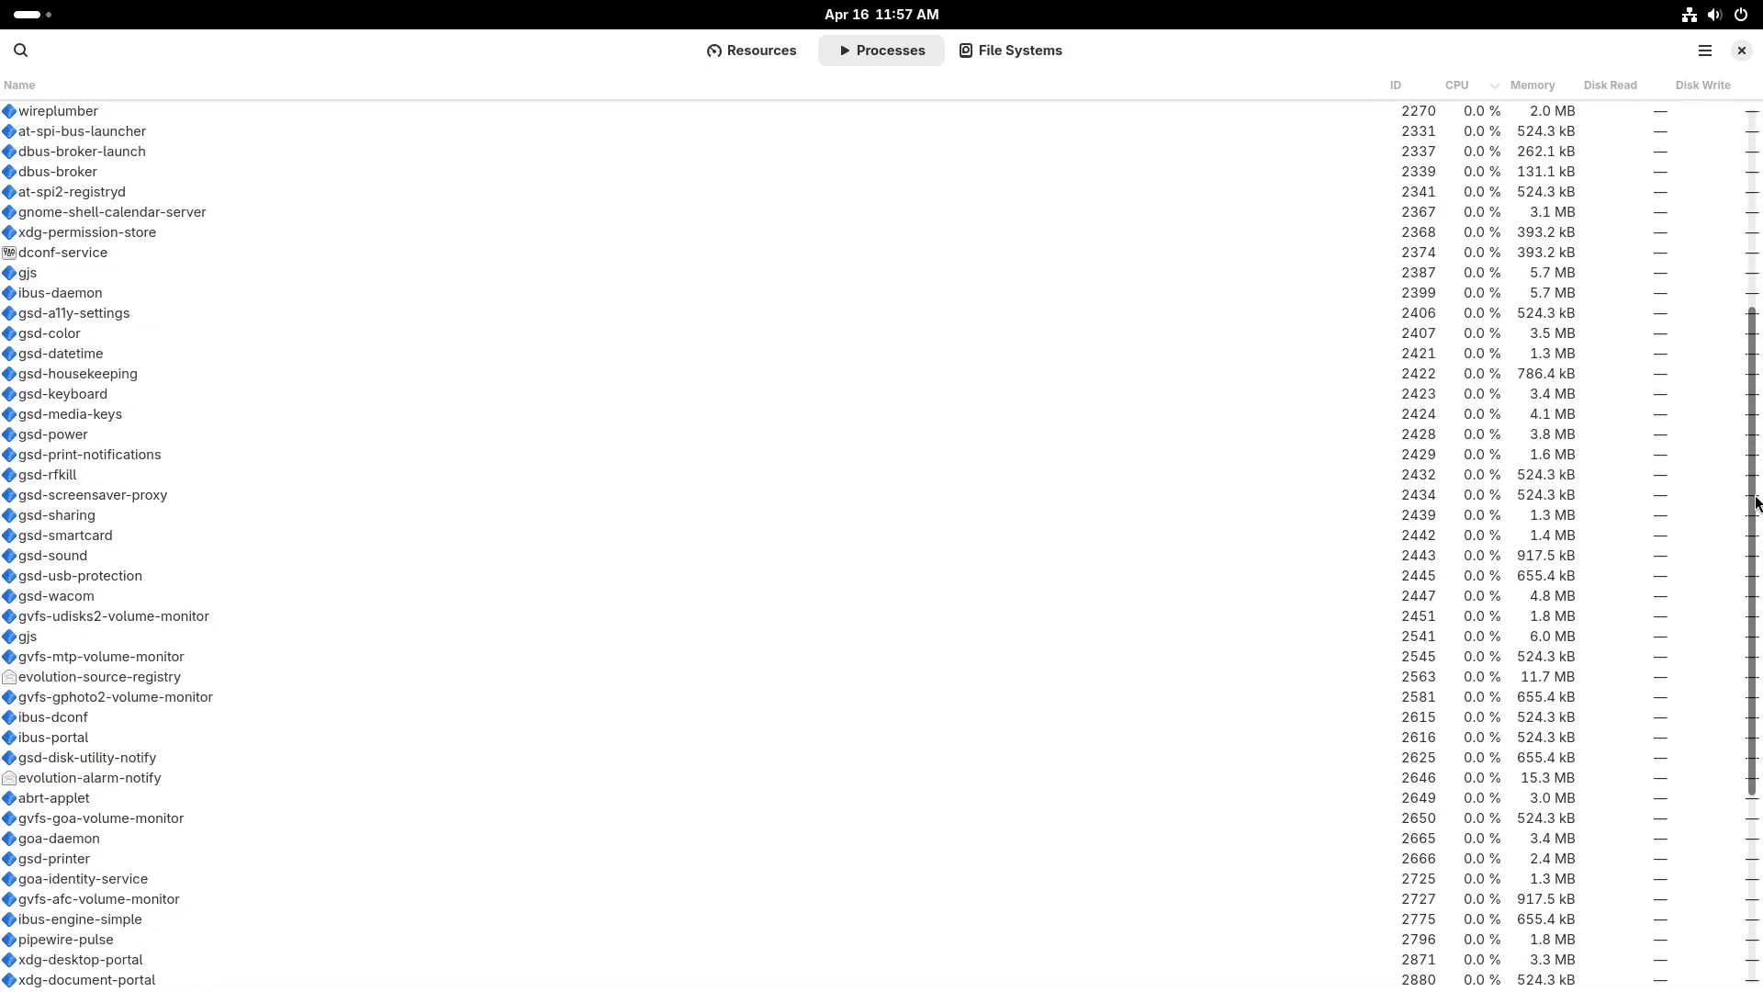
click(751, 50)
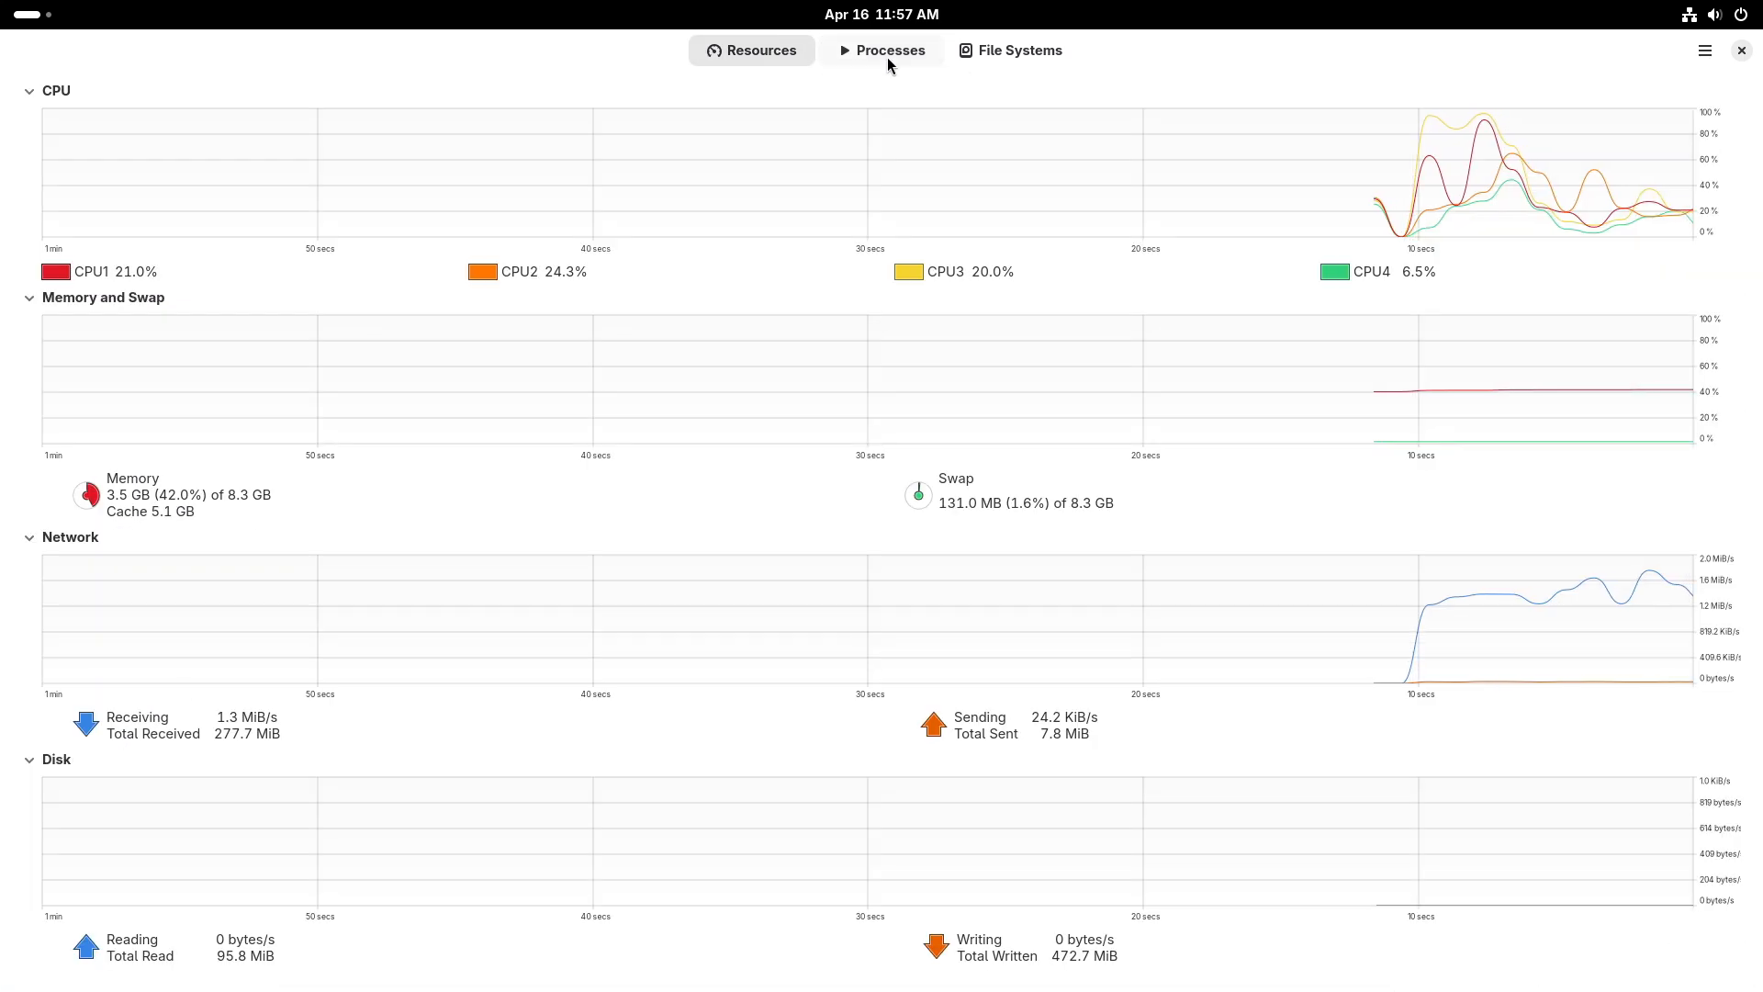
click(1009, 49)
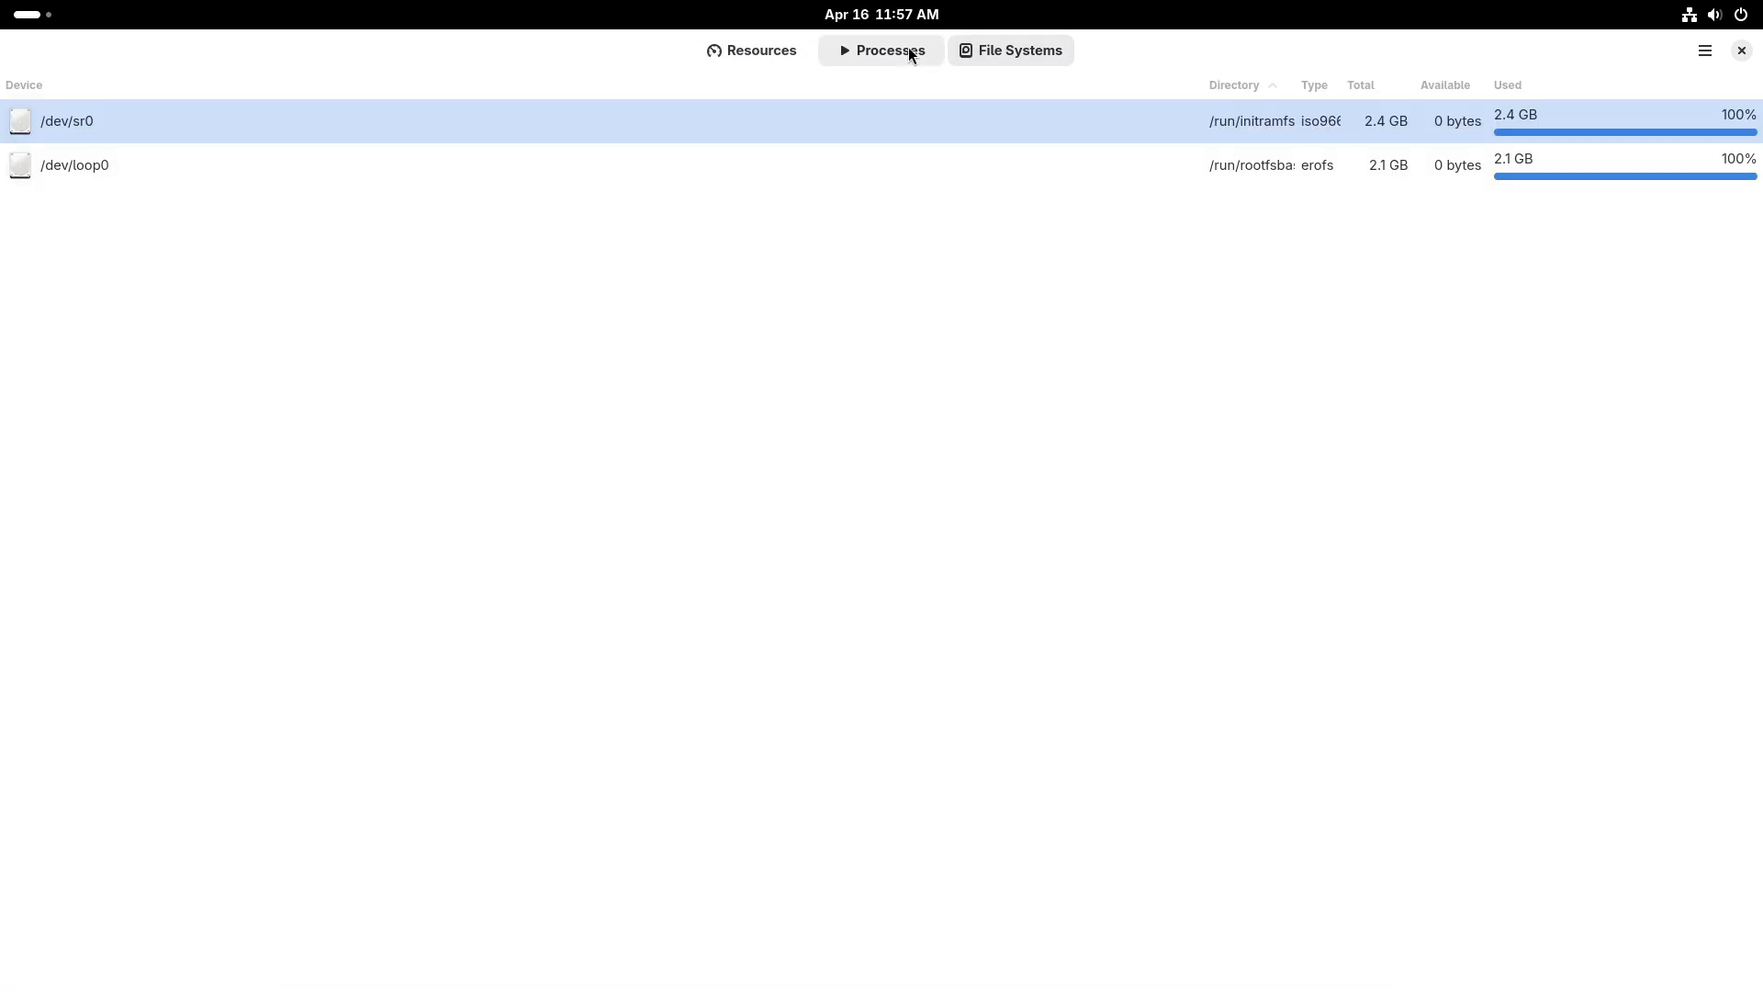
click(751, 50)
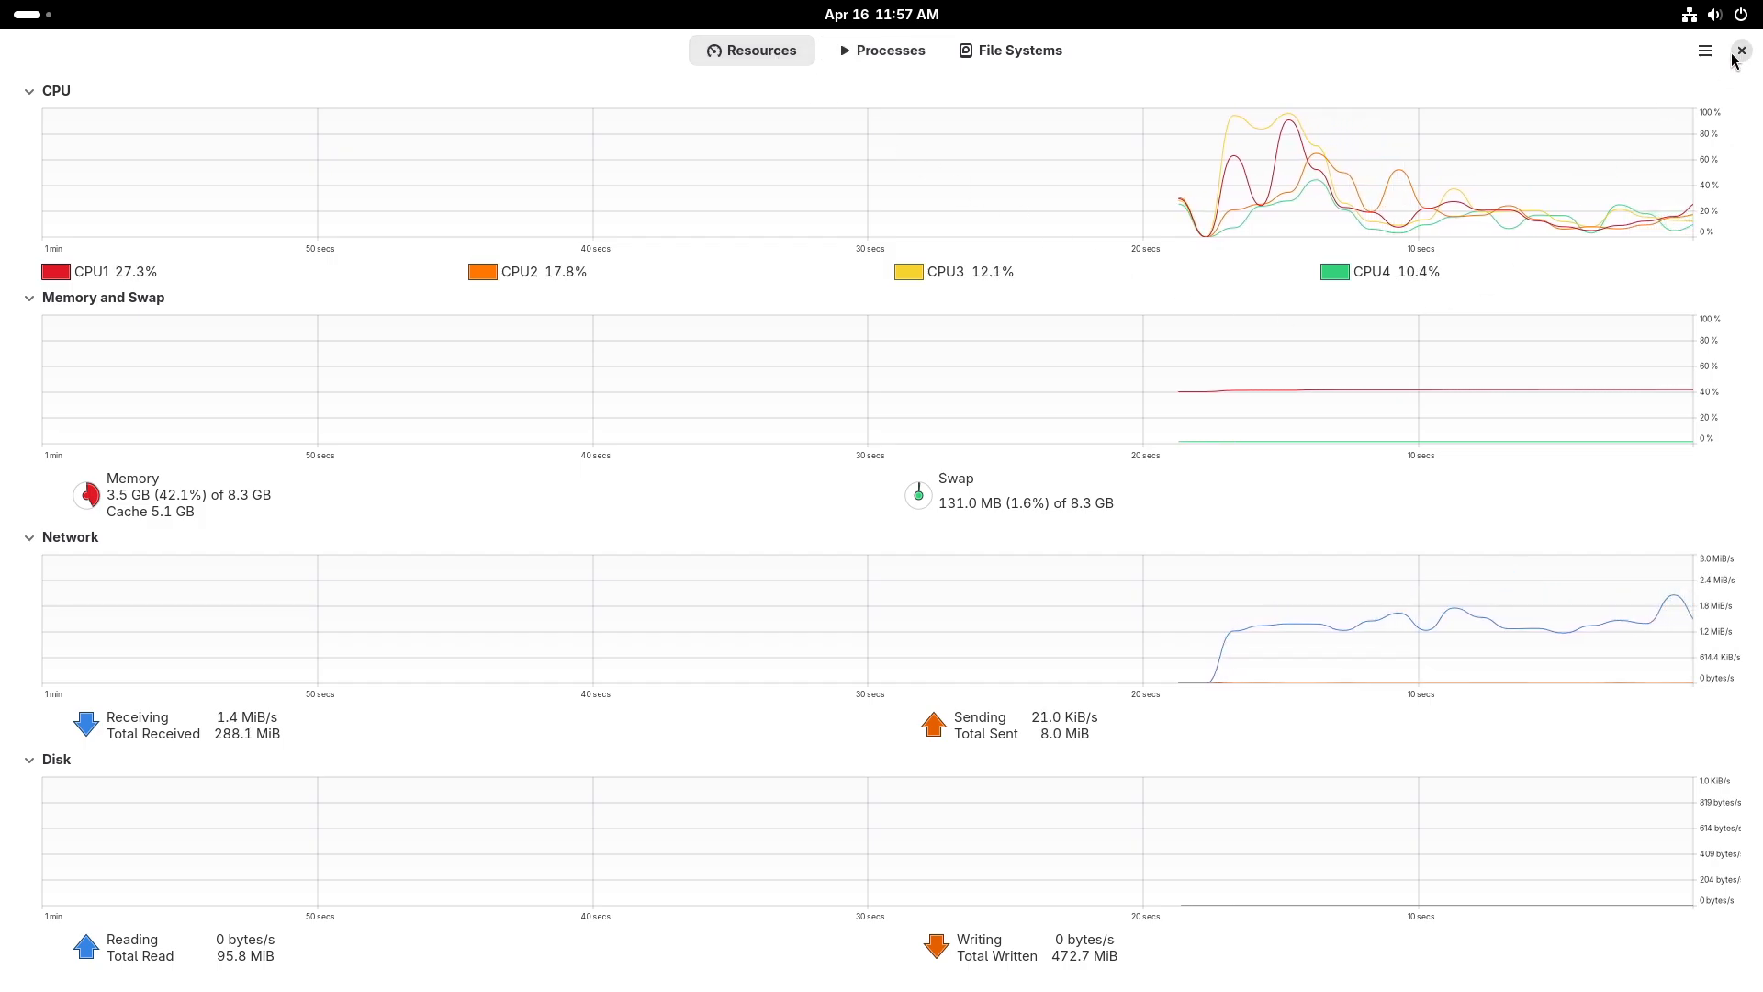
click(1704, 51)
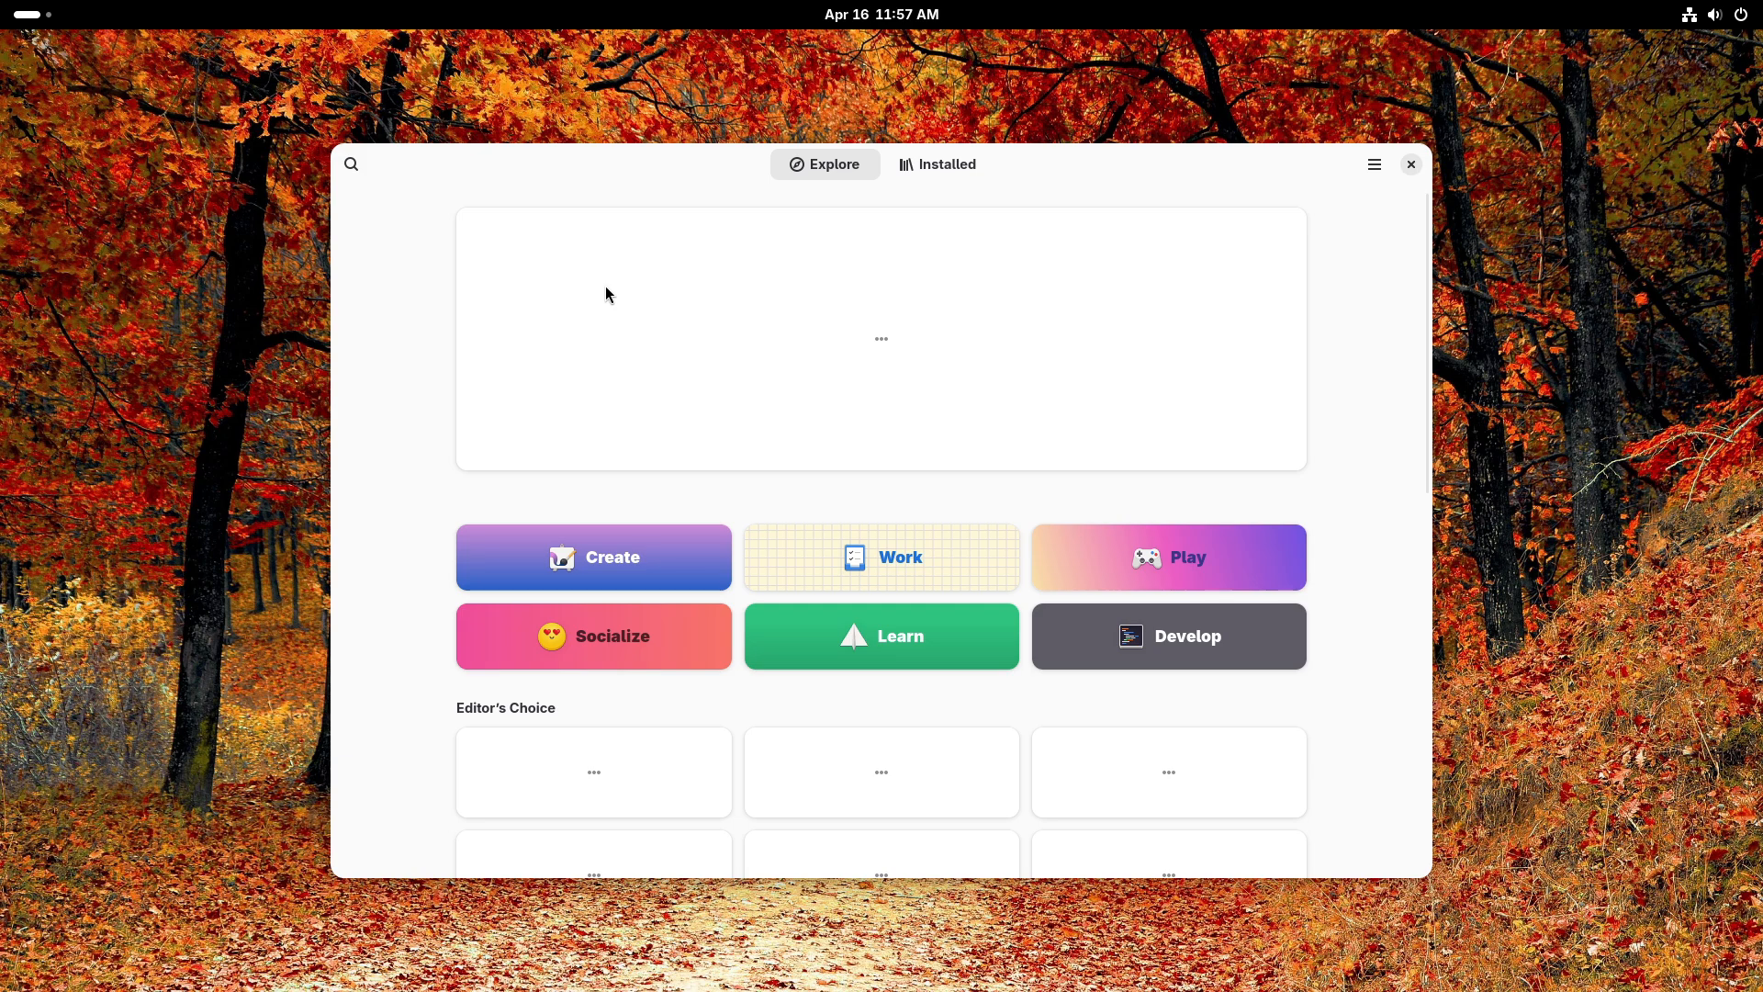
View the installed apps, then list the Fedora Flatpak and RPM software repositories.
click(937, 165)
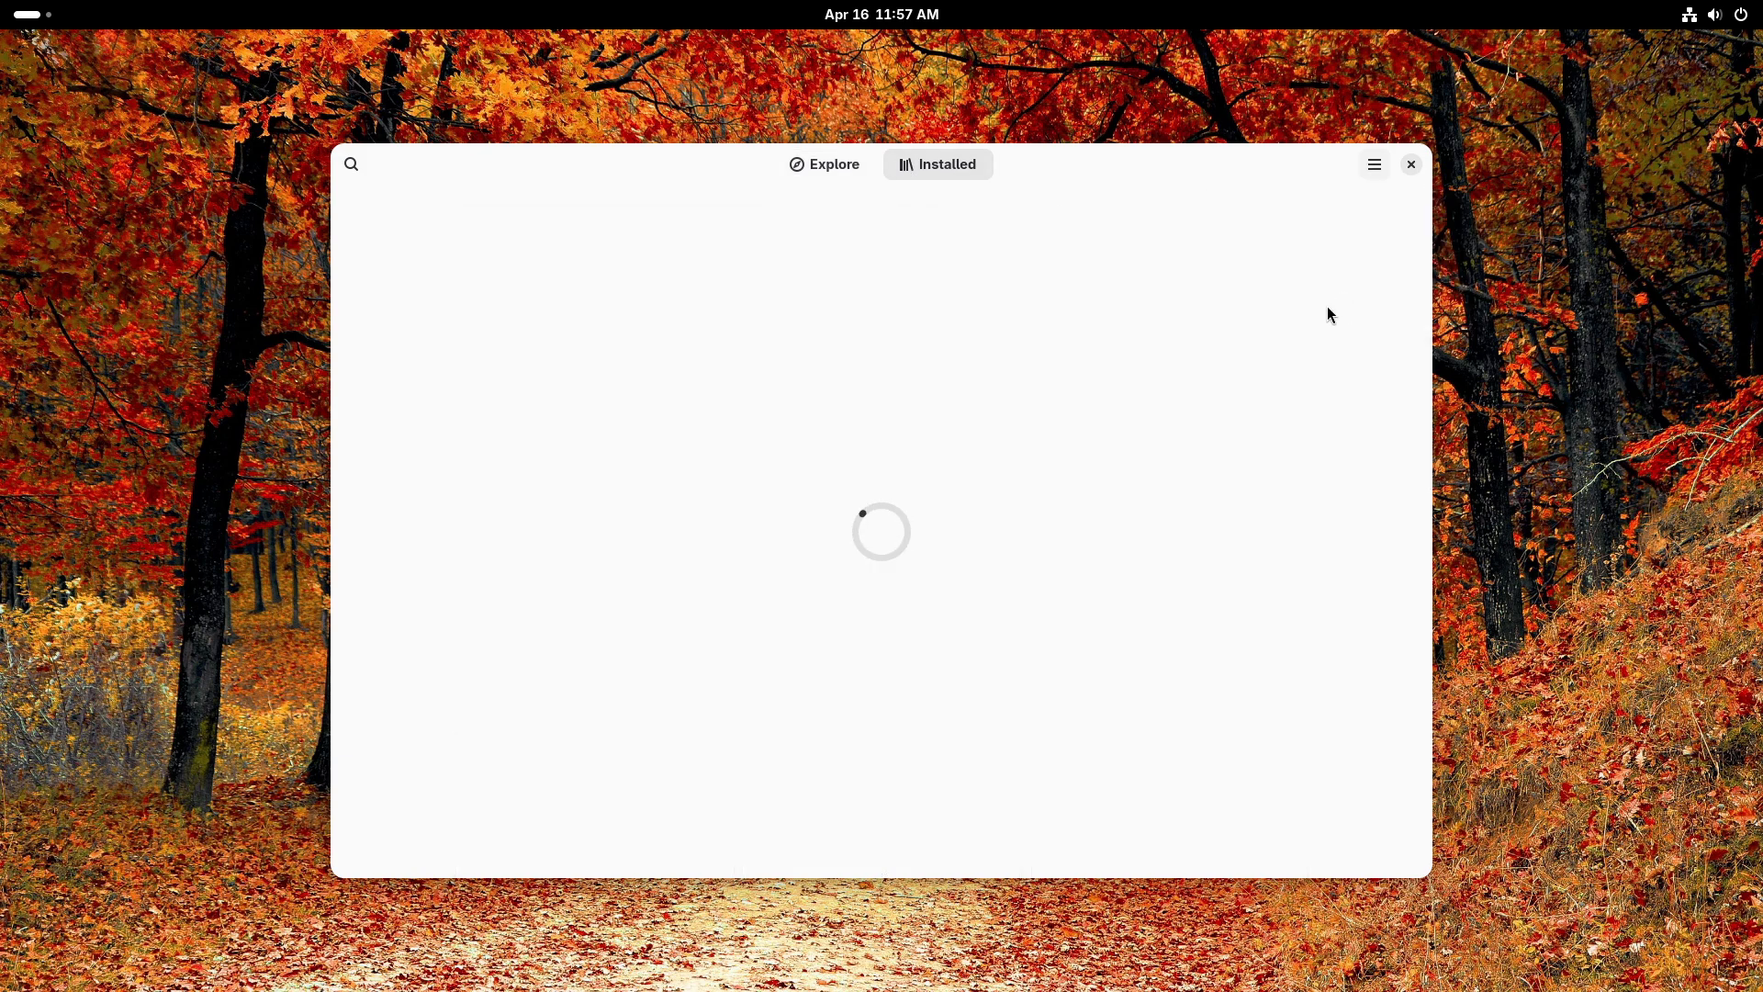
mouse_move(1026, 247)
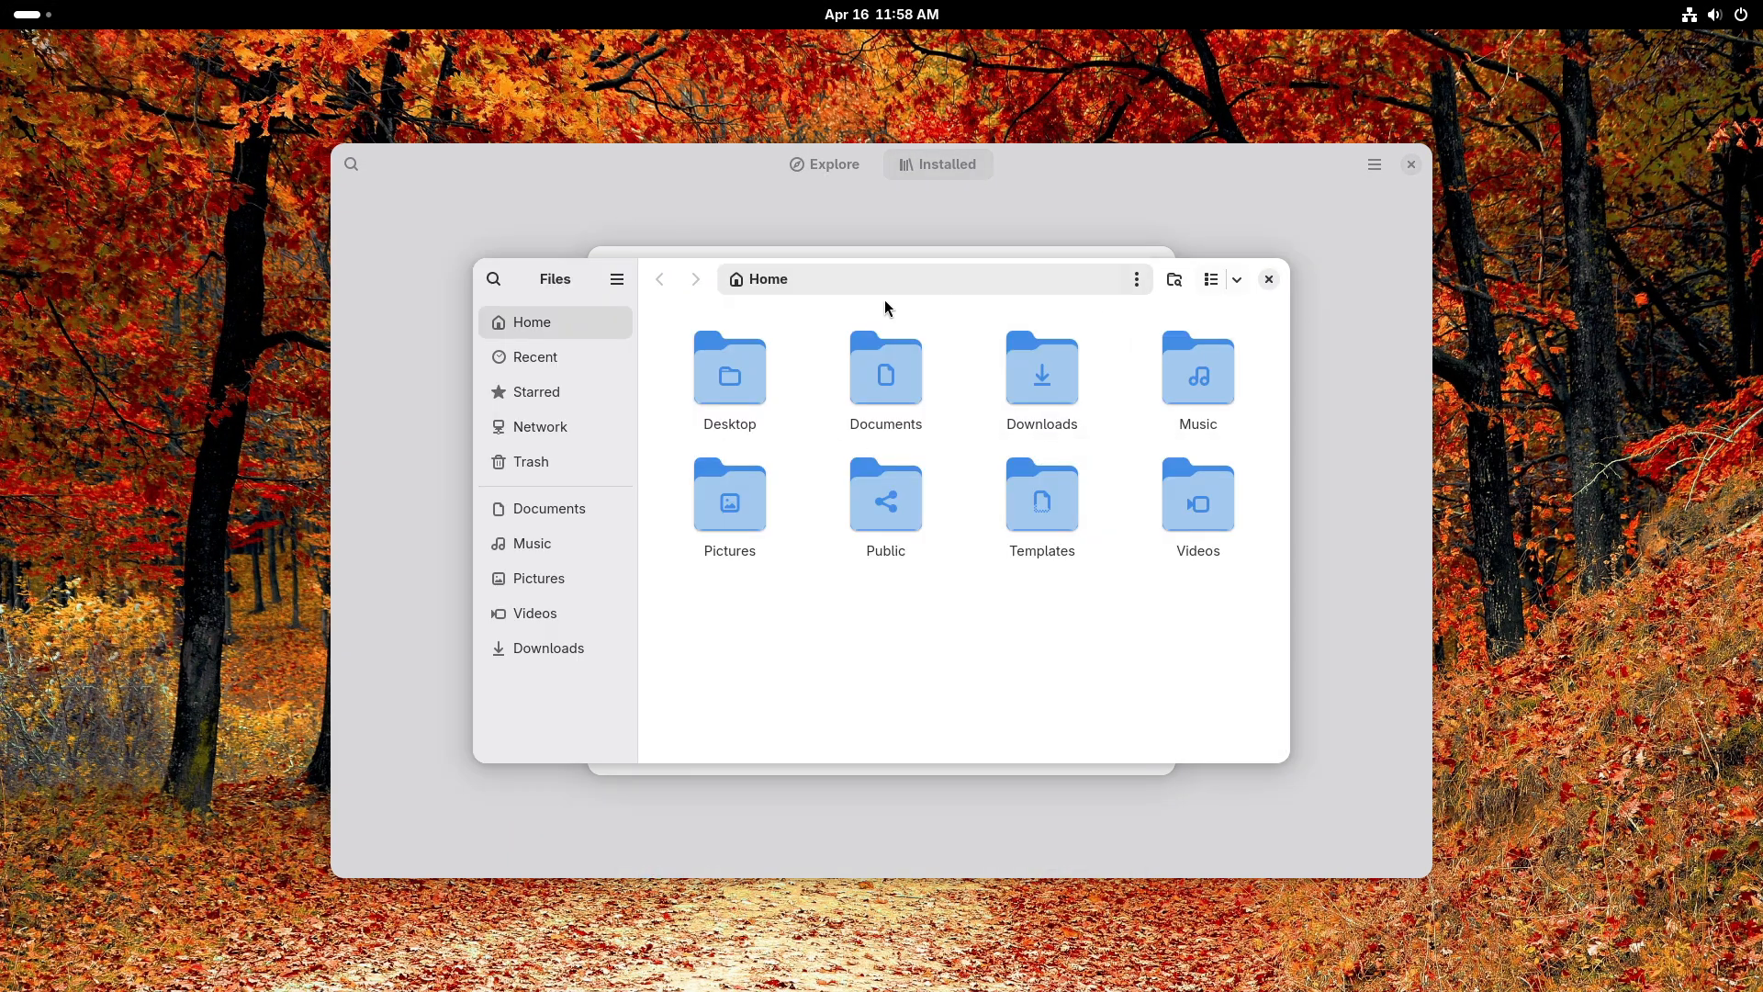
mouse_move(802, 510)
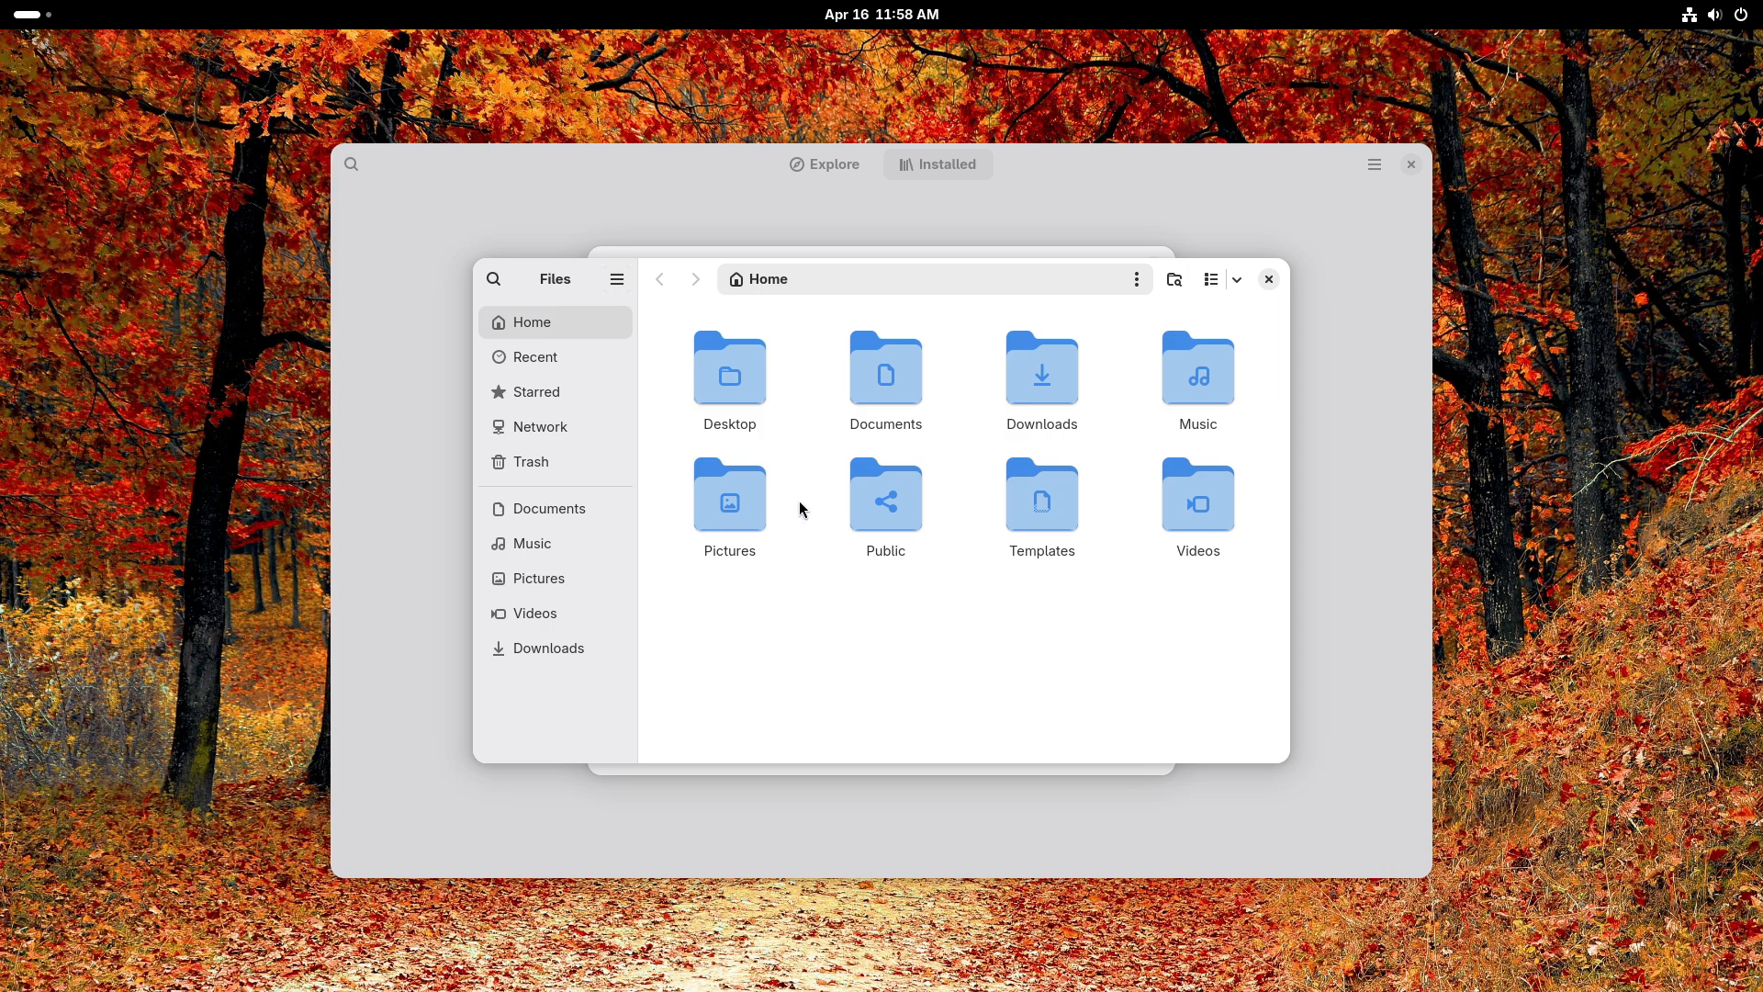
click(618, 279)
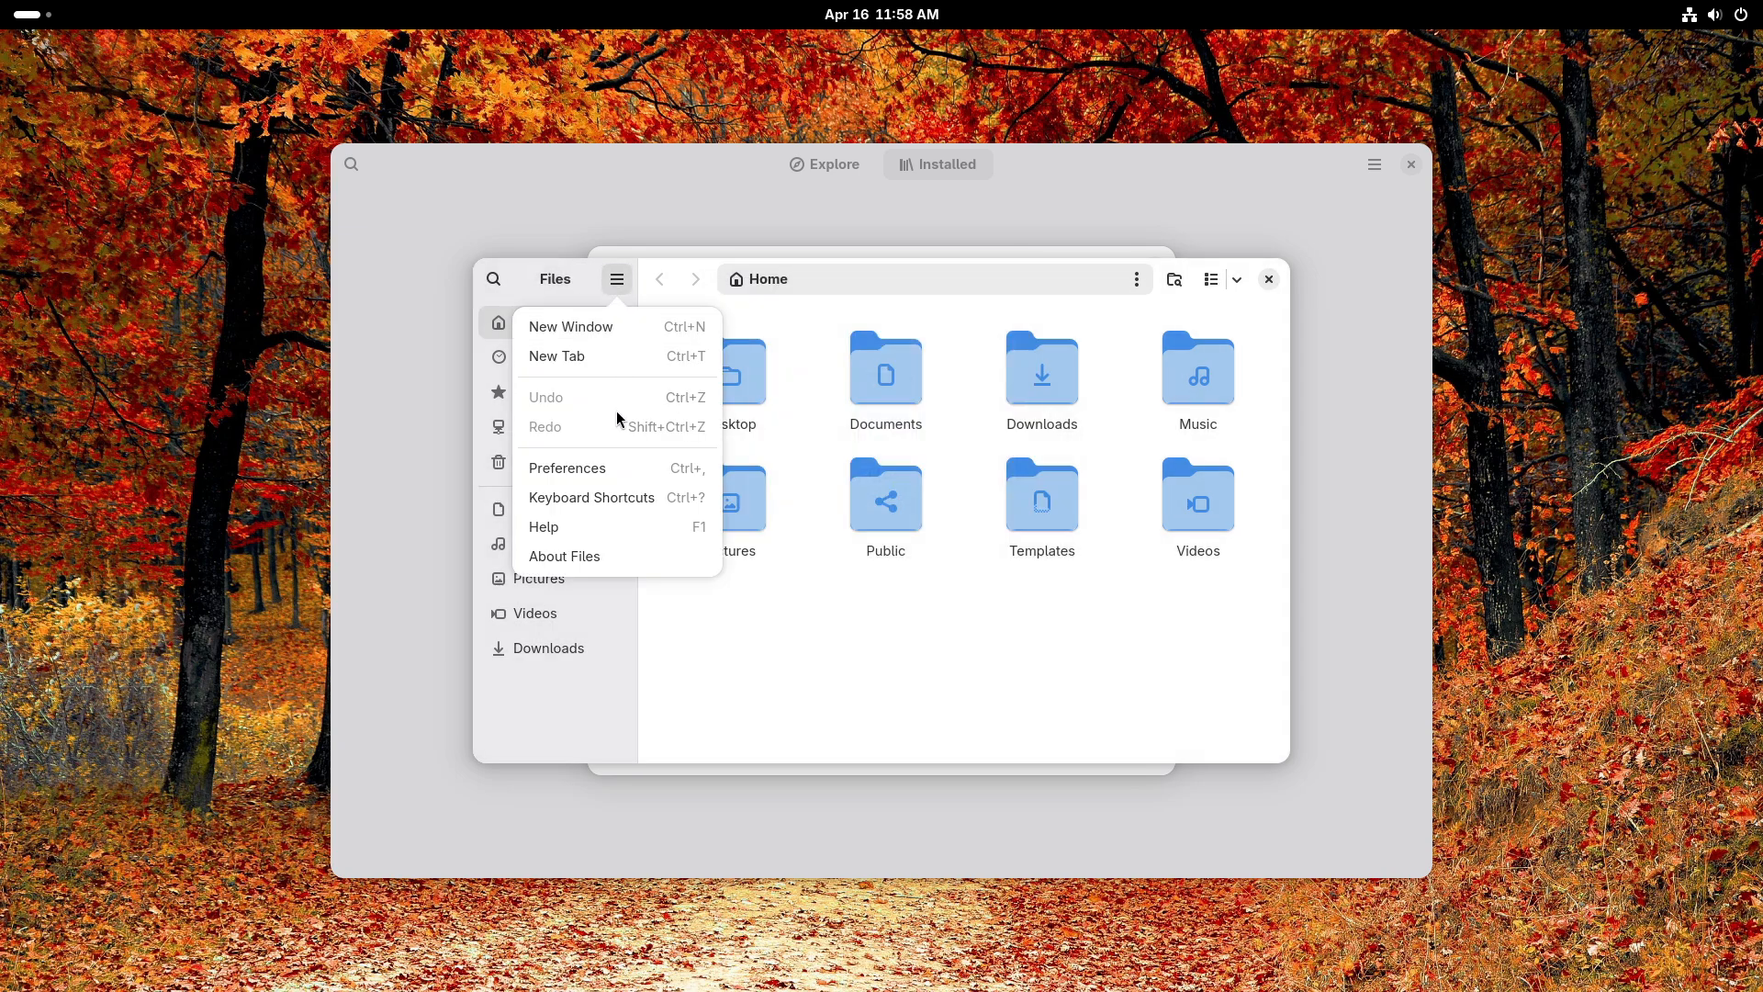
click(567, 467)
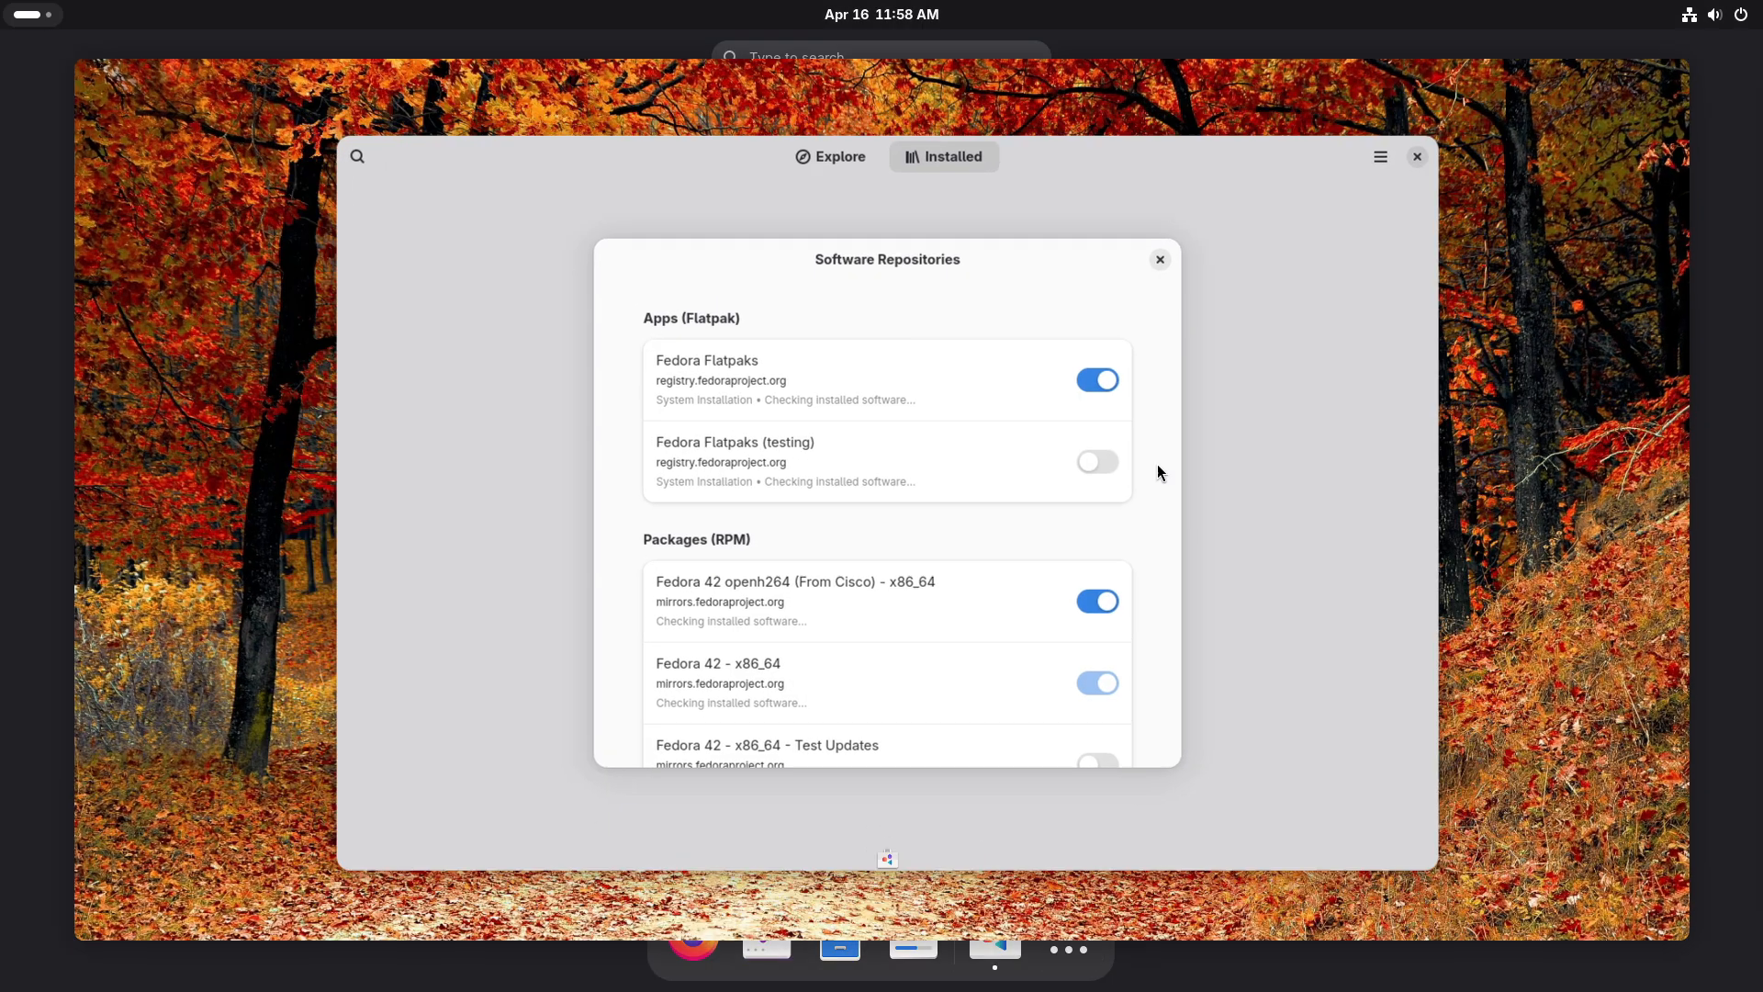
Scroll through the software repositories list to check which are enabled, then close it.
scroll(down, 3)
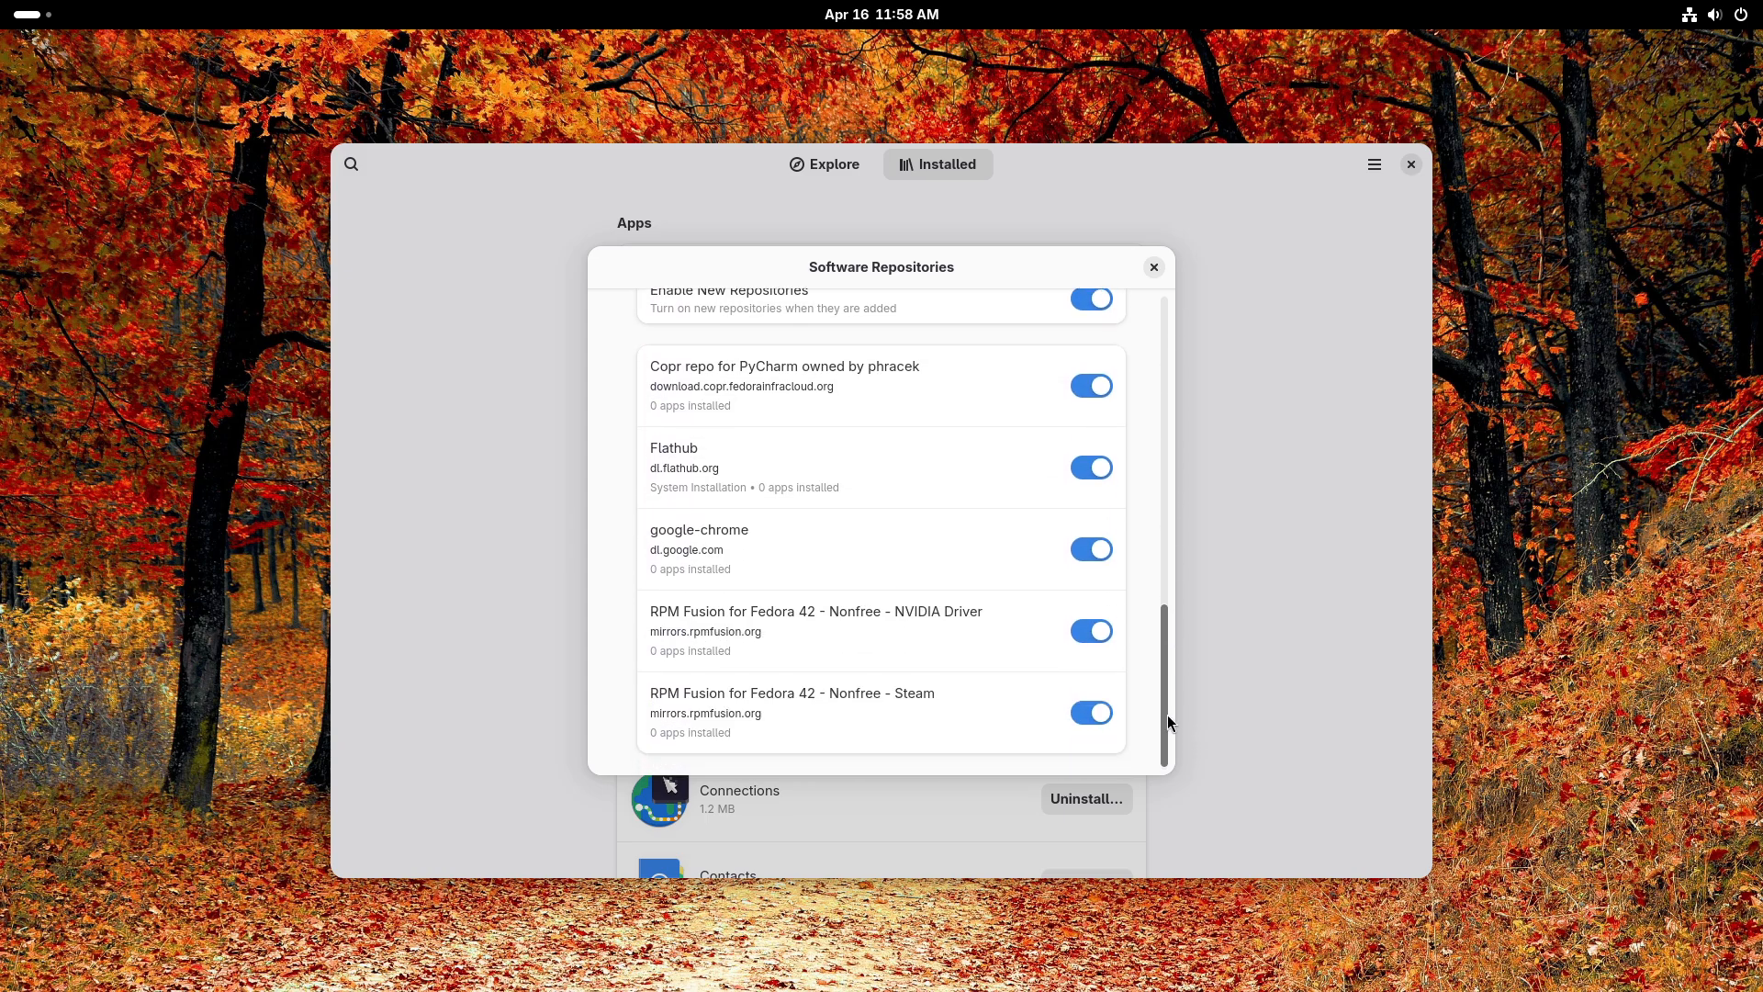
scroll(down, 3)
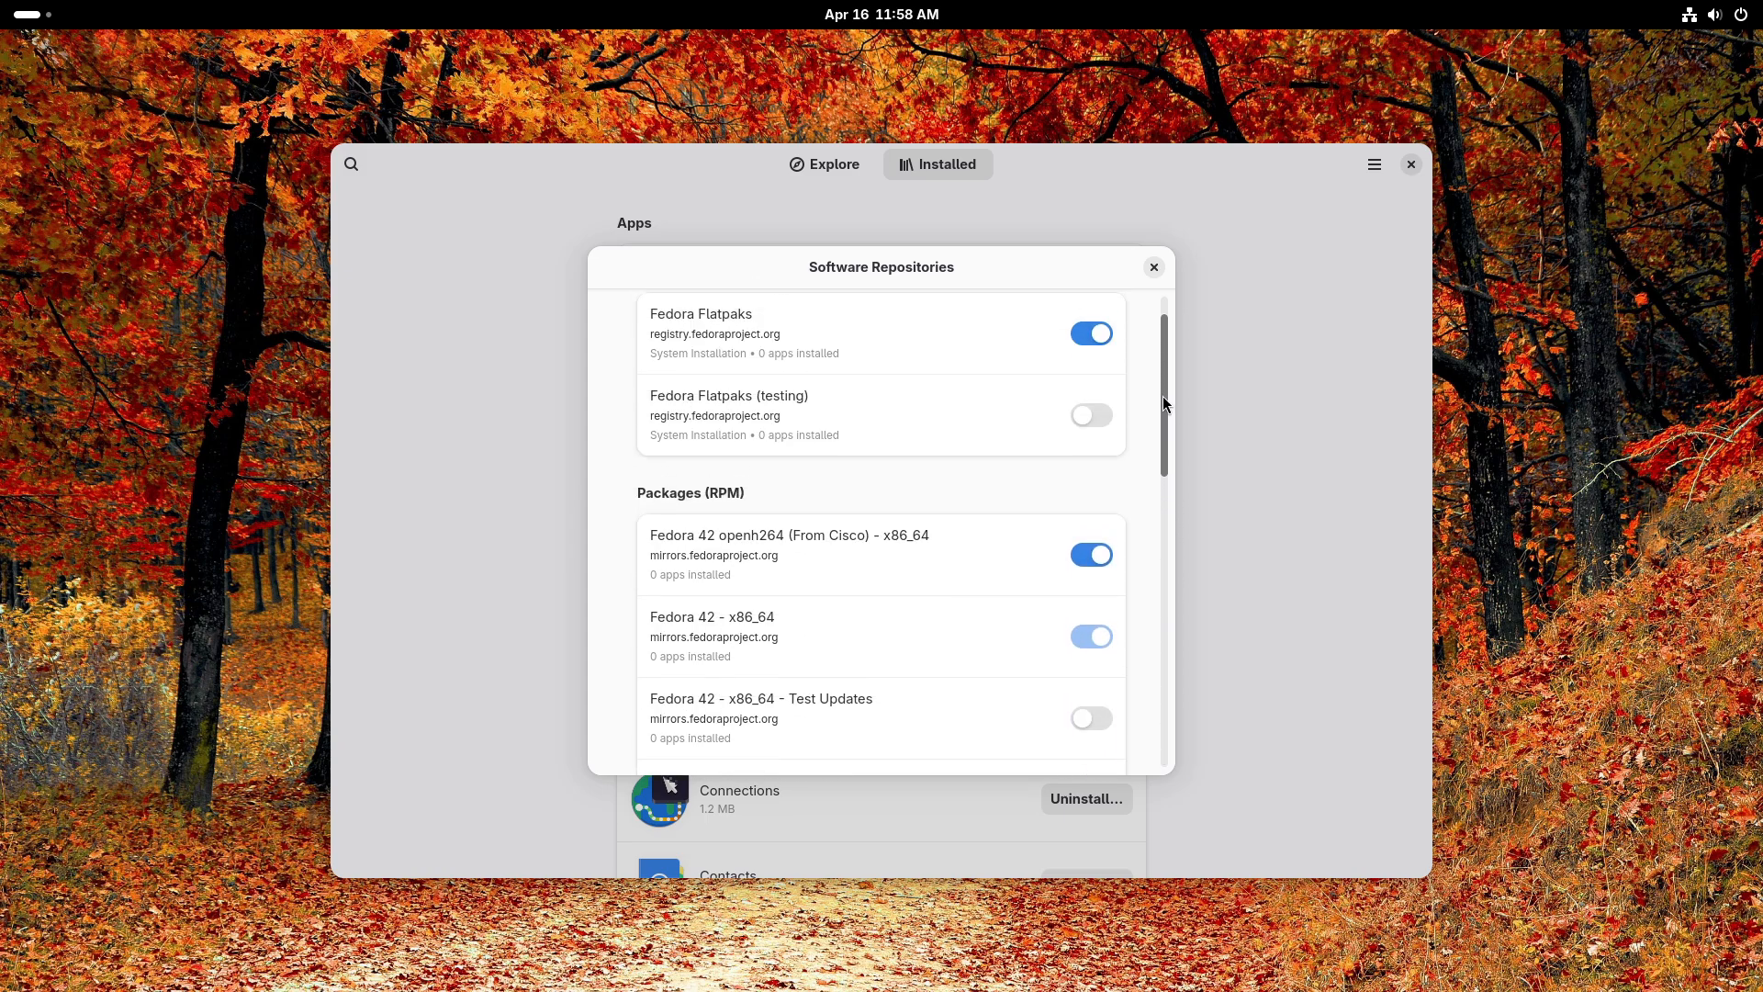
click(1152, 266)
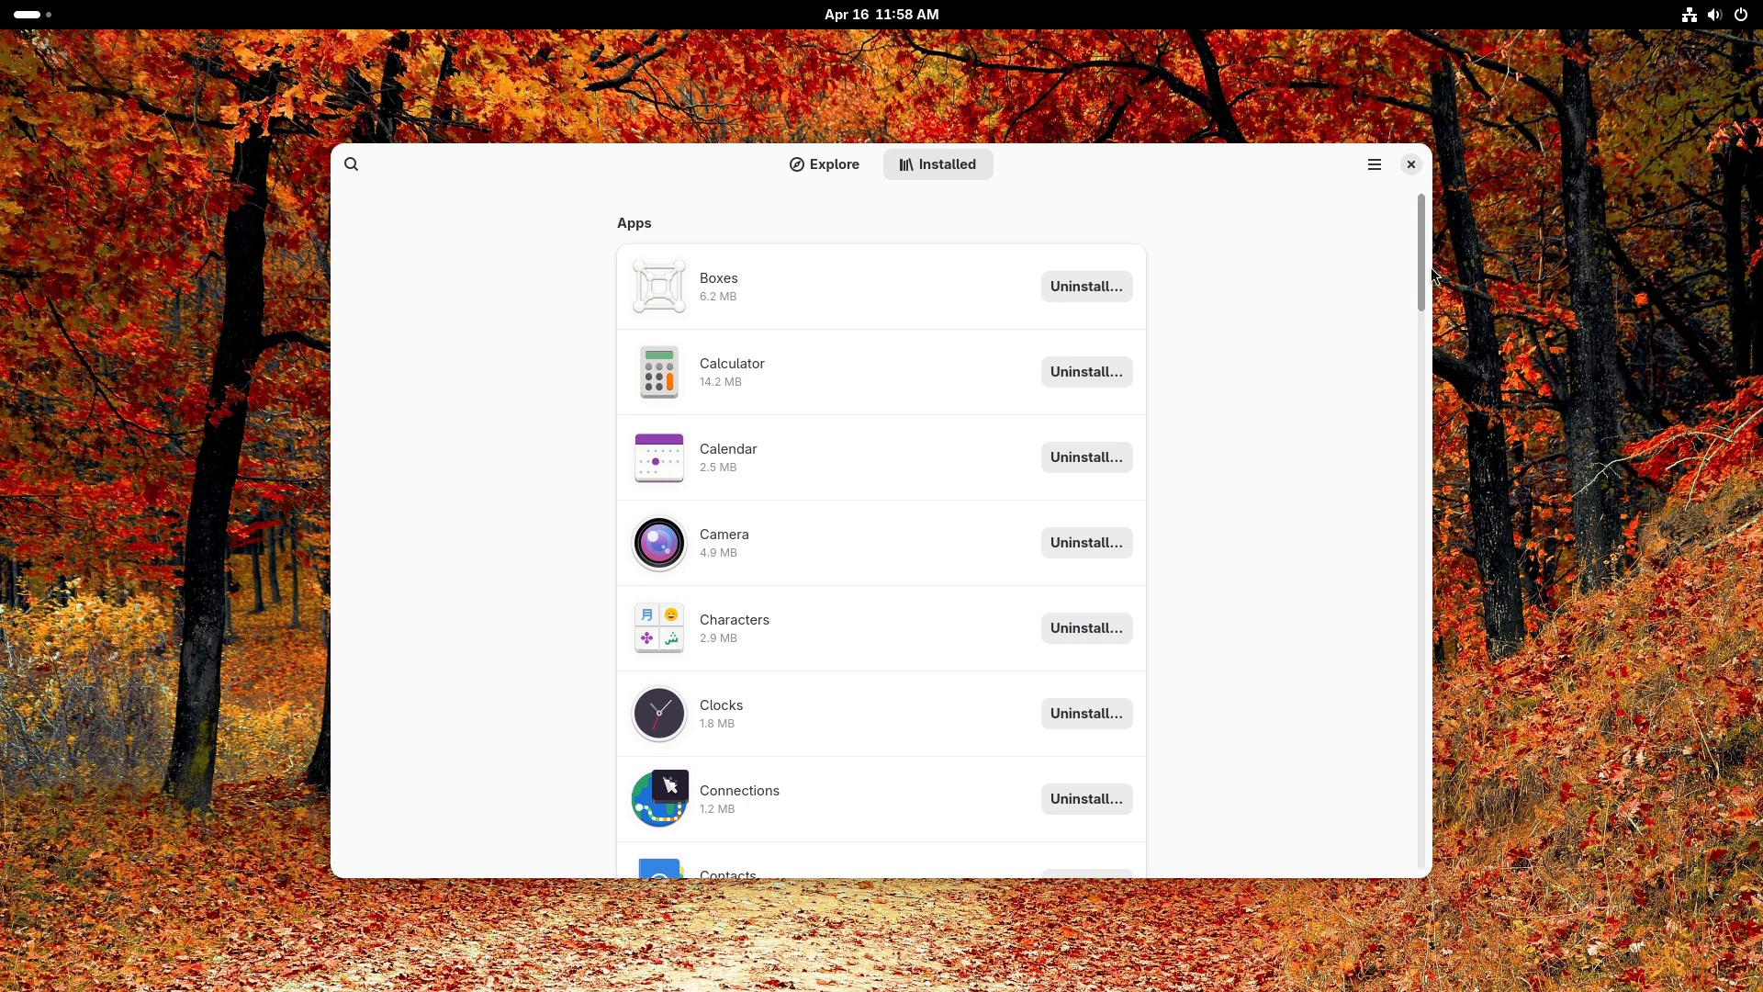
Open Firefox's details page and view its Flatpak and RPM source options.
scroll(down, 3)
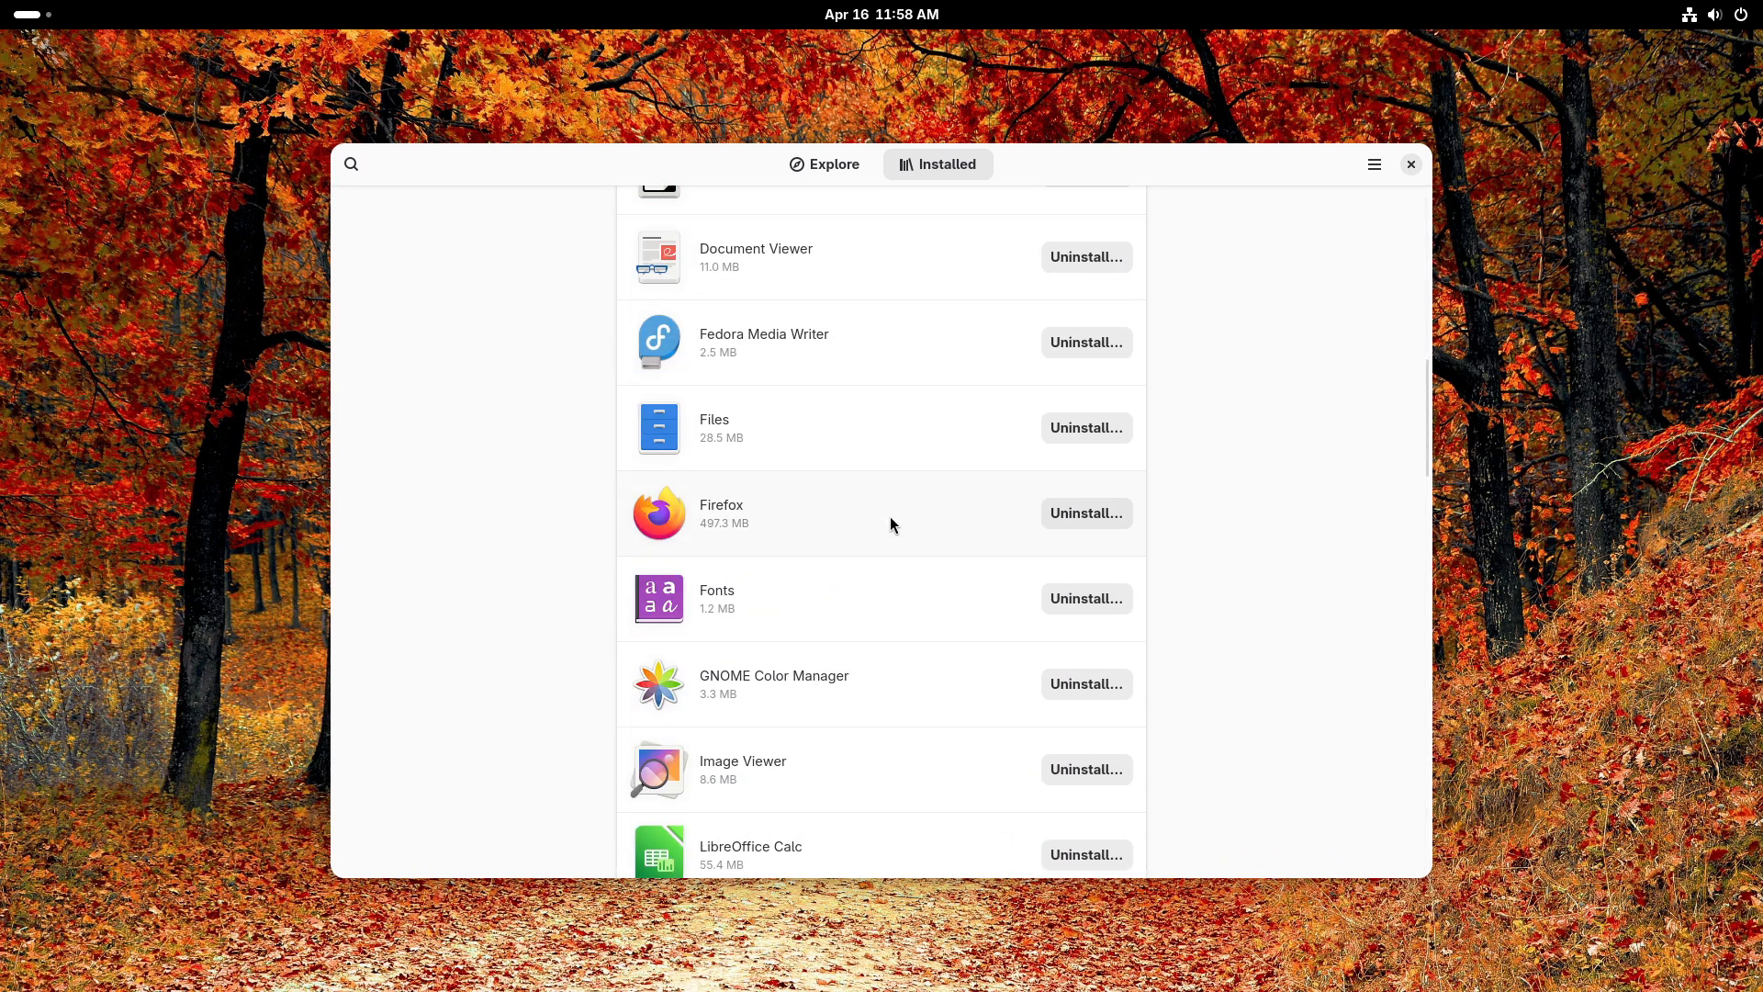
click(721, 504)
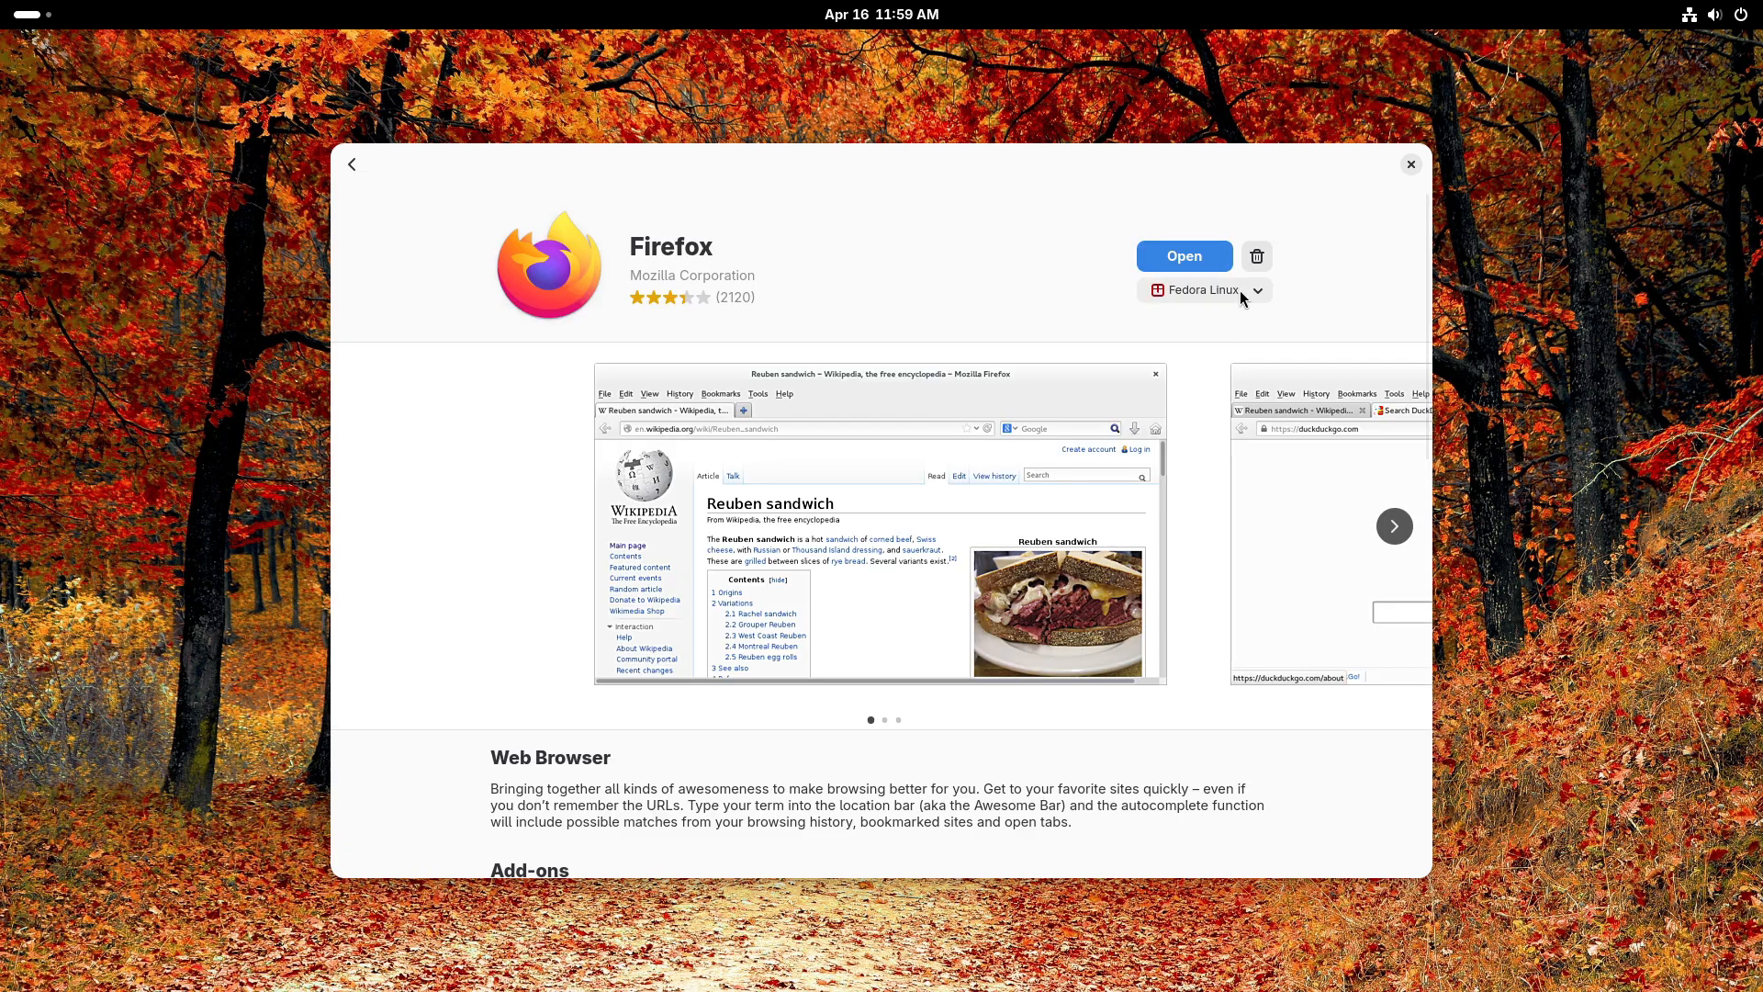
click(1257, 290)
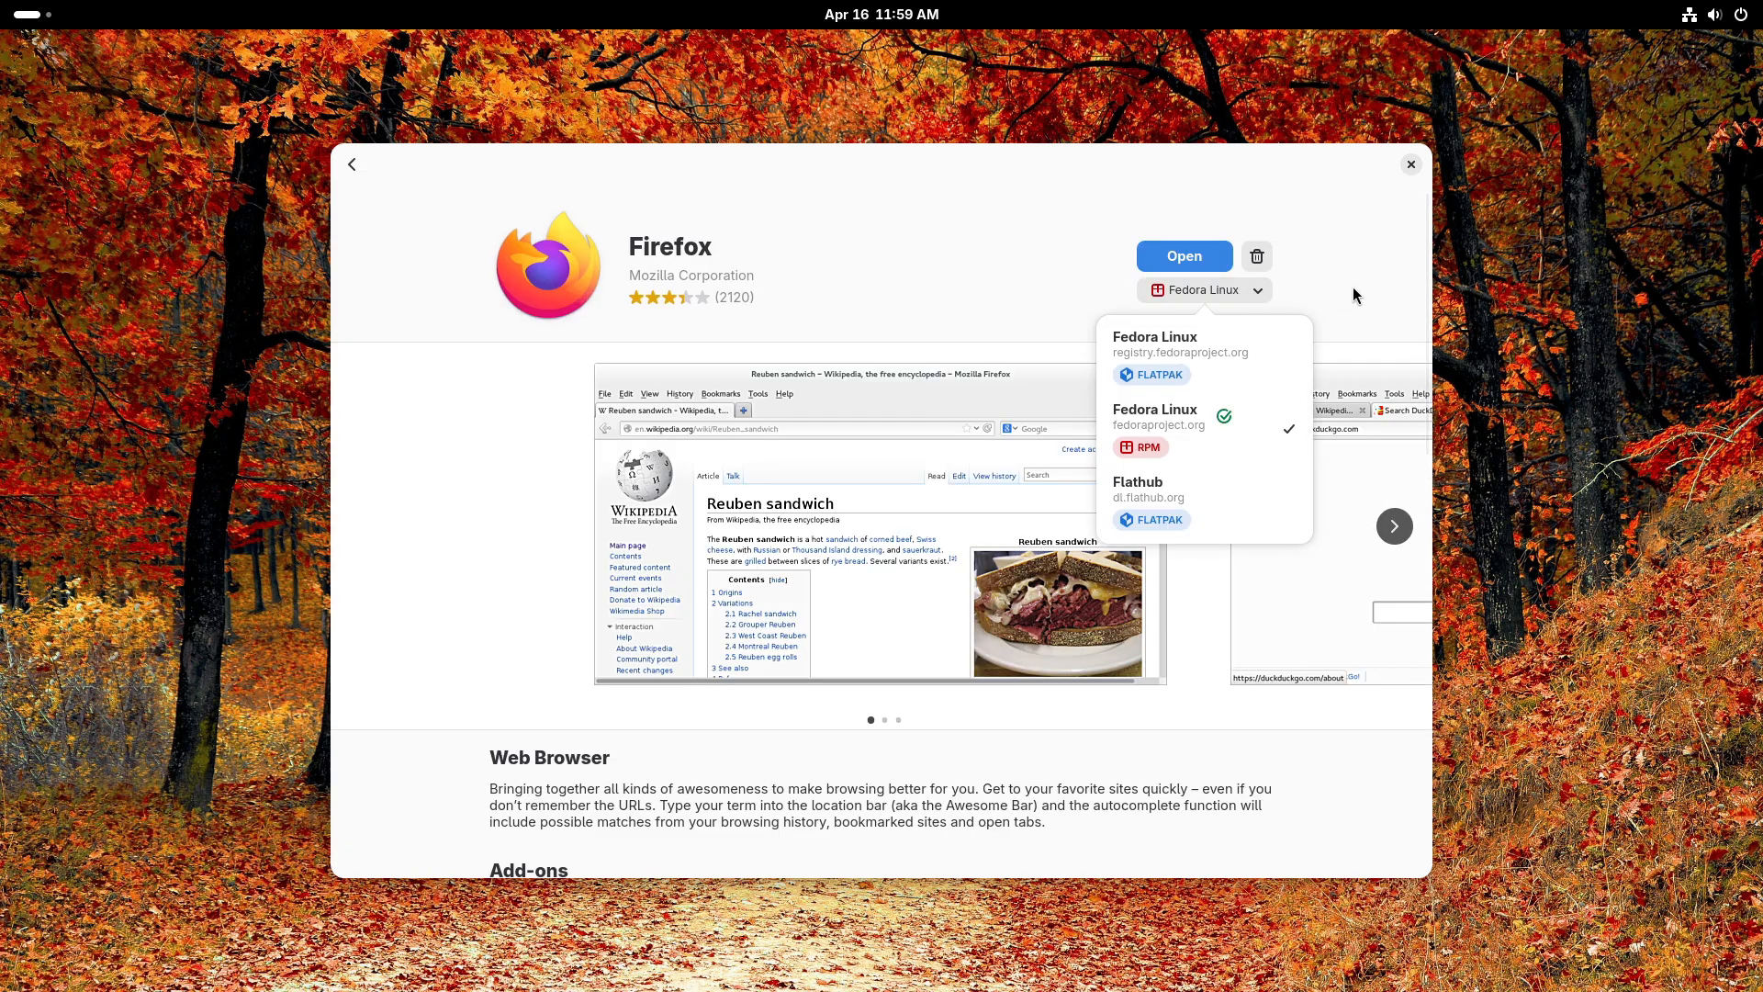
click(1408, 165)
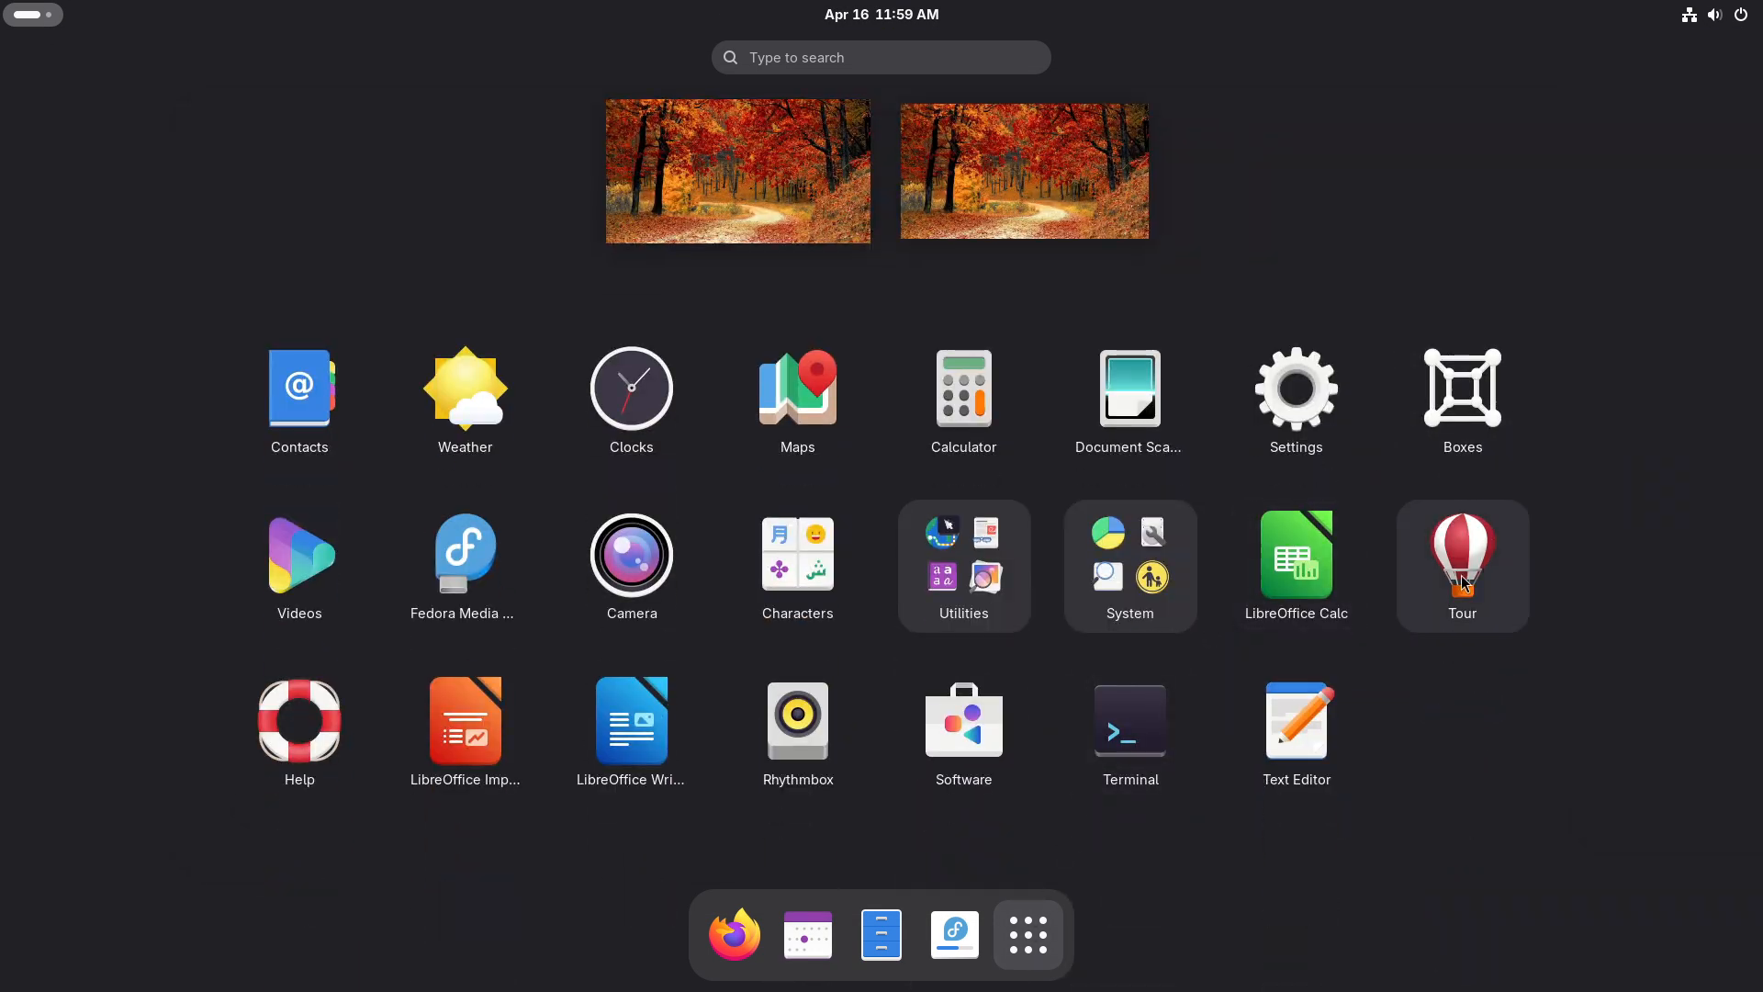
Try the screenshot tool, then show the suspend, restart, power off and log out options.
click(962, 566)
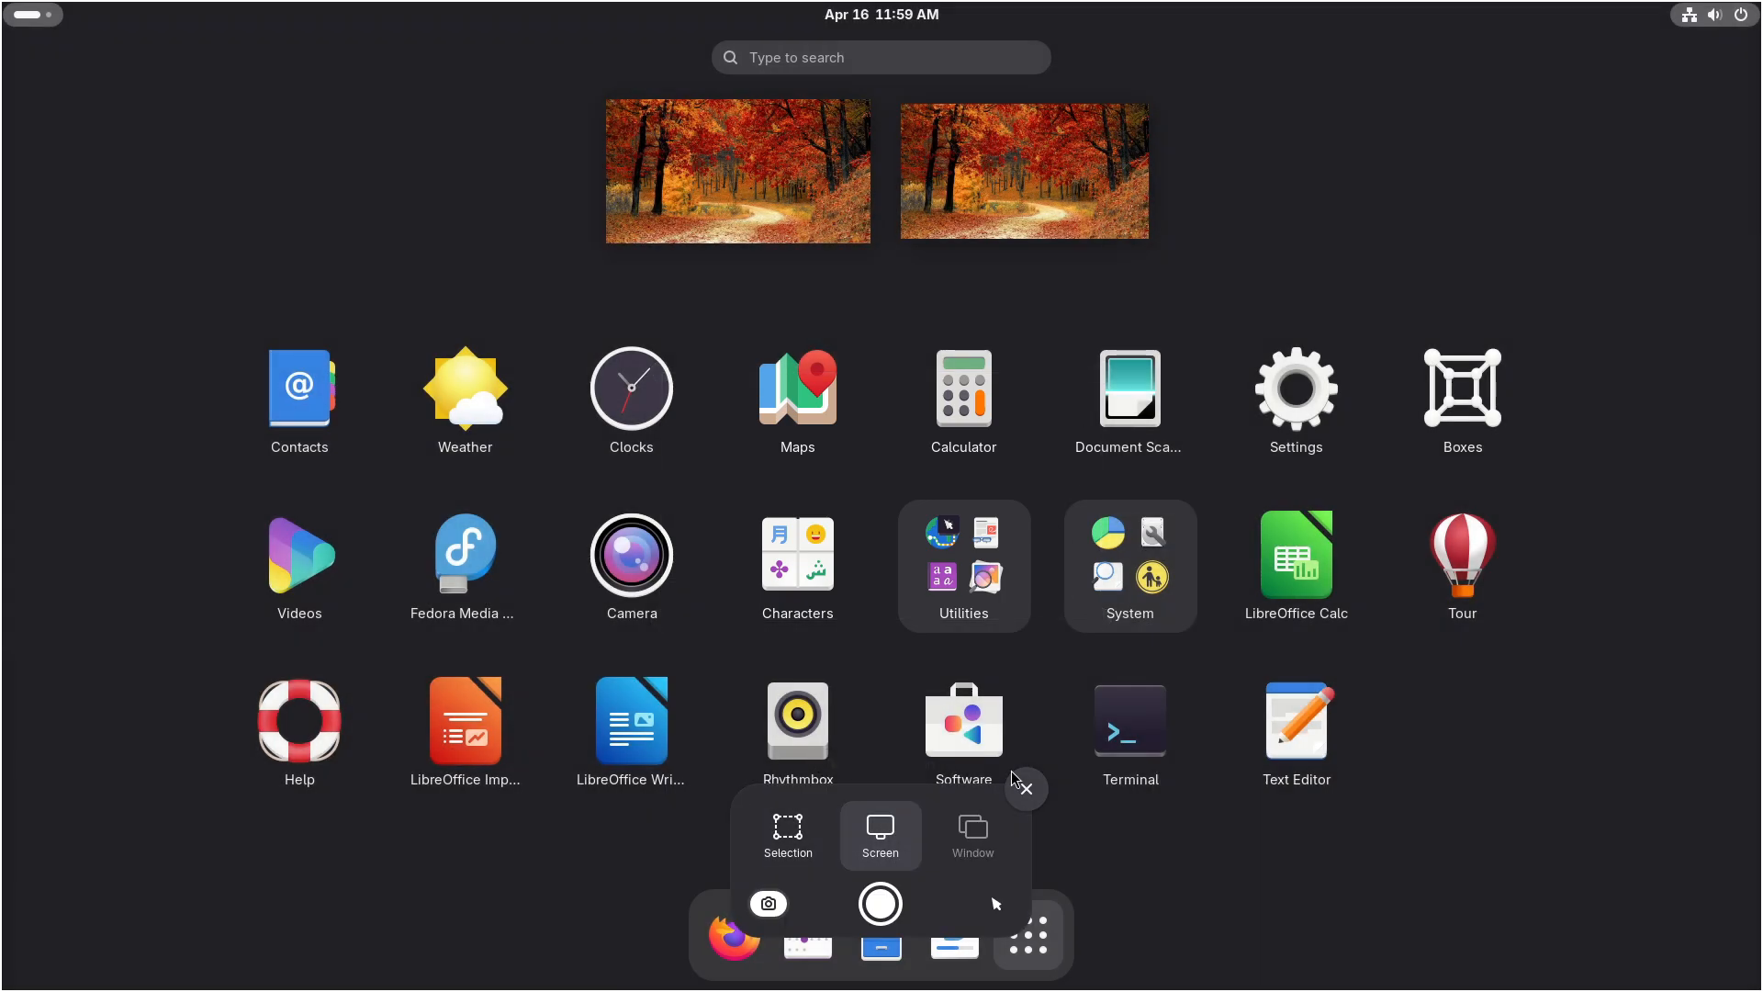
click(1722, 69)
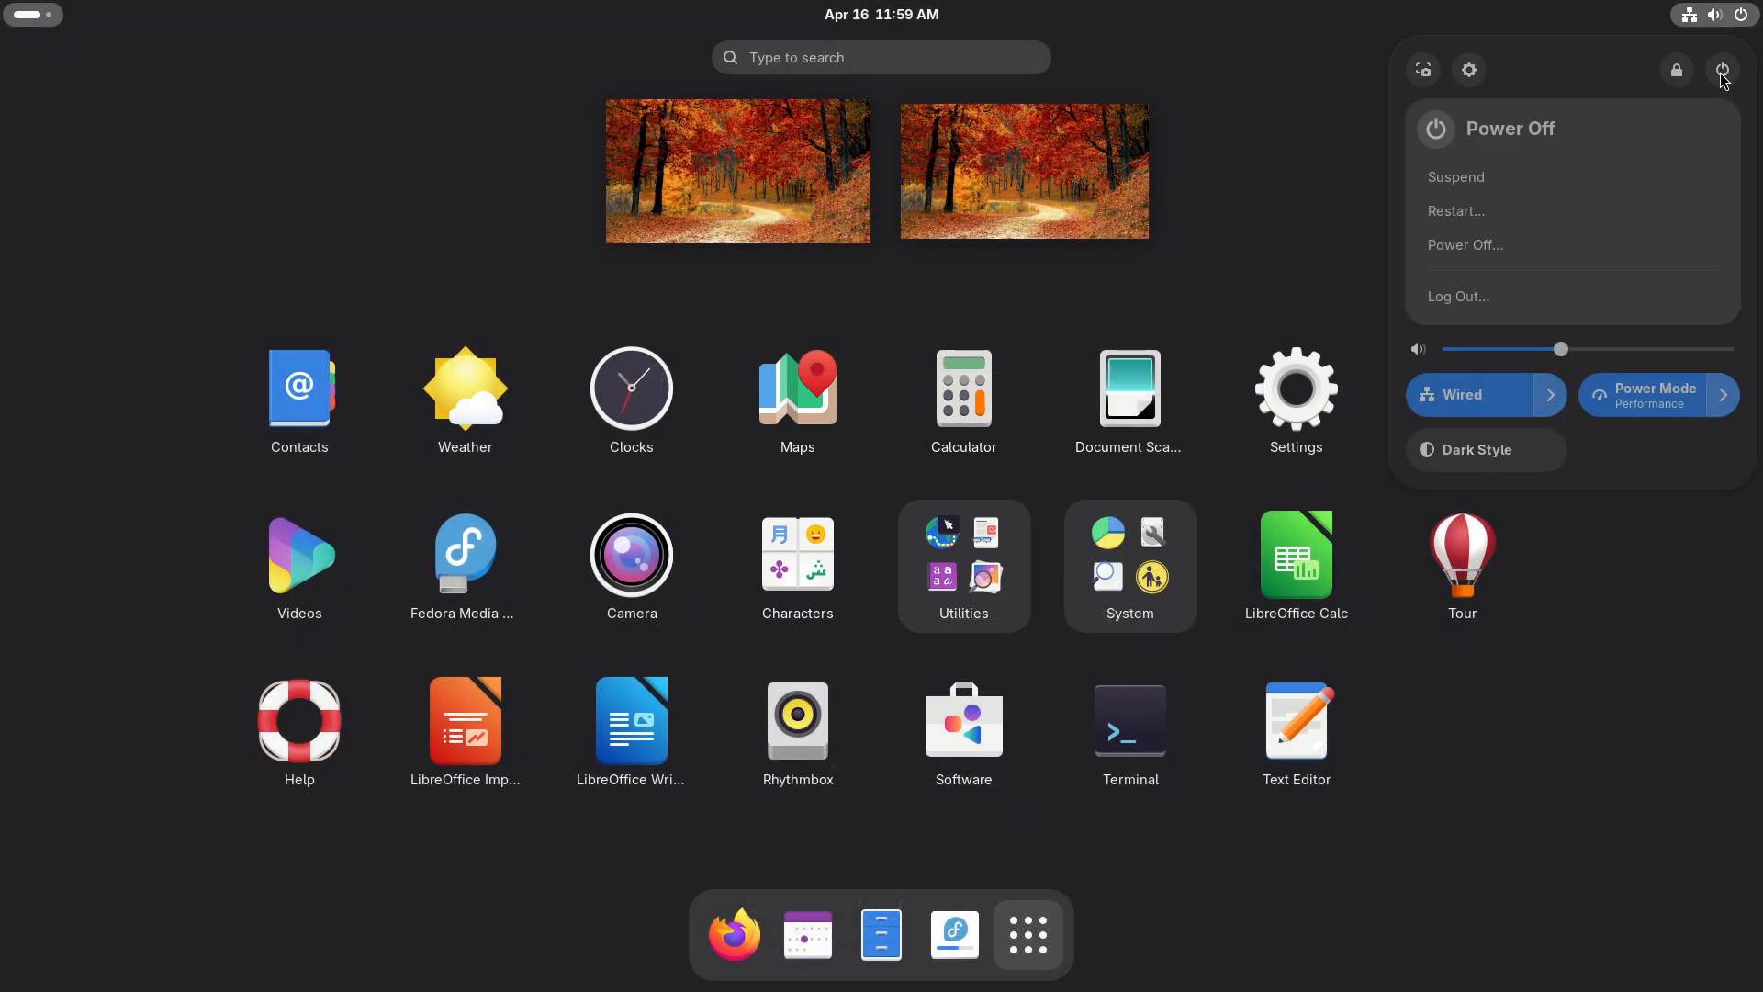